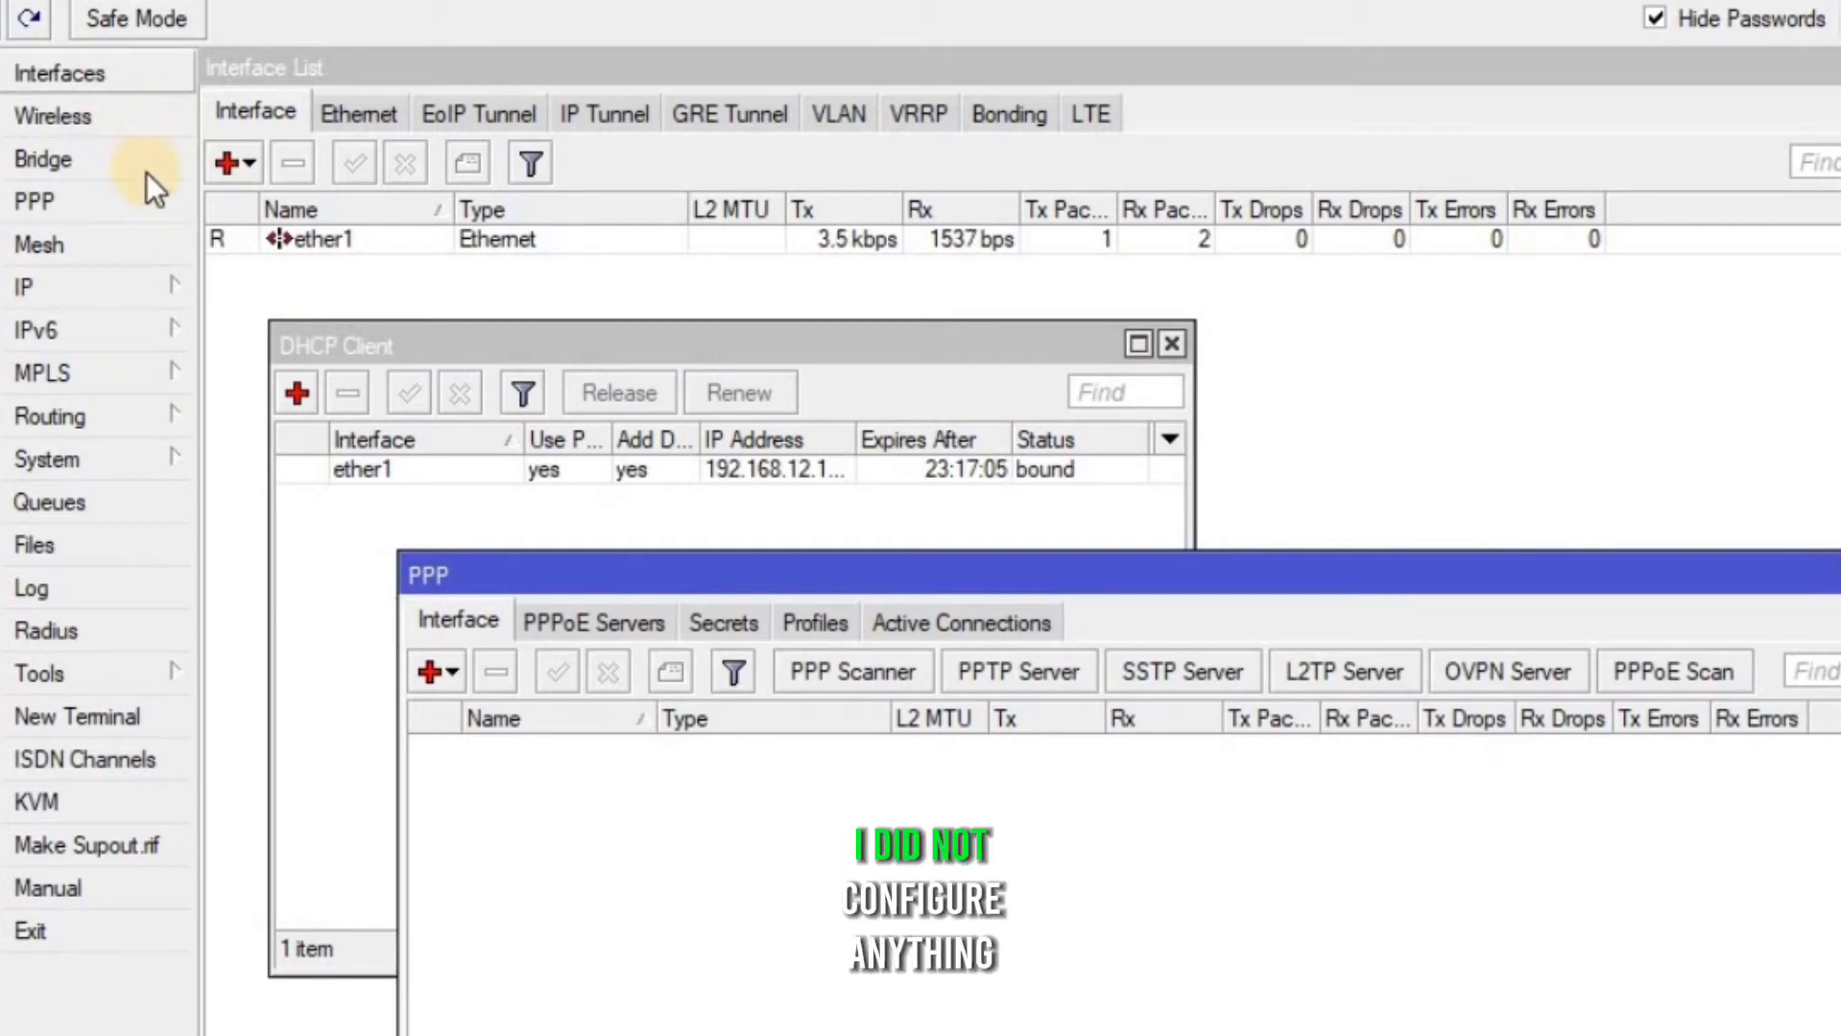
mouse_move(673, 552)
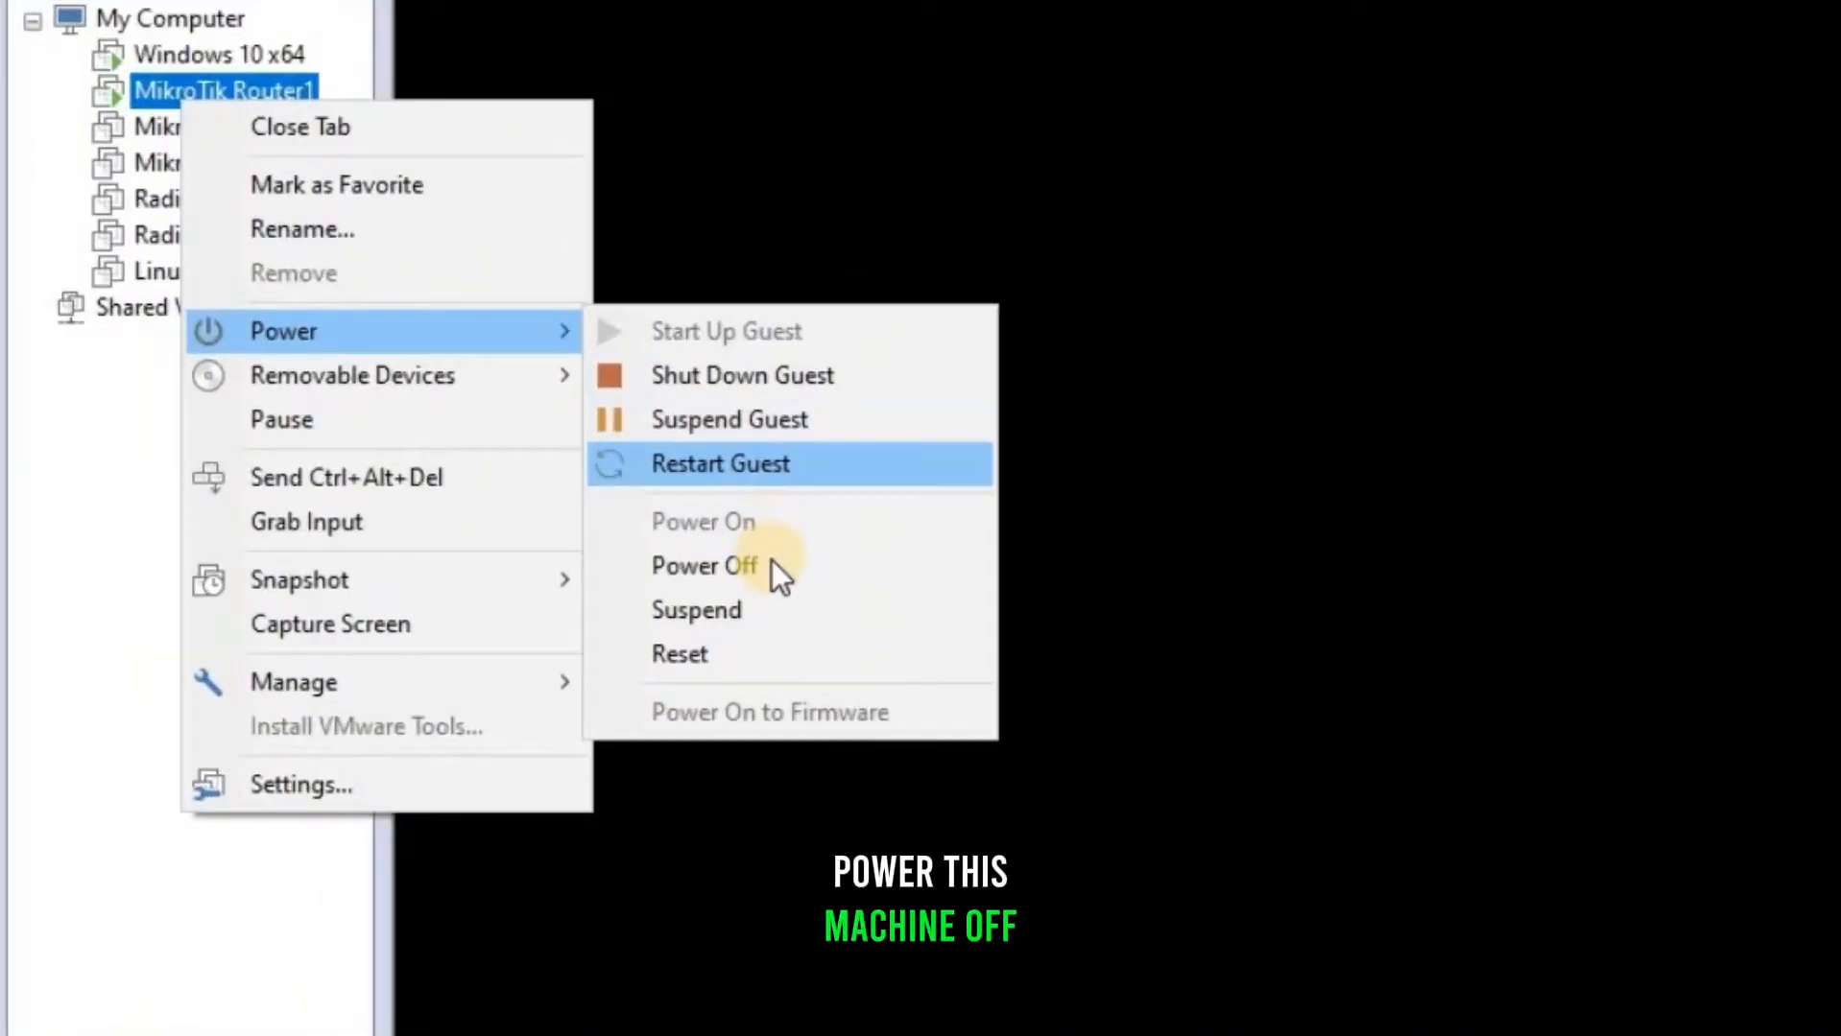
Power off MikroTik Router1 and add a network adapter connected to custom network VMnet2
click(704, 564)
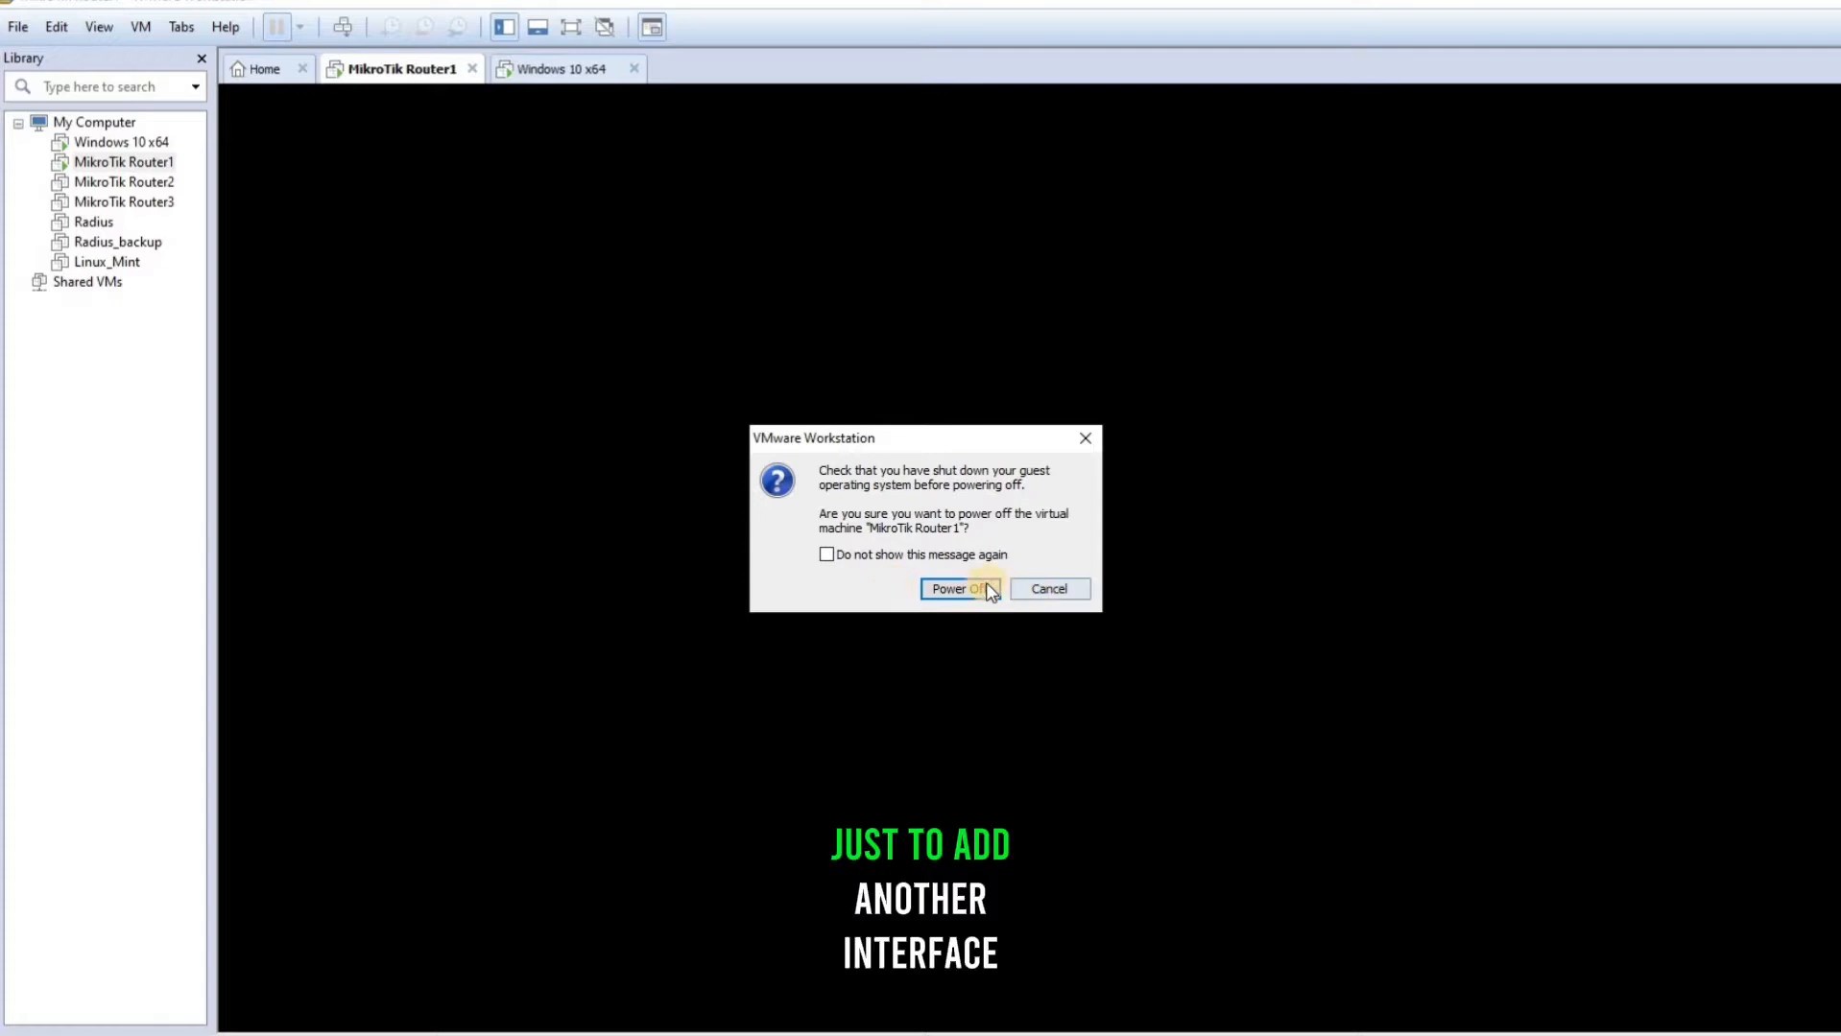
click(953, 588)
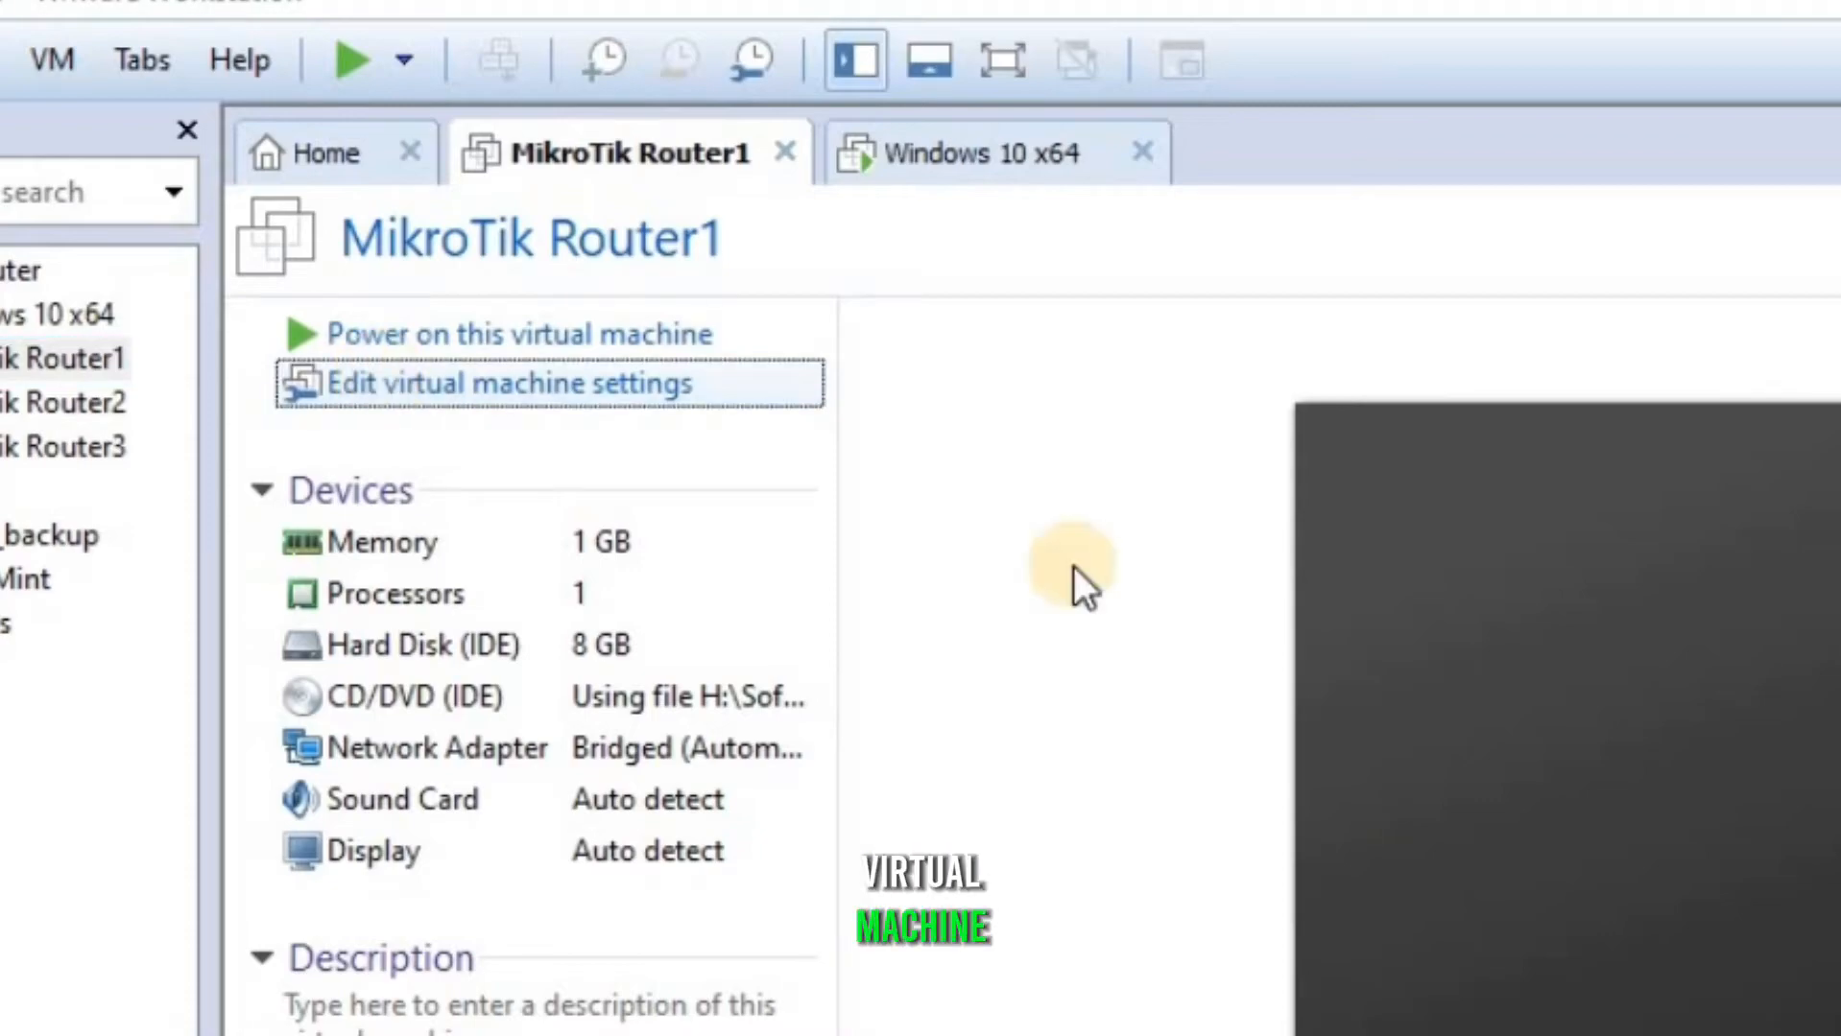
click(507, 383)
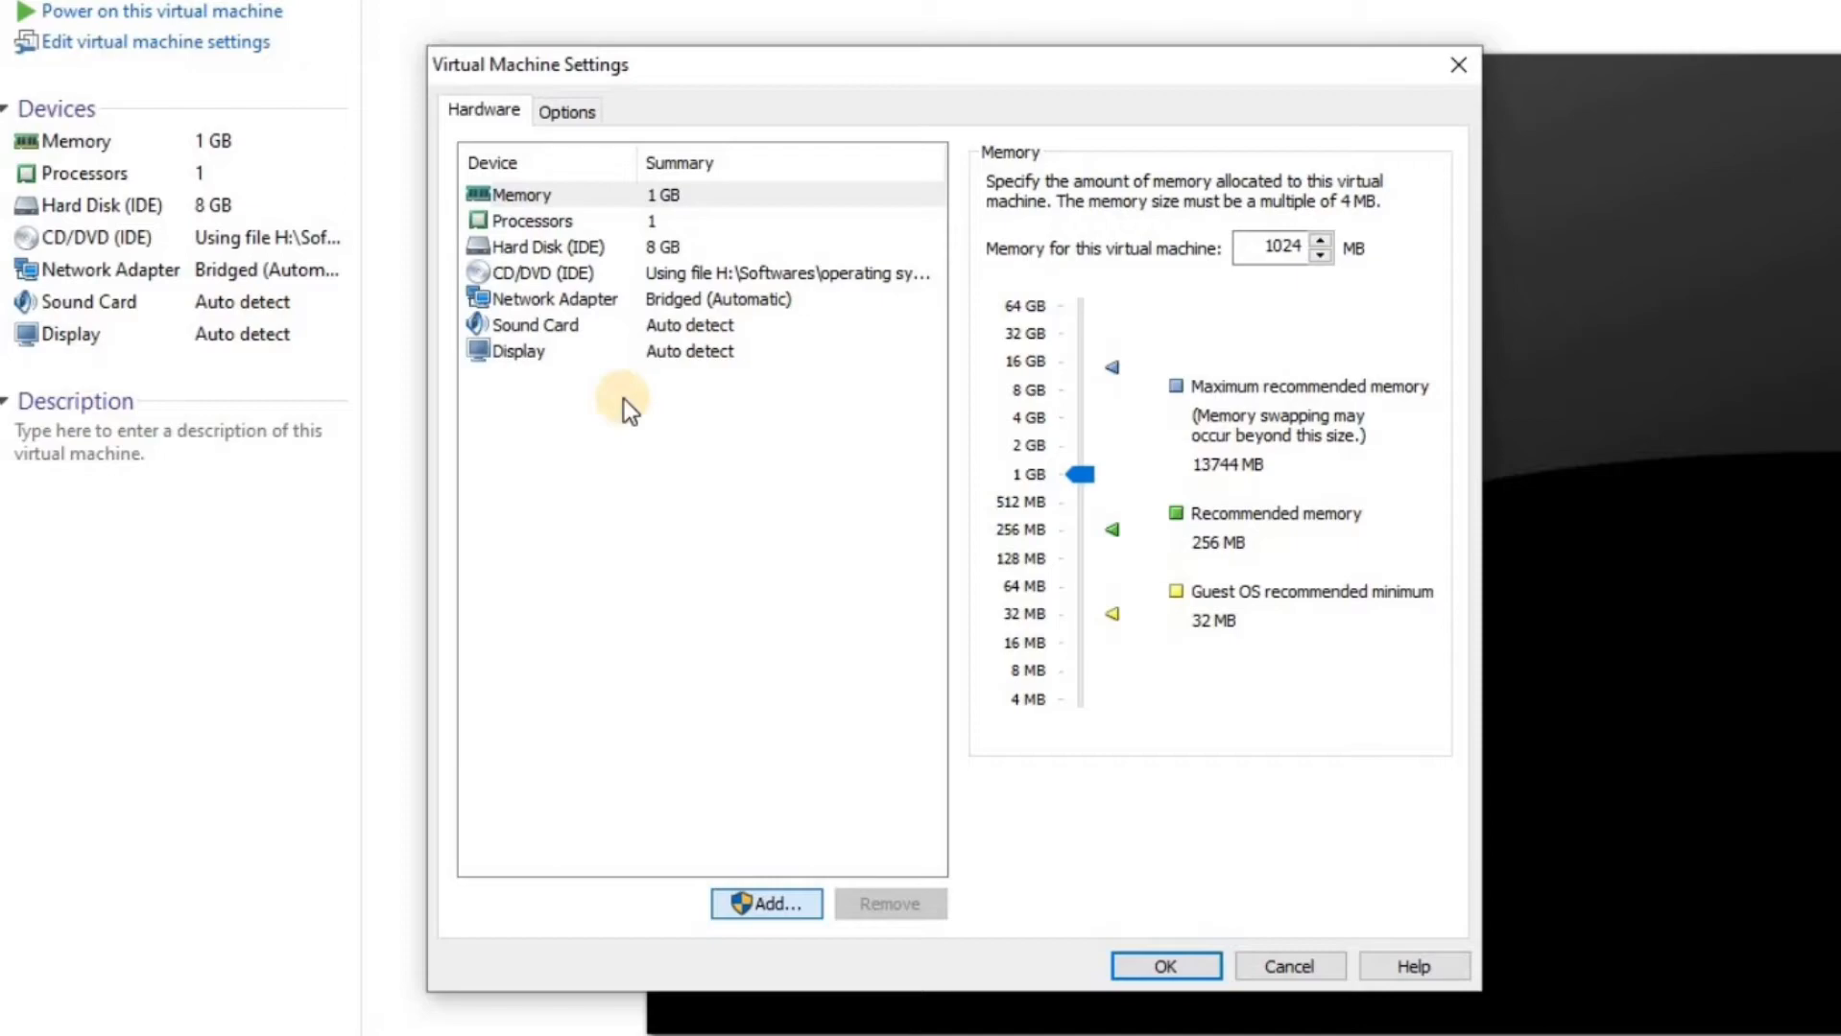
mouse_move(764, 904)
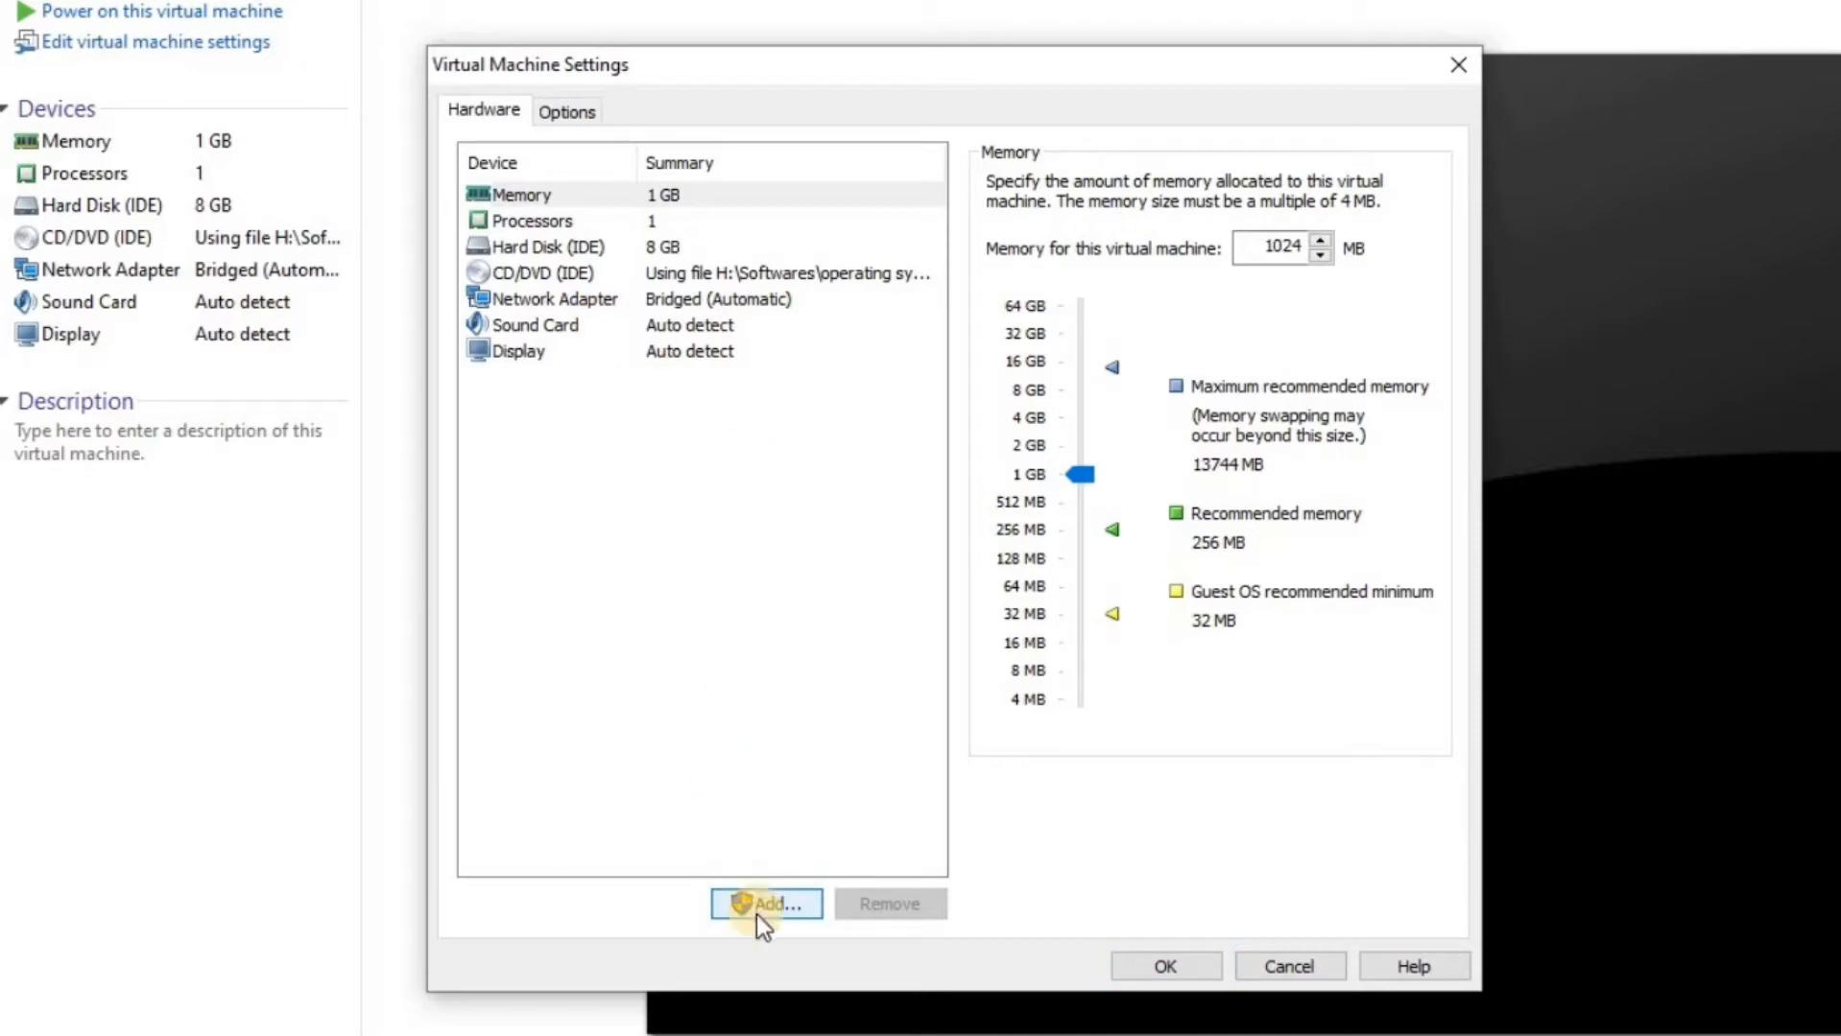
click(764, 904)
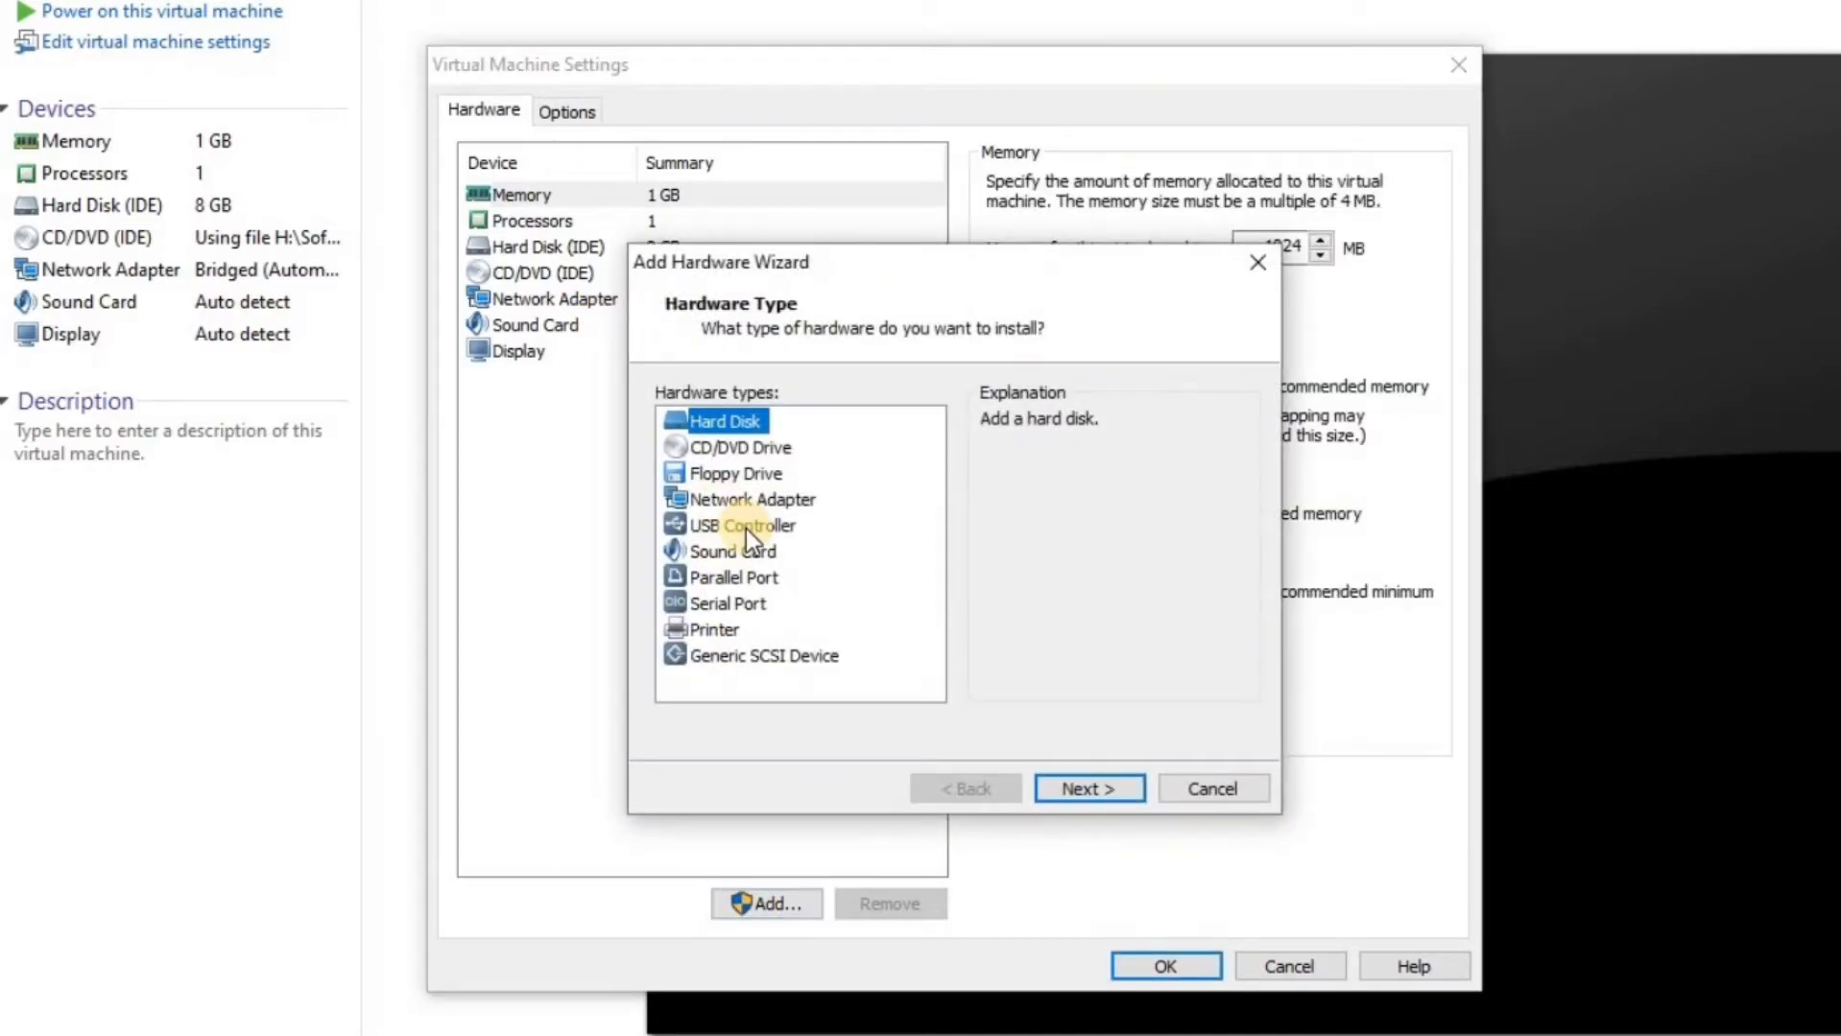
click(752, 499)
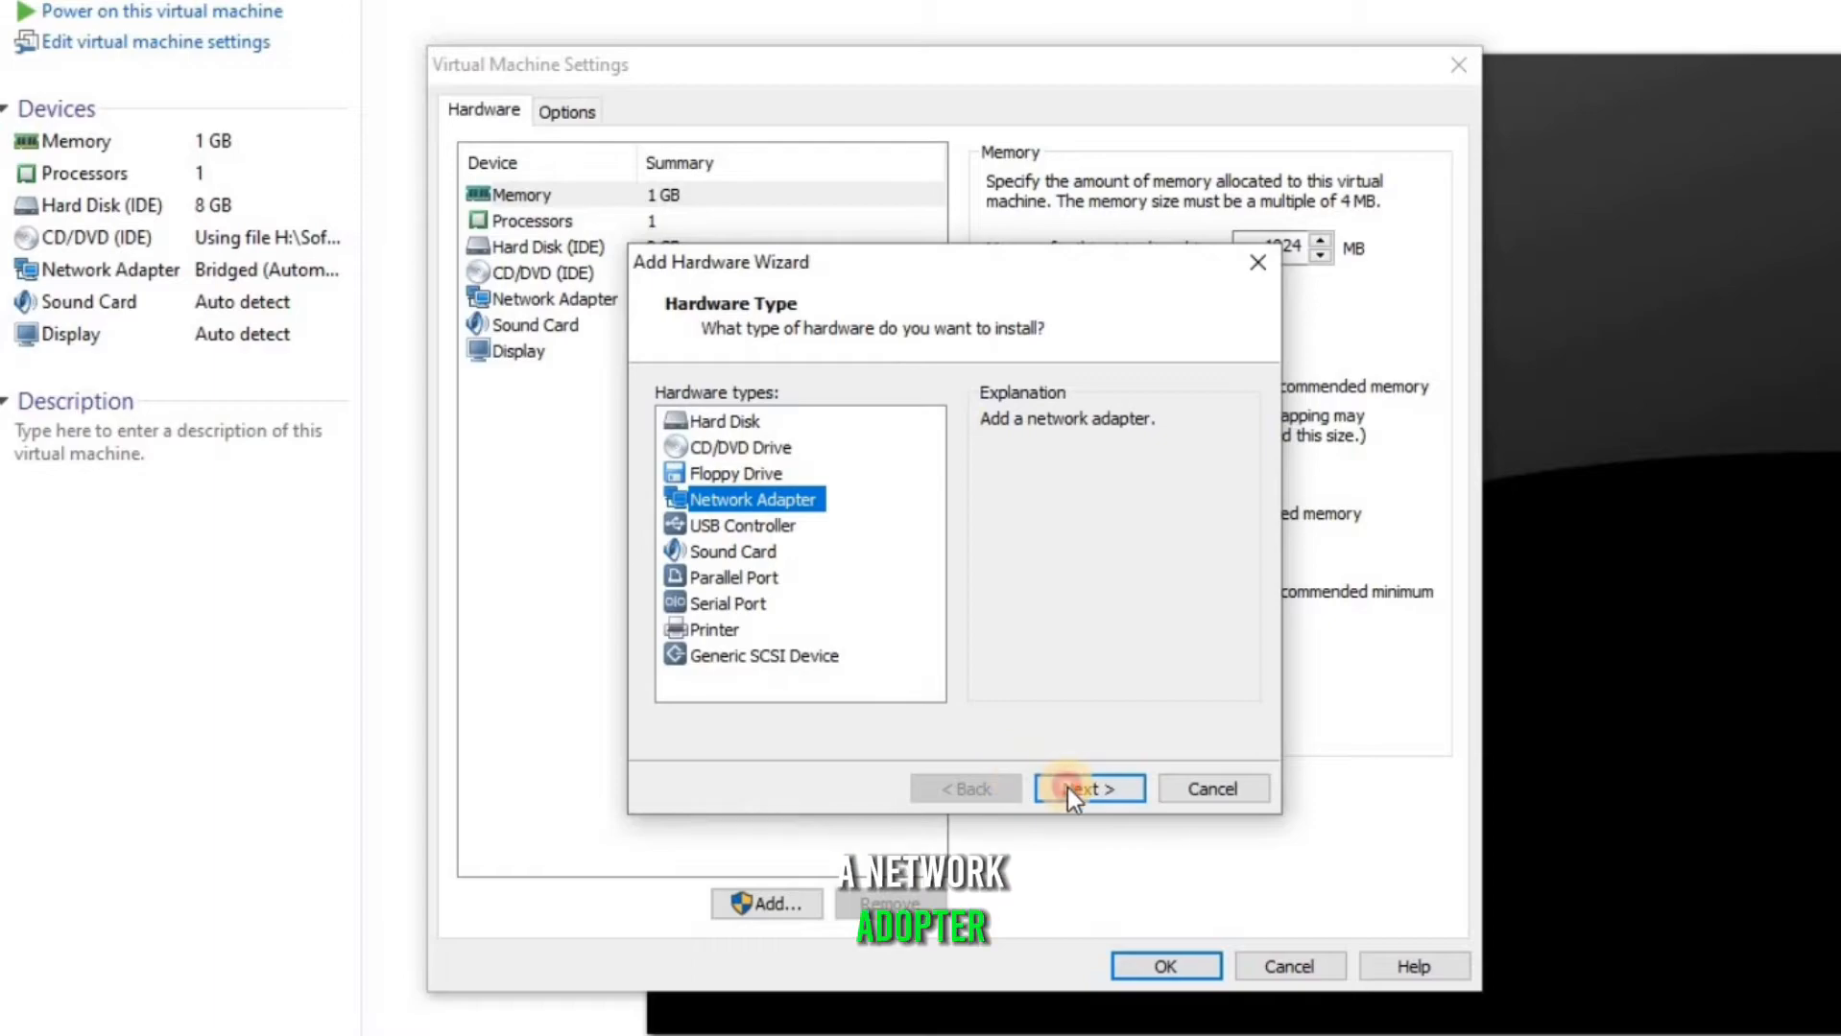
click(1085, 788)
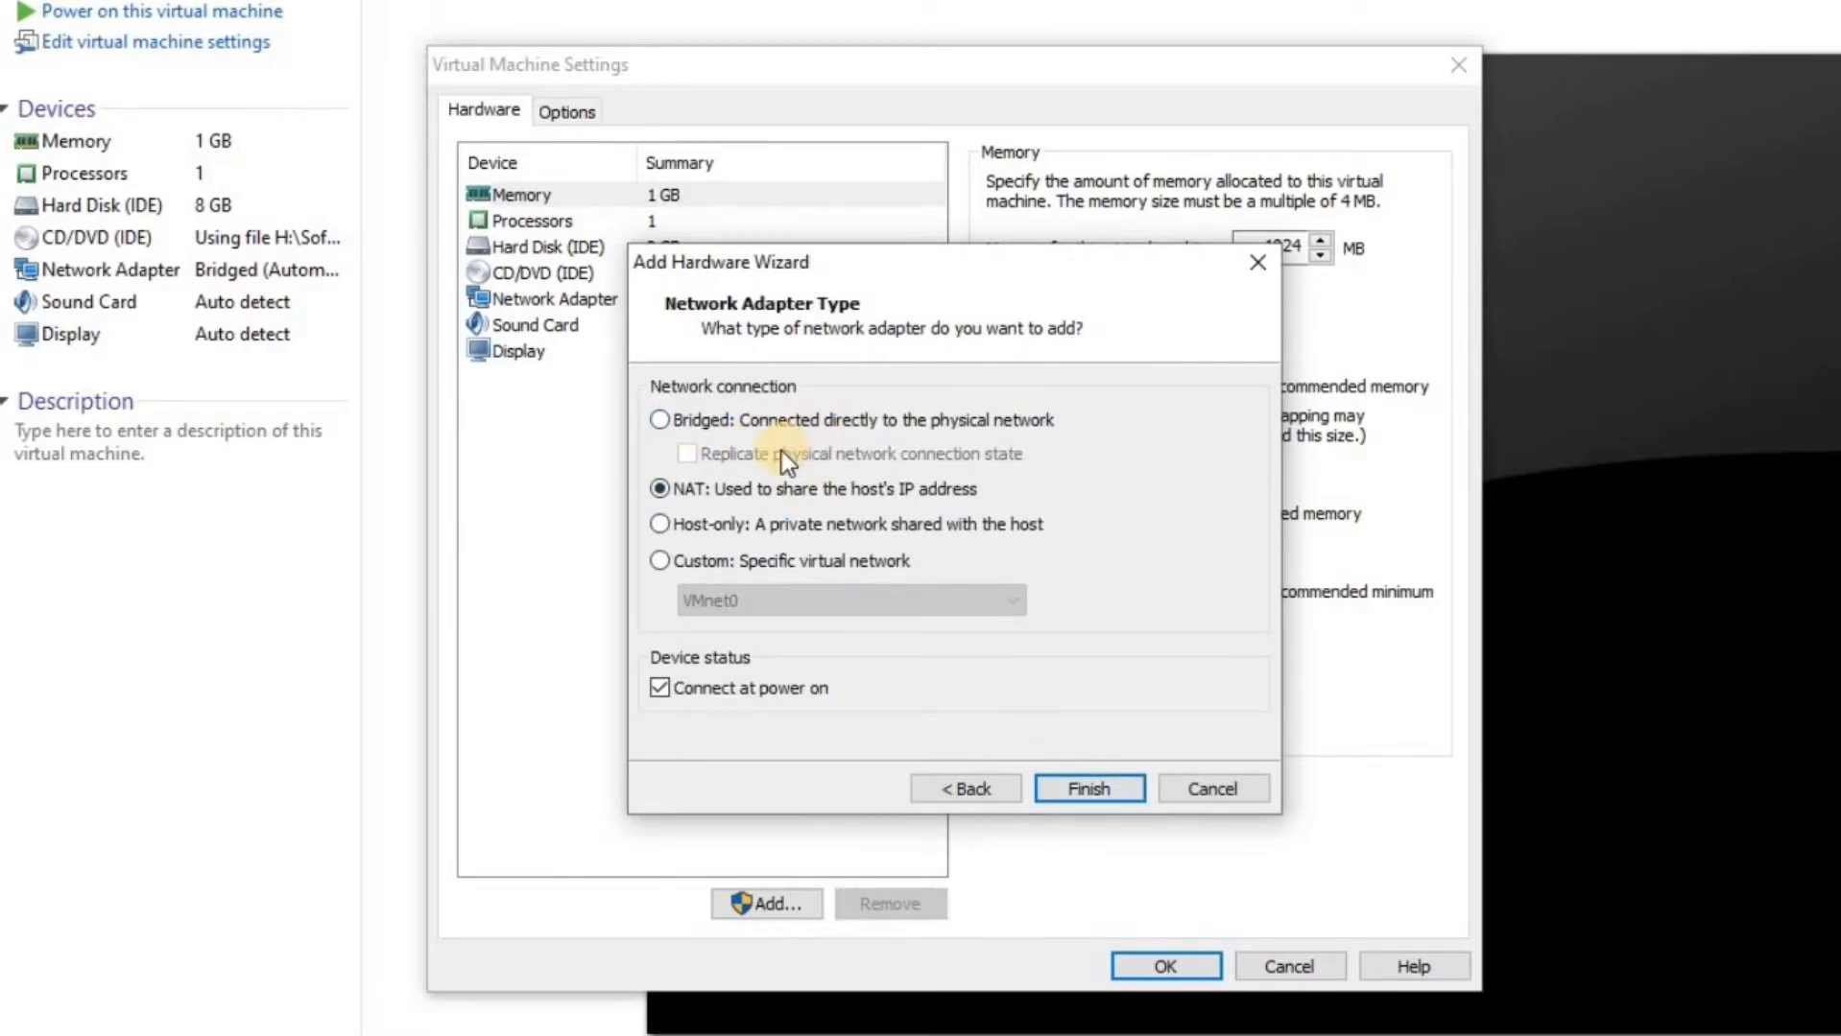
mouse_move(827, 422)
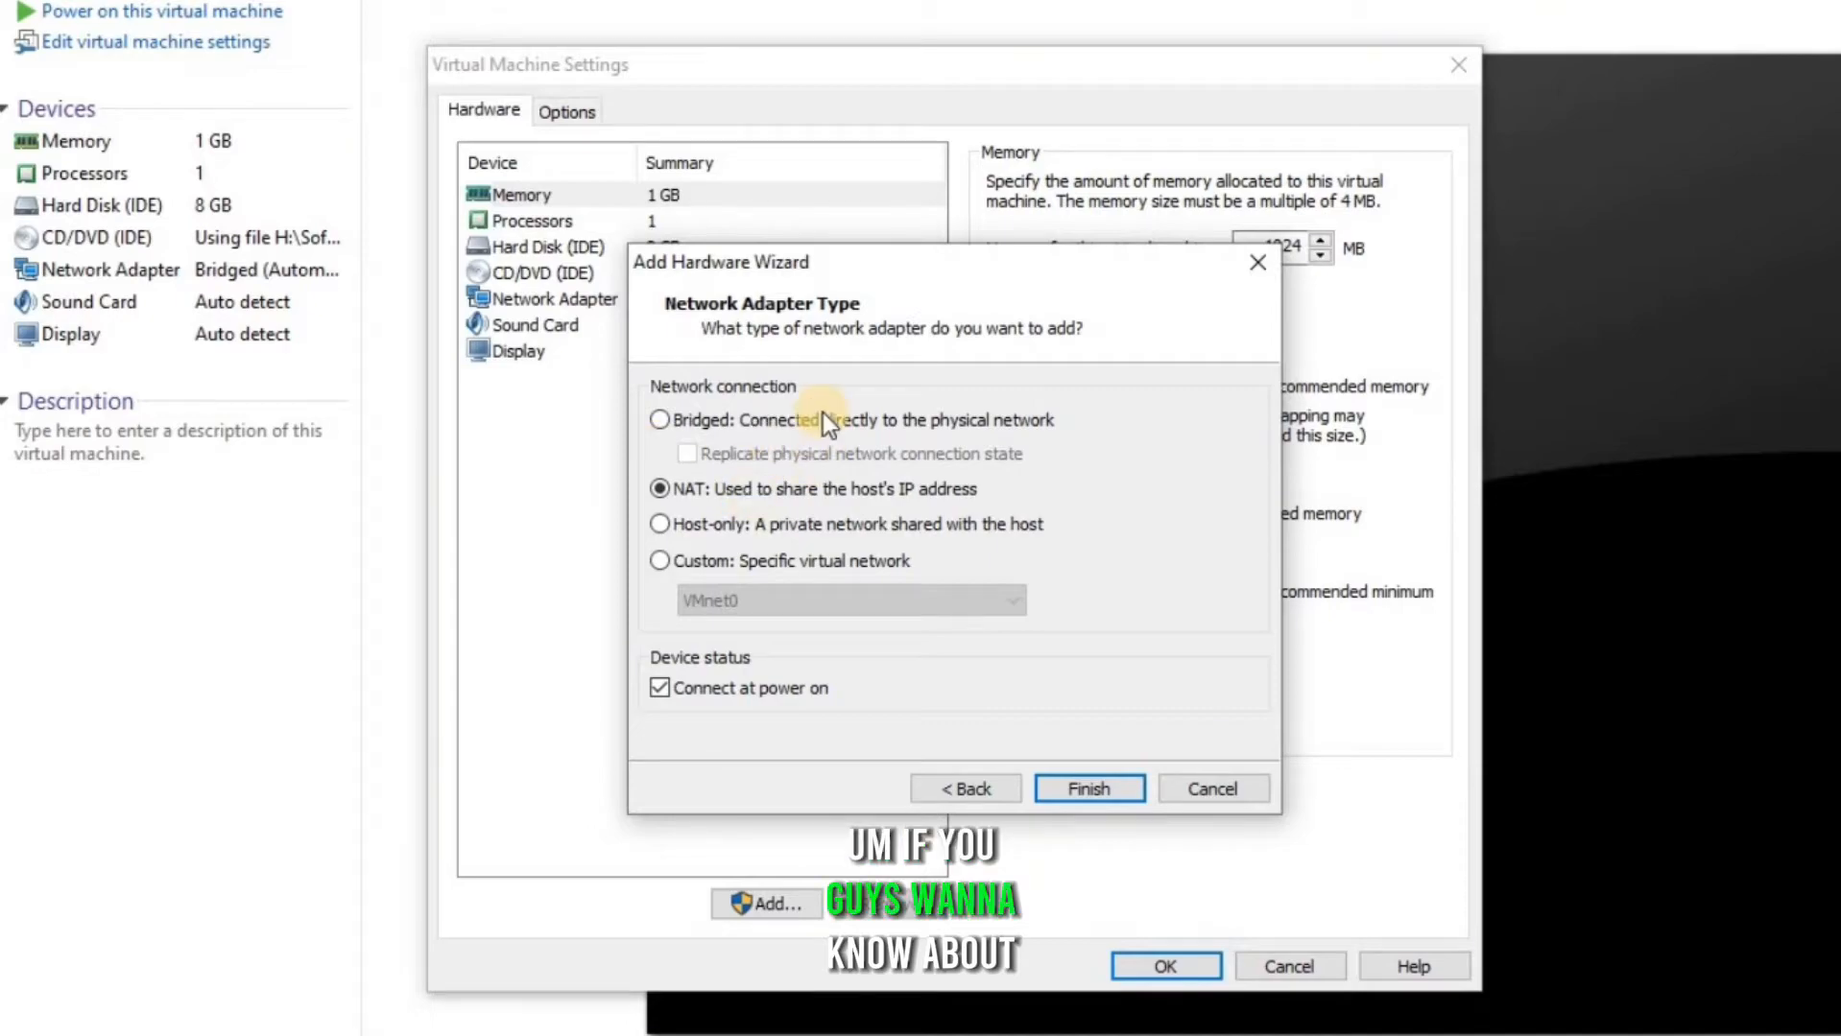
mouse_move(748, 507)
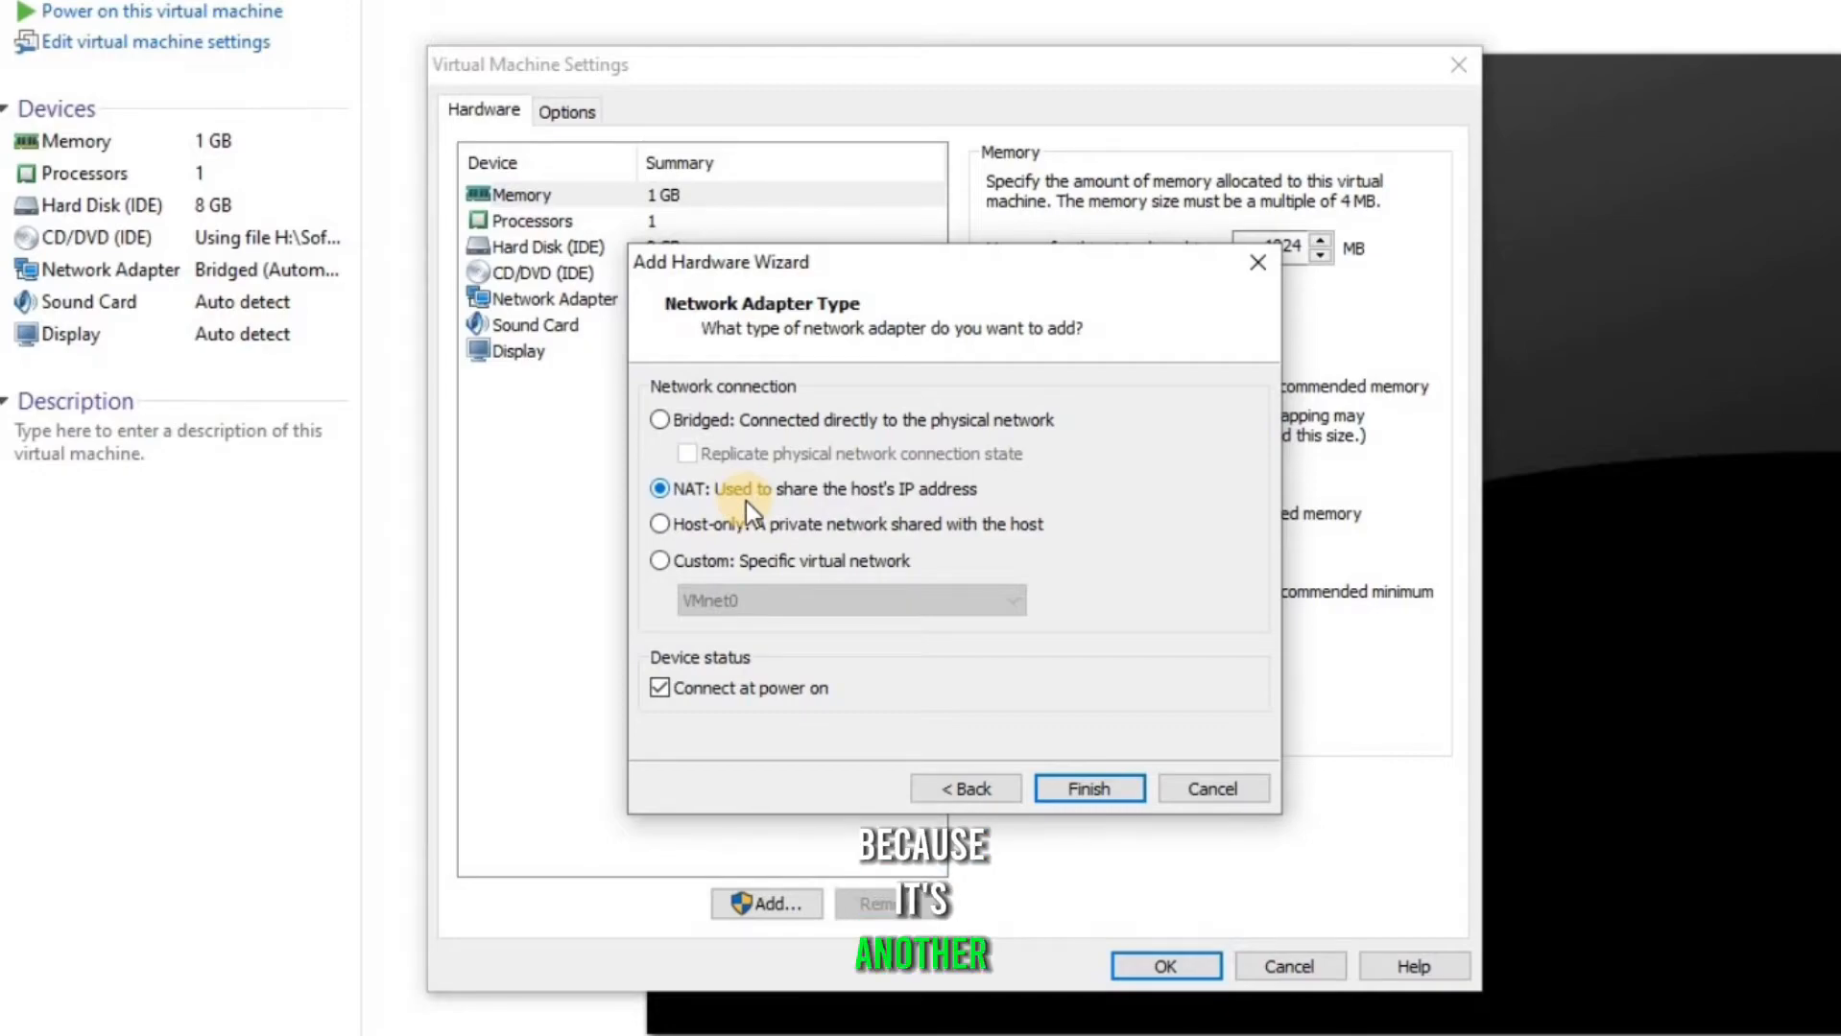
mouse_move(720, 566)
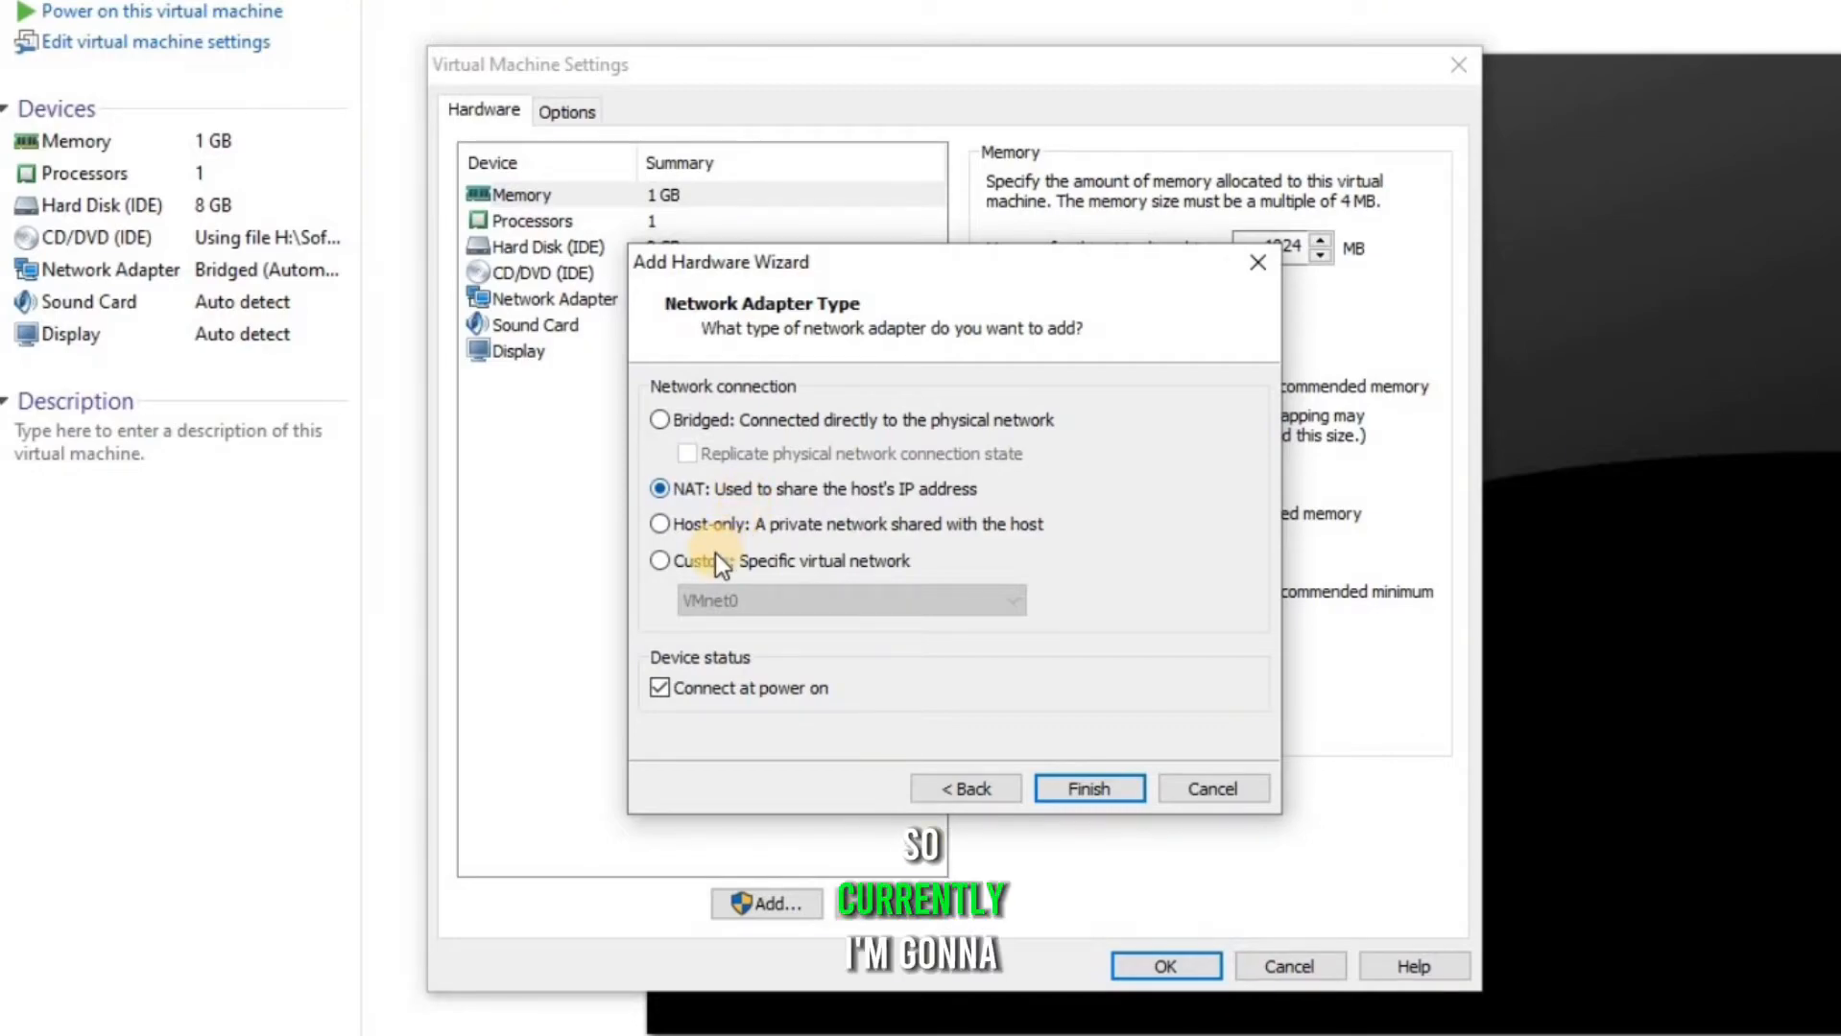
click(659, 561)
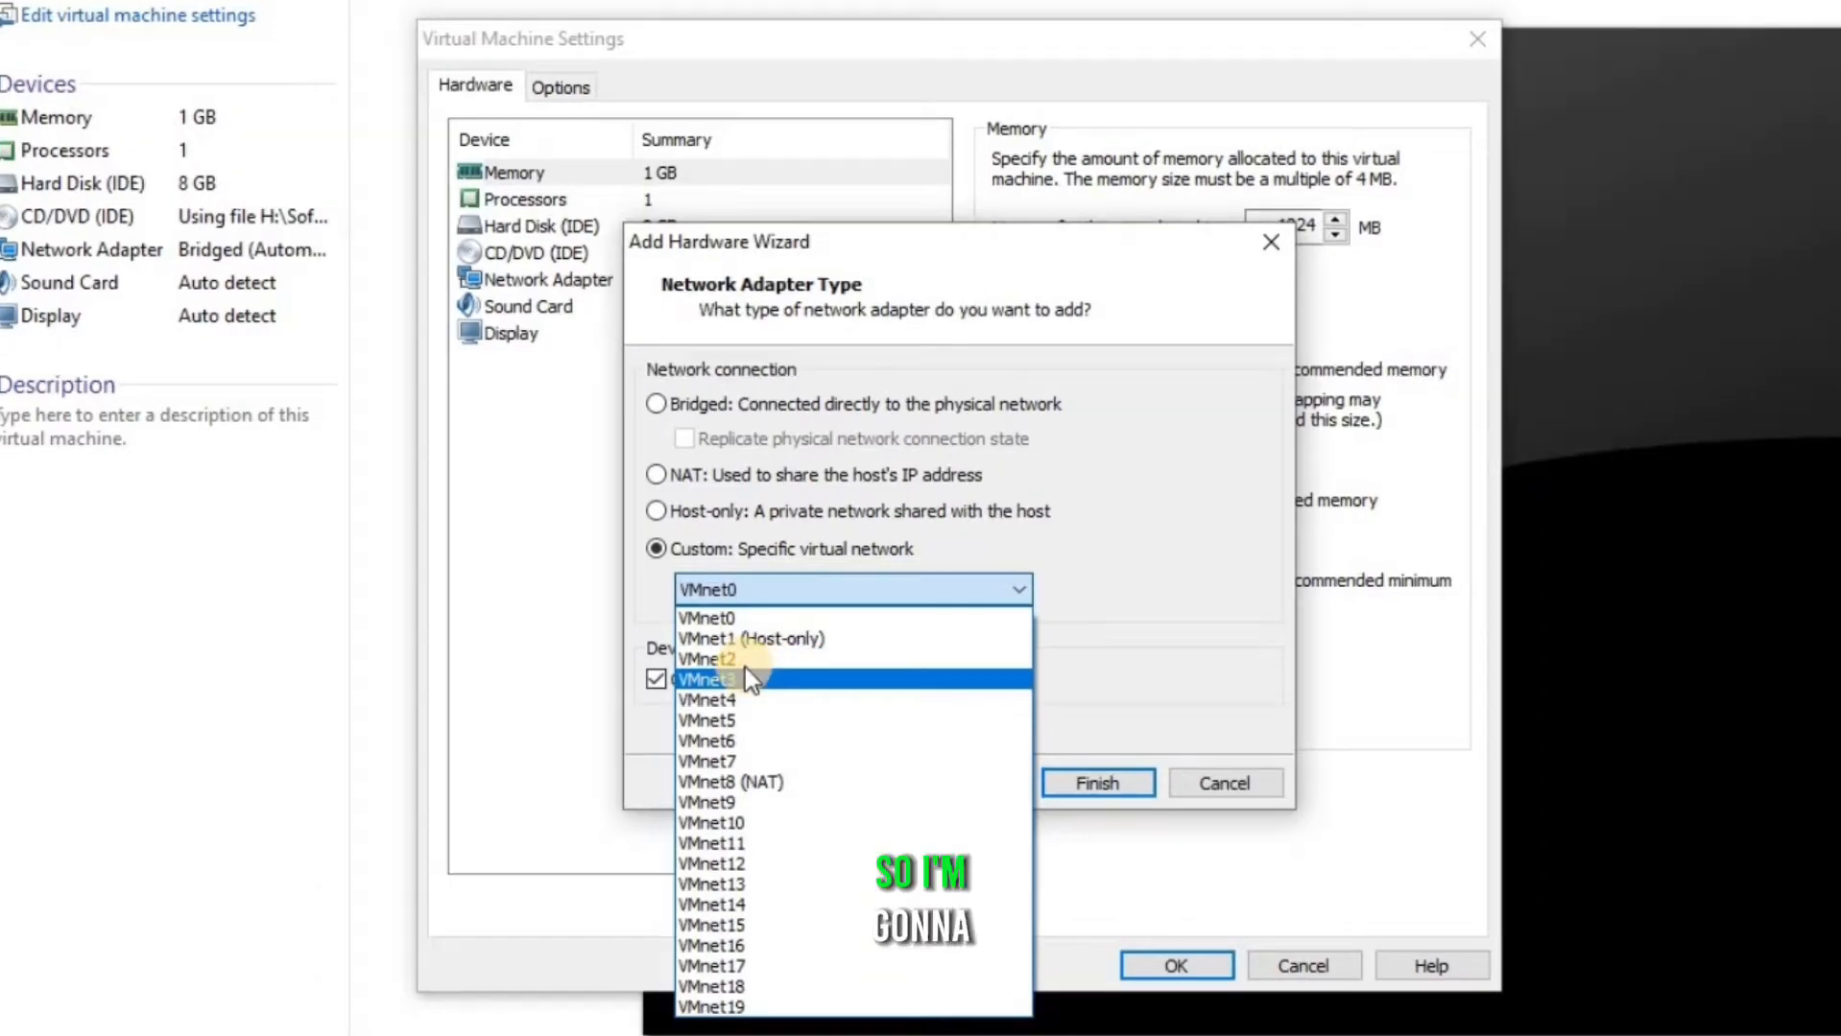
click(709, 658)
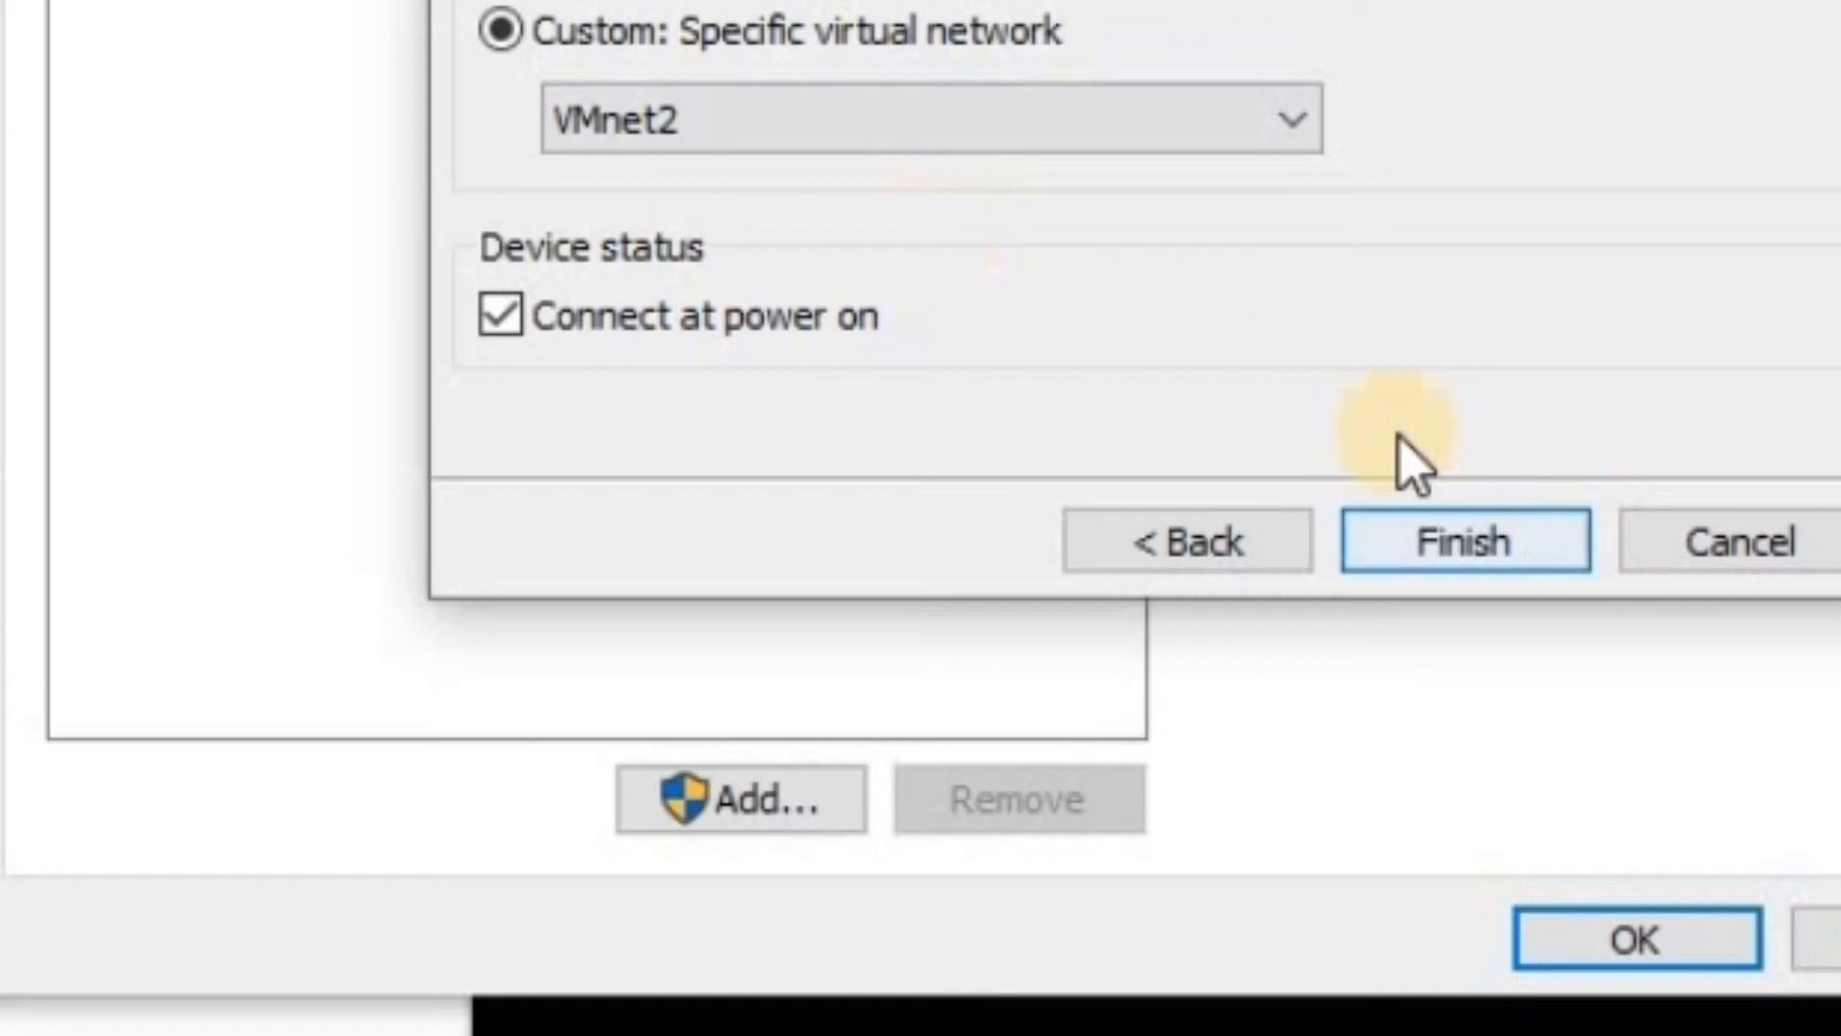
click(1464, 541)
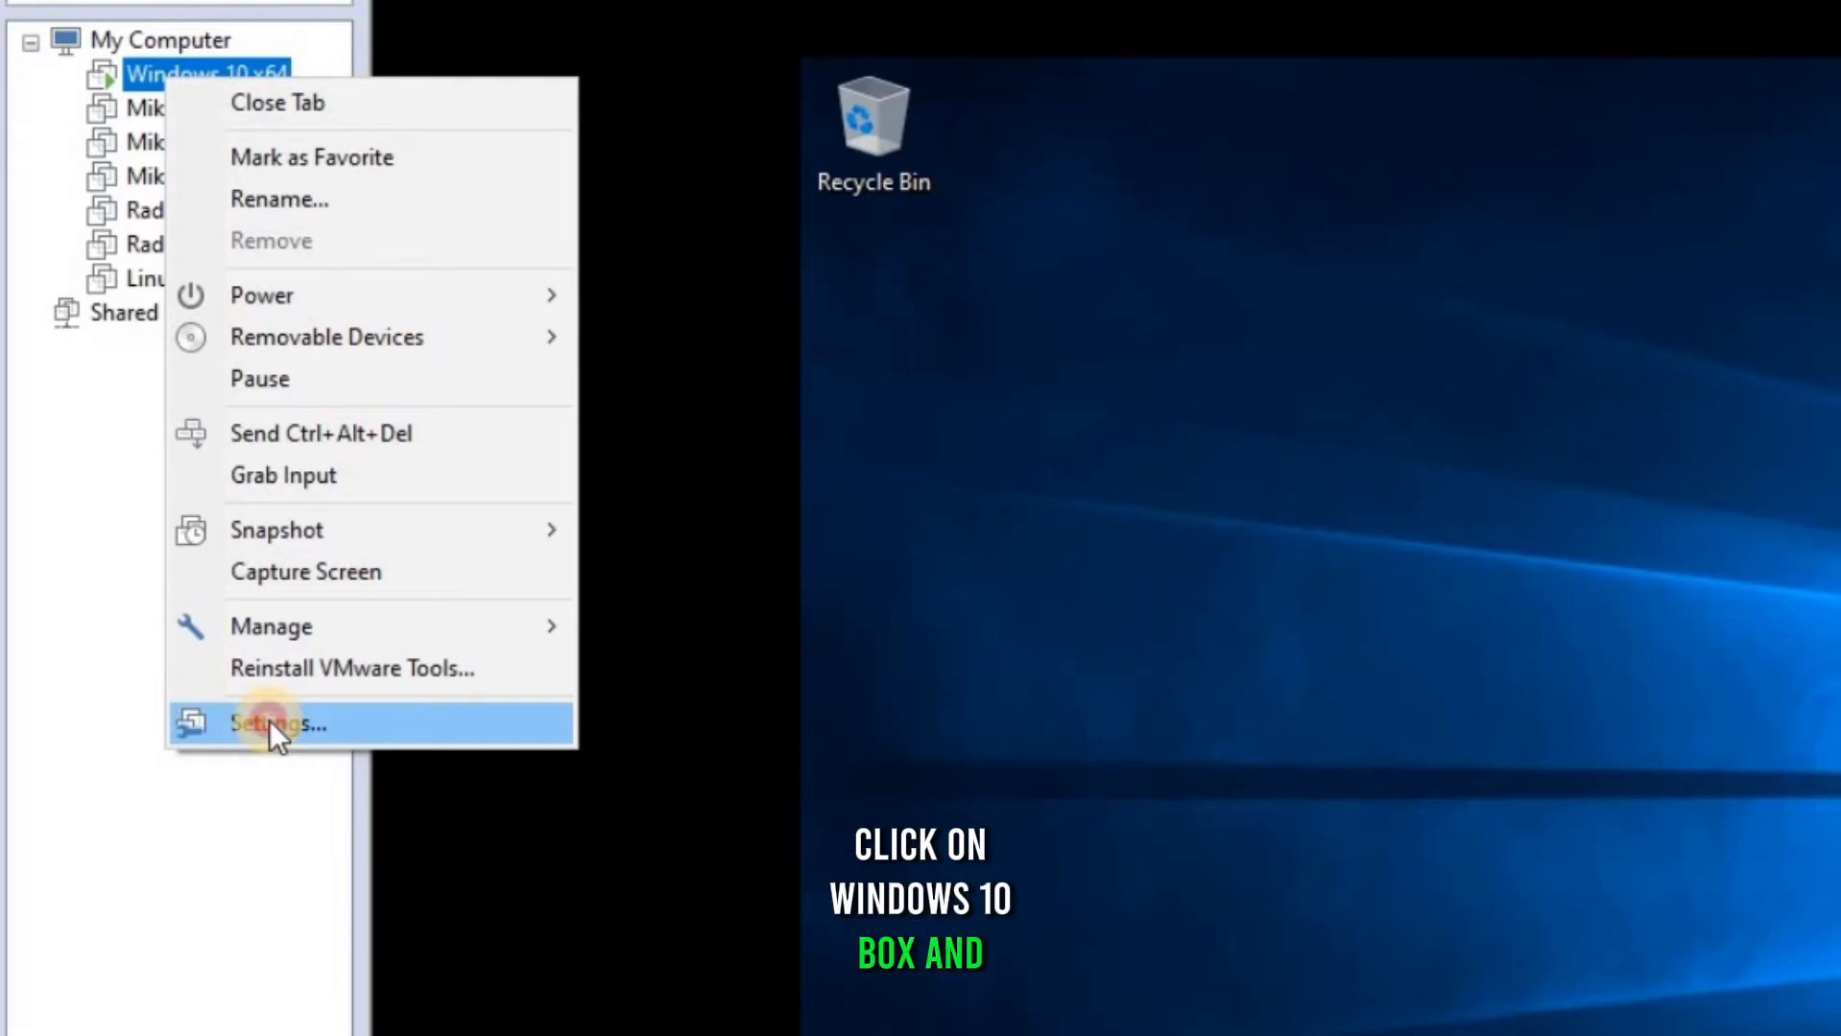
Switch the Windows 10 x64 VM's network adapter to the router's custom VMnet2 network
click(275, 722)
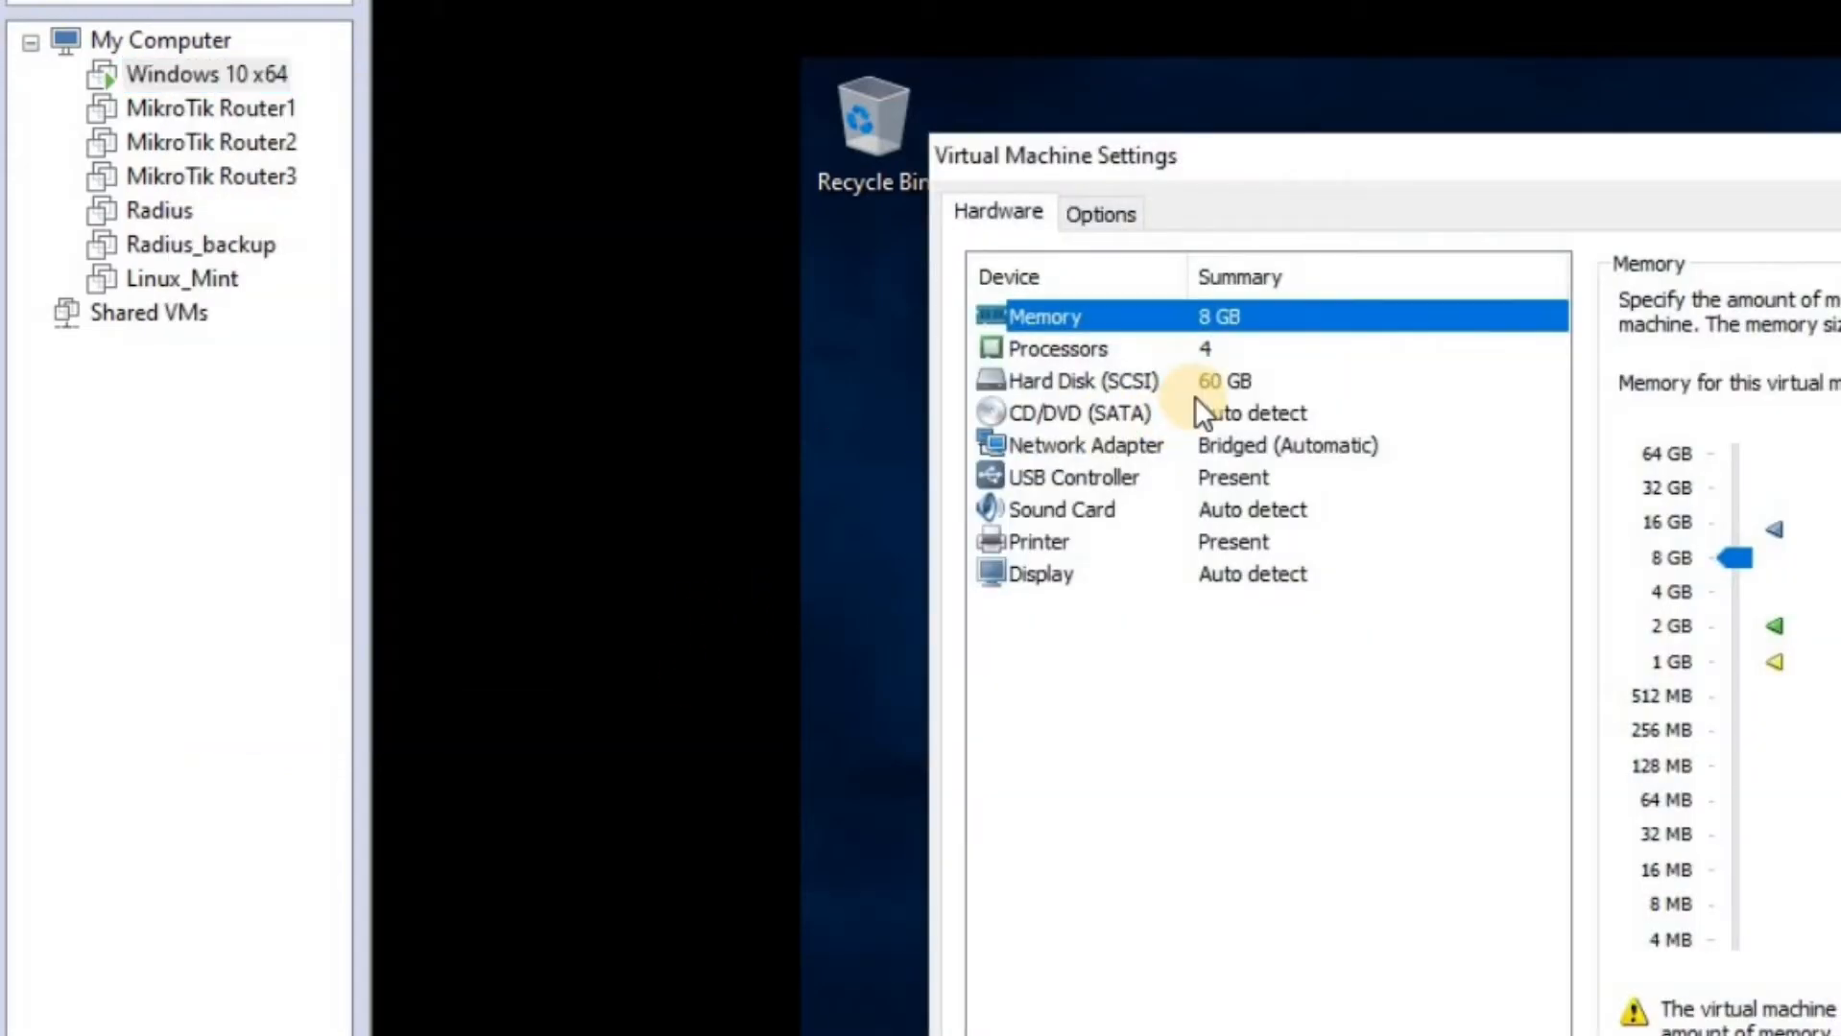
click(1083, 445)
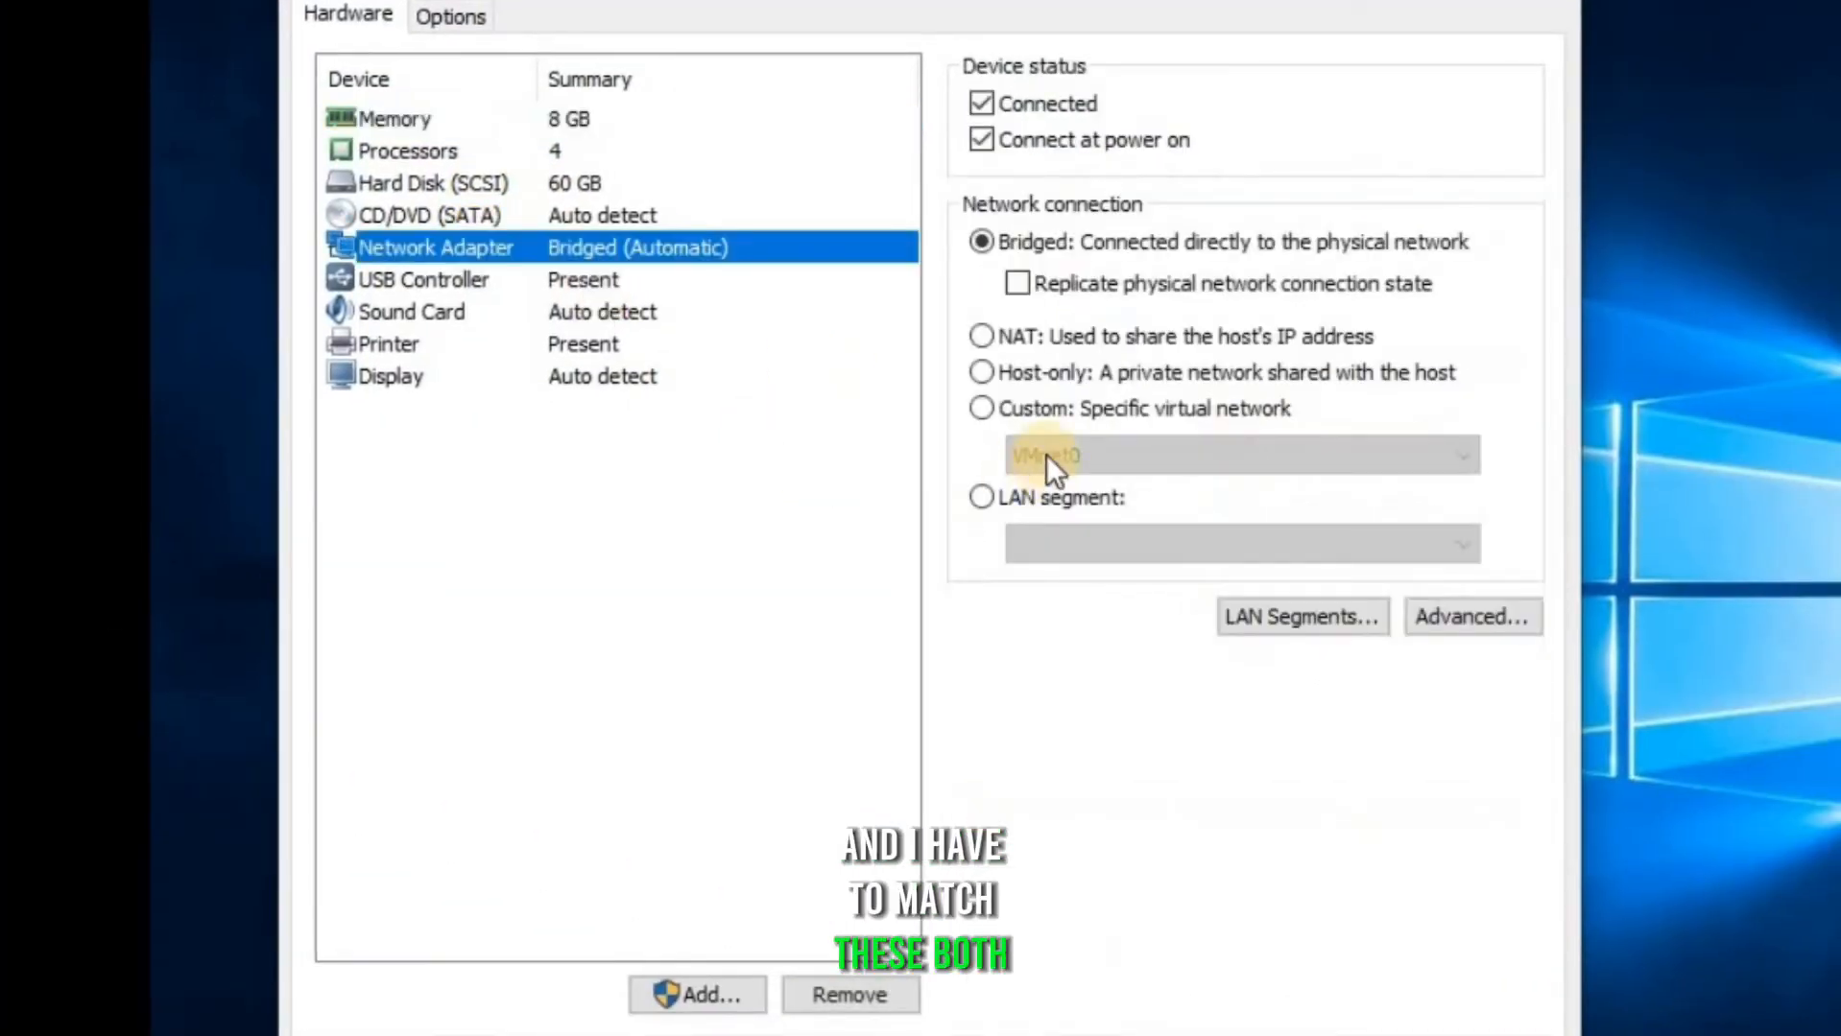
click(1238, 456)
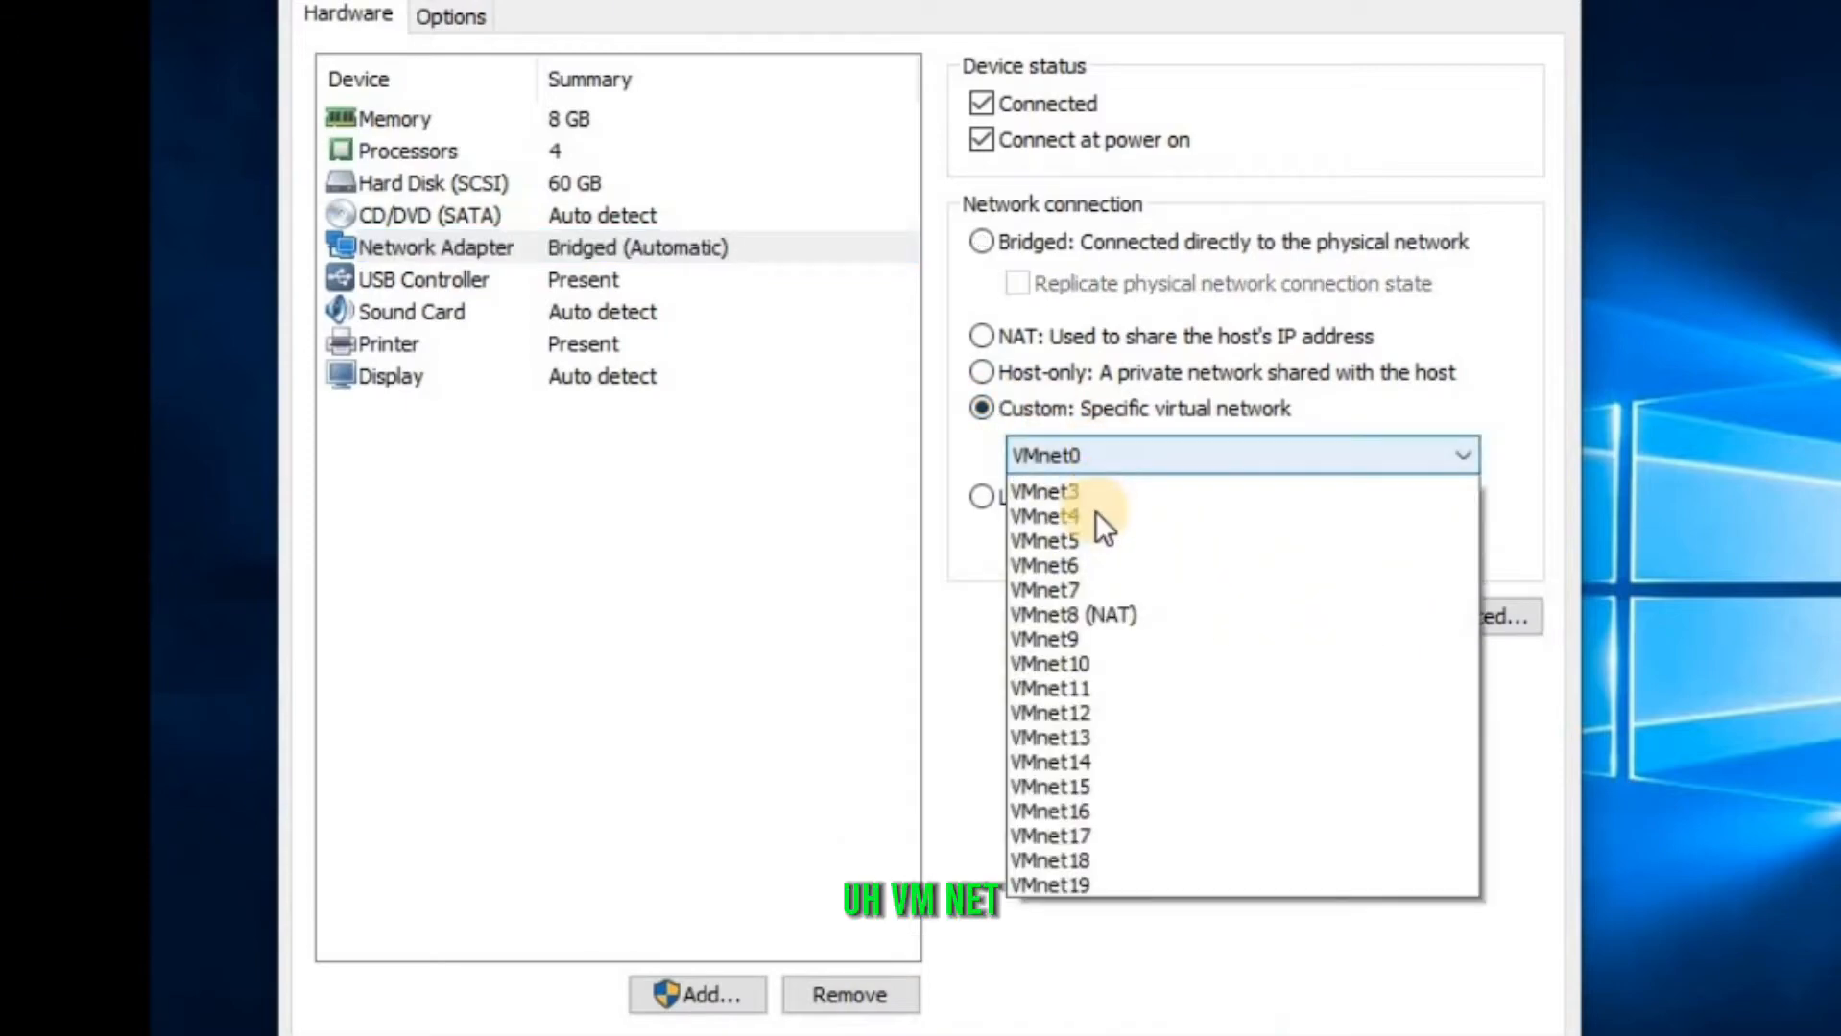
click(1045, 491)
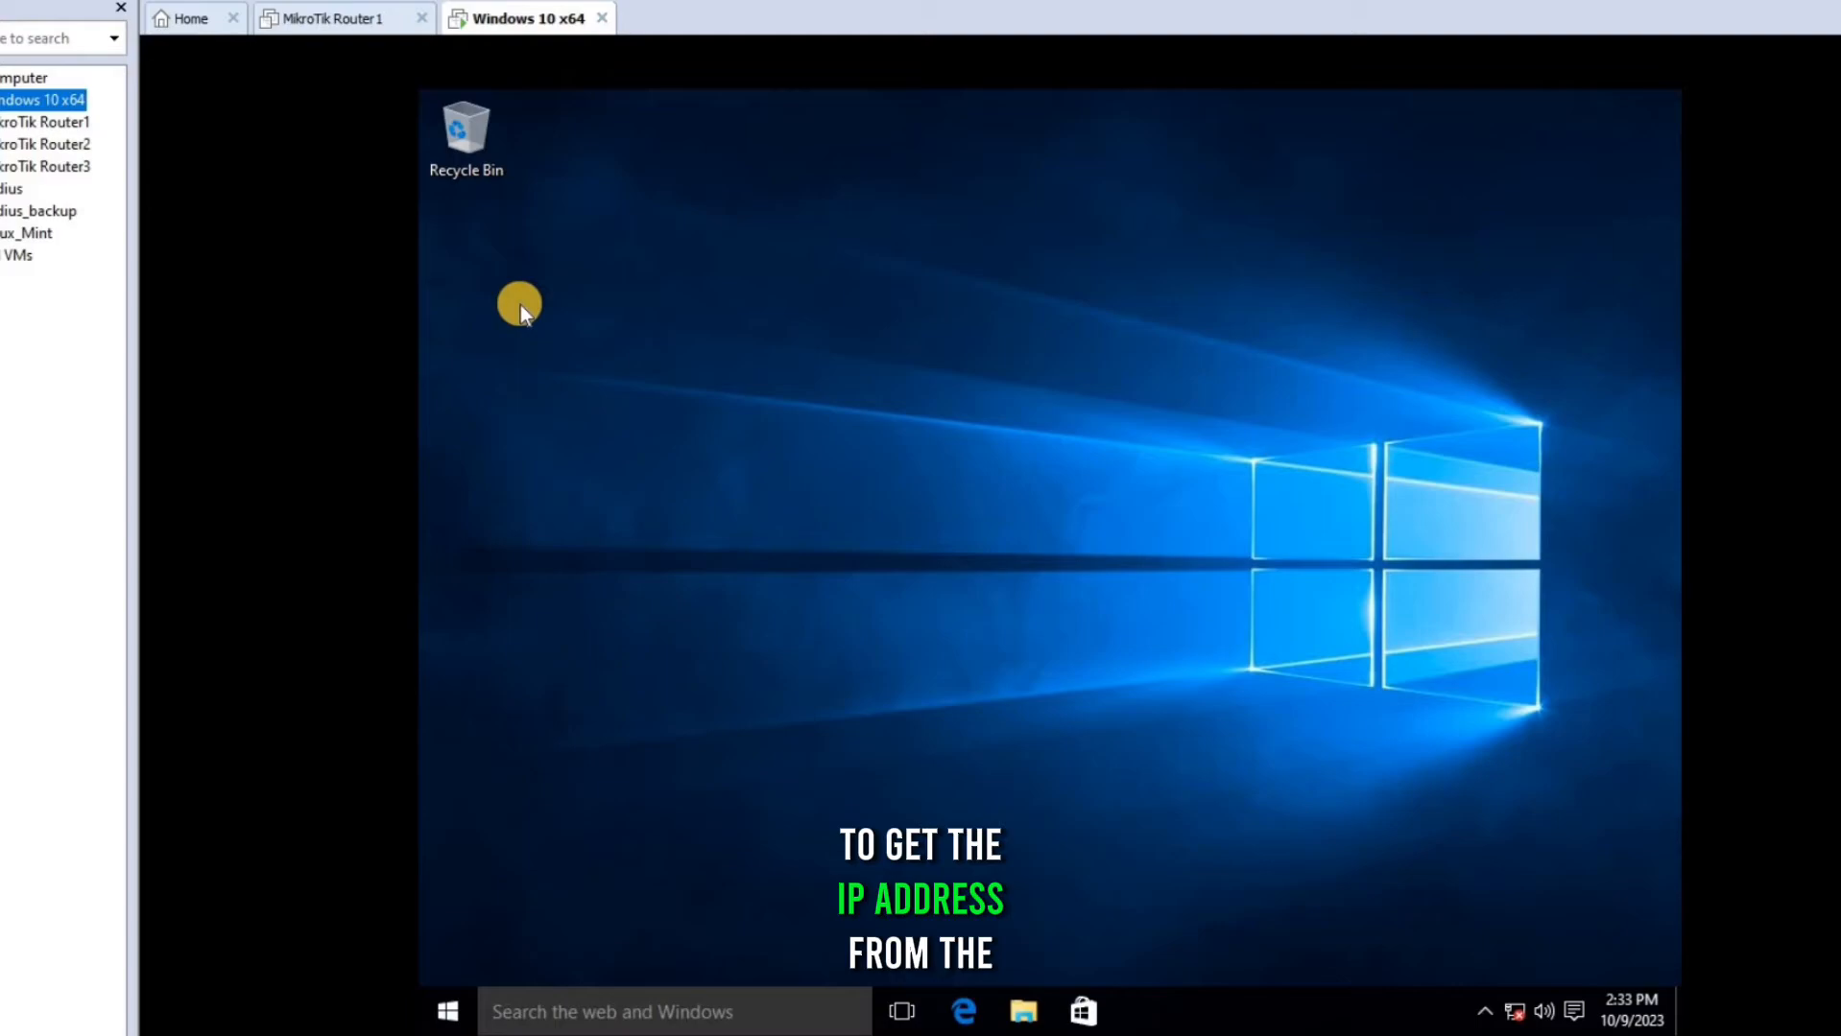
click(329, 17)
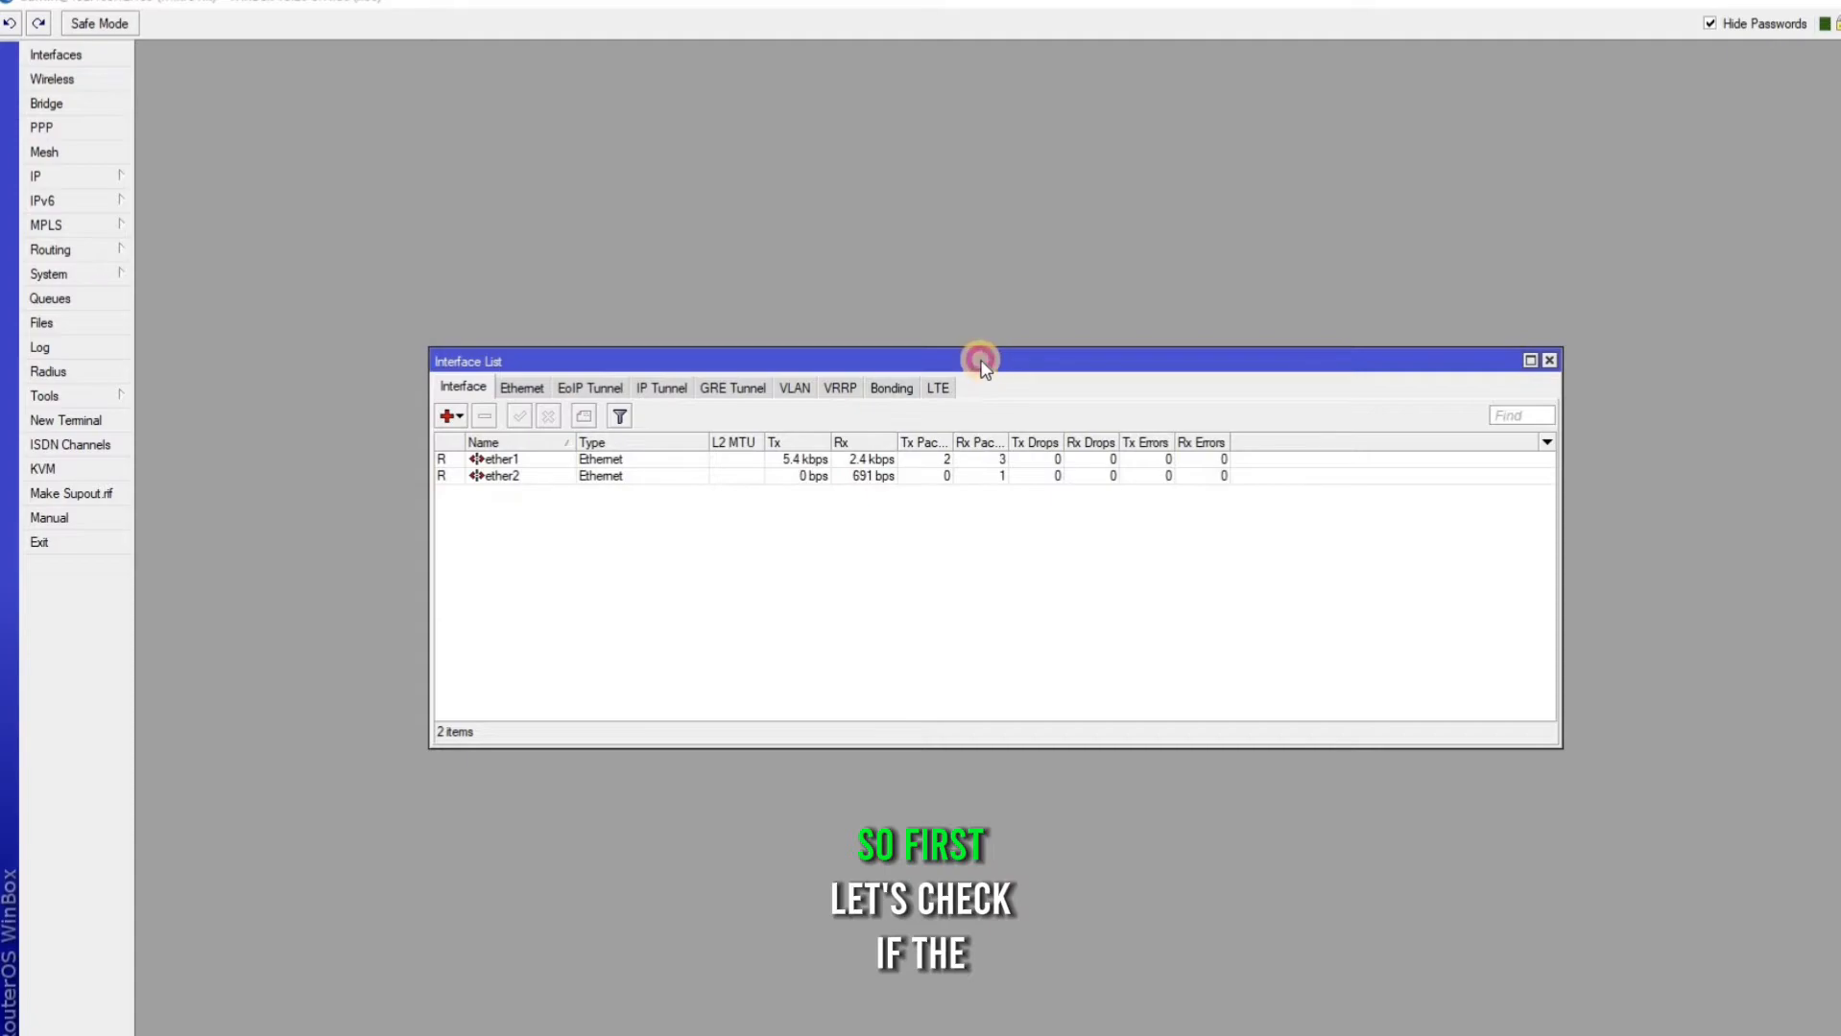
Maximize the interface list and save the comment 'WAN' on ether1
click(1529, 360)
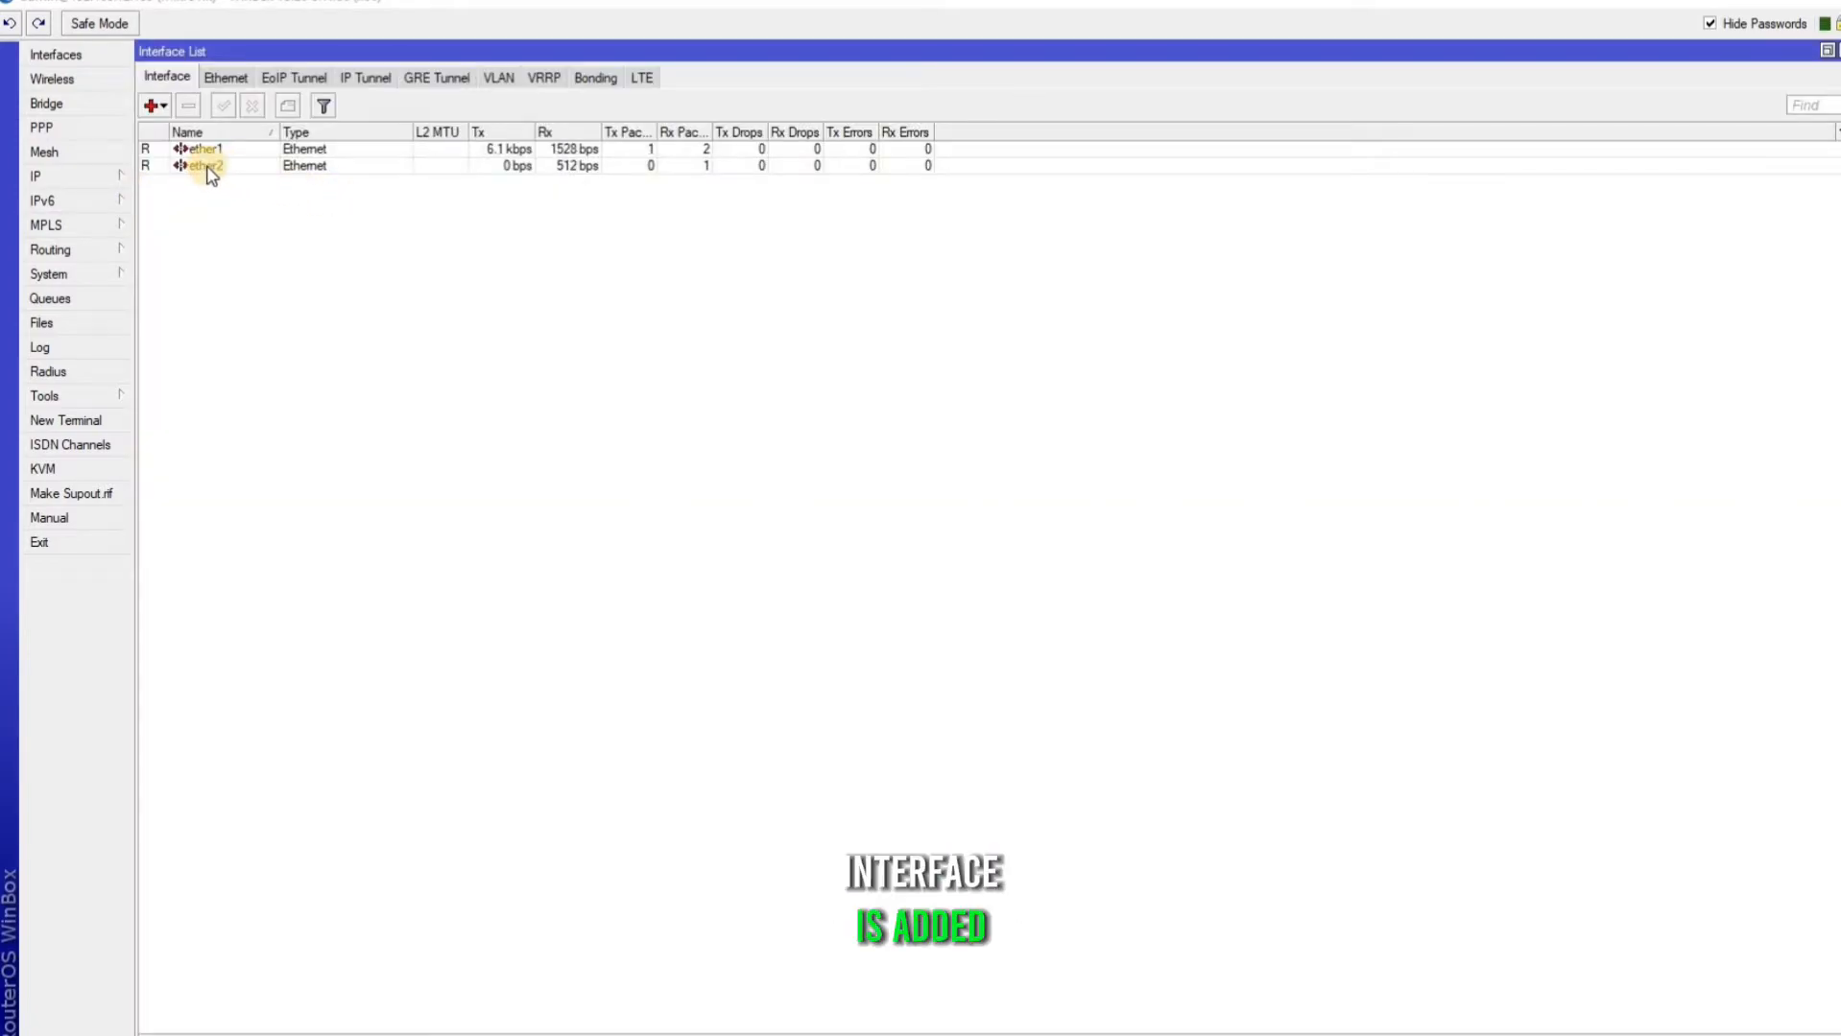
click(33, 176)
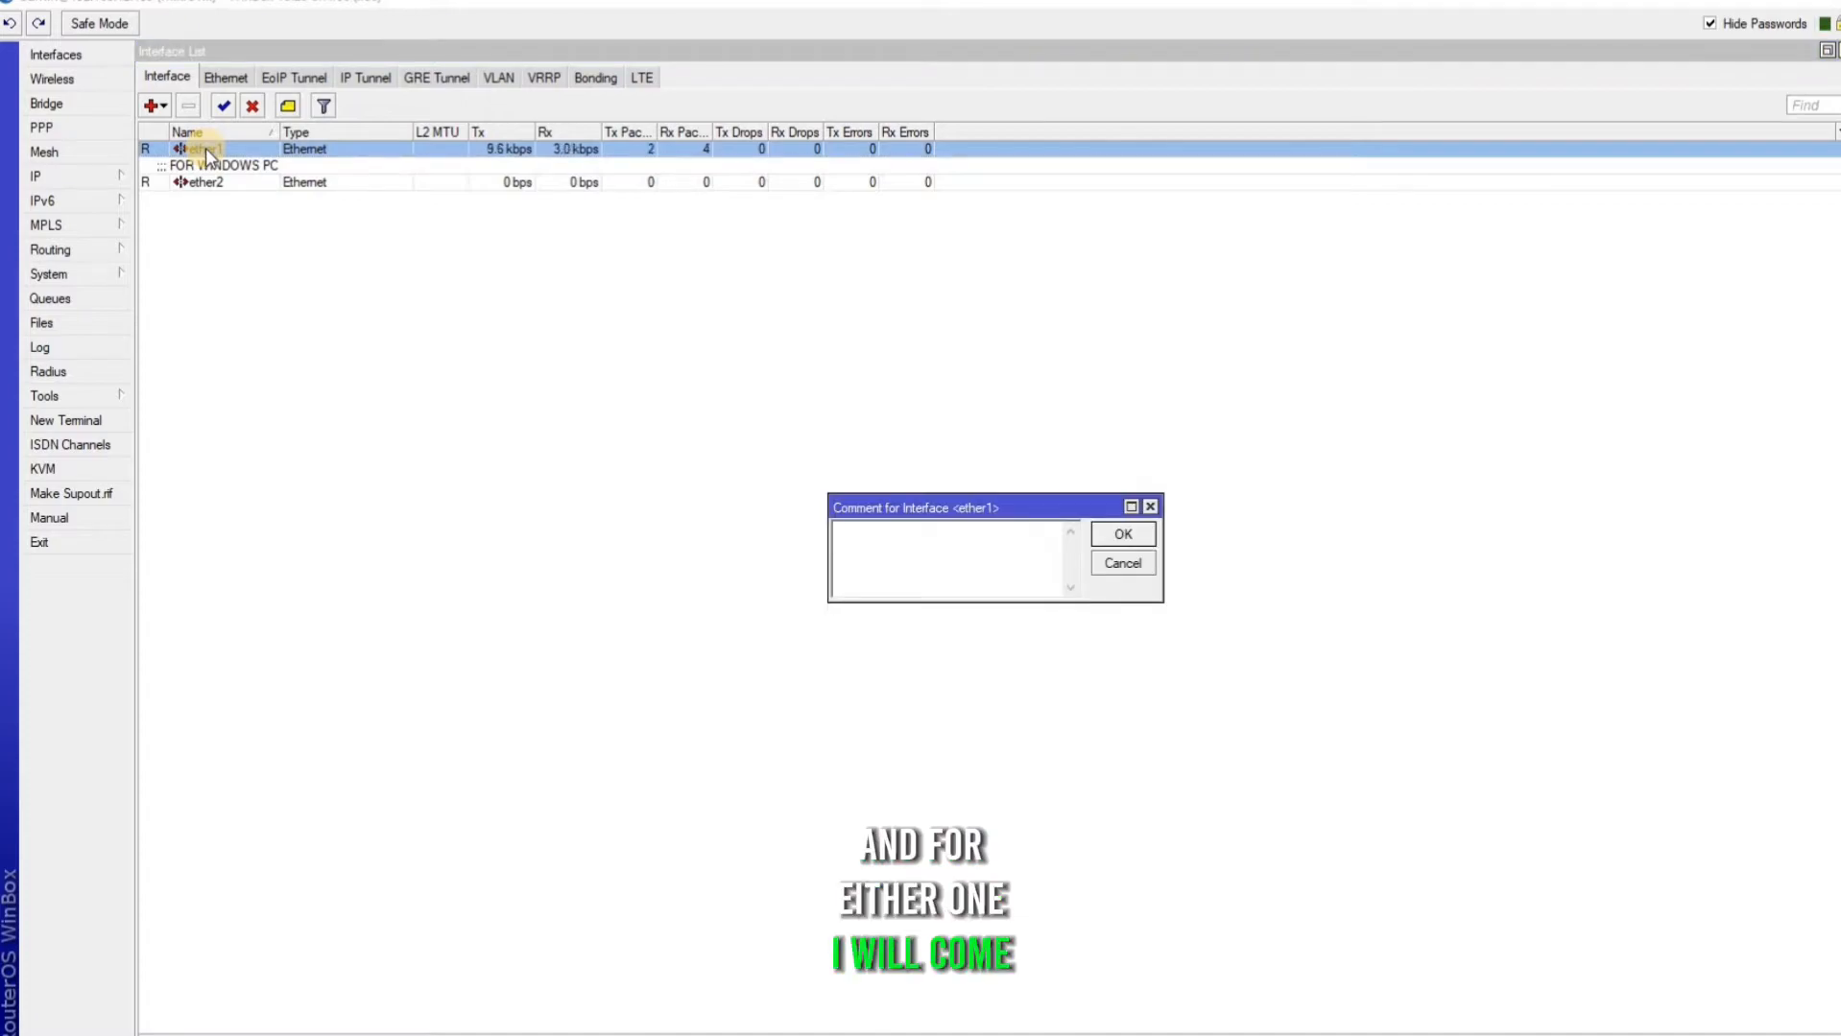
text(WAN)
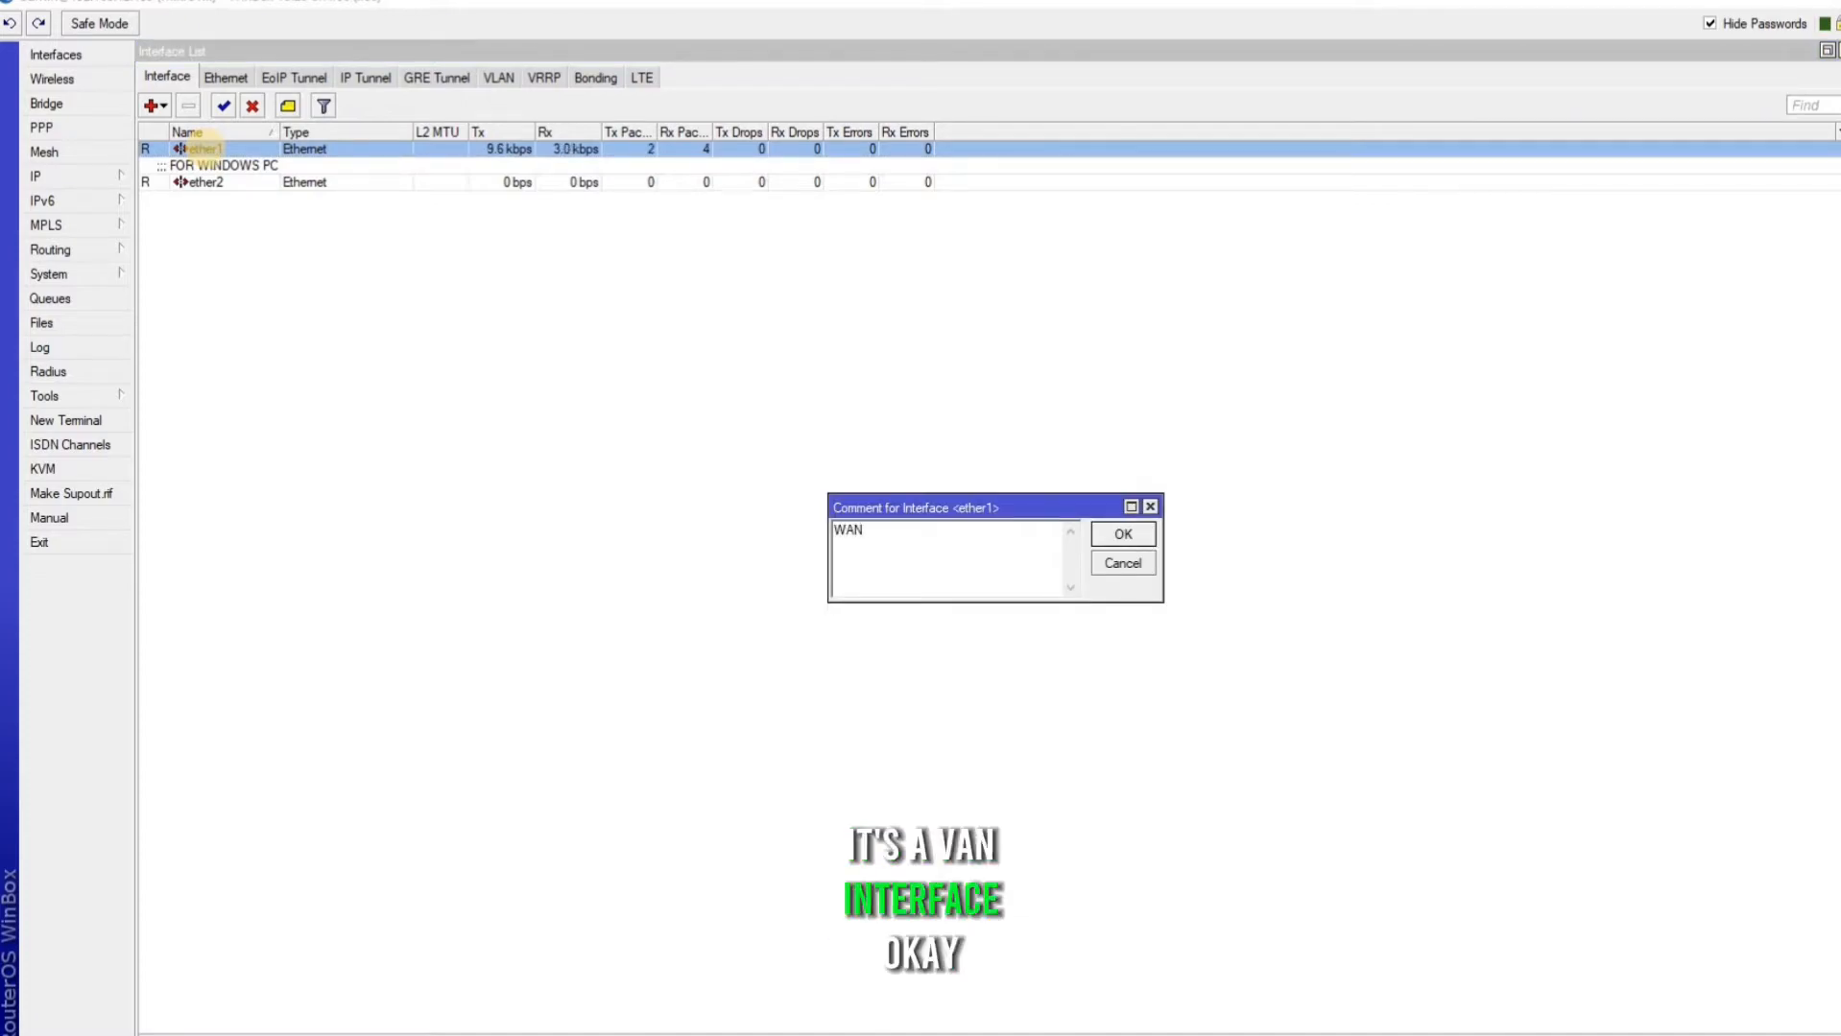
click(34, 176)
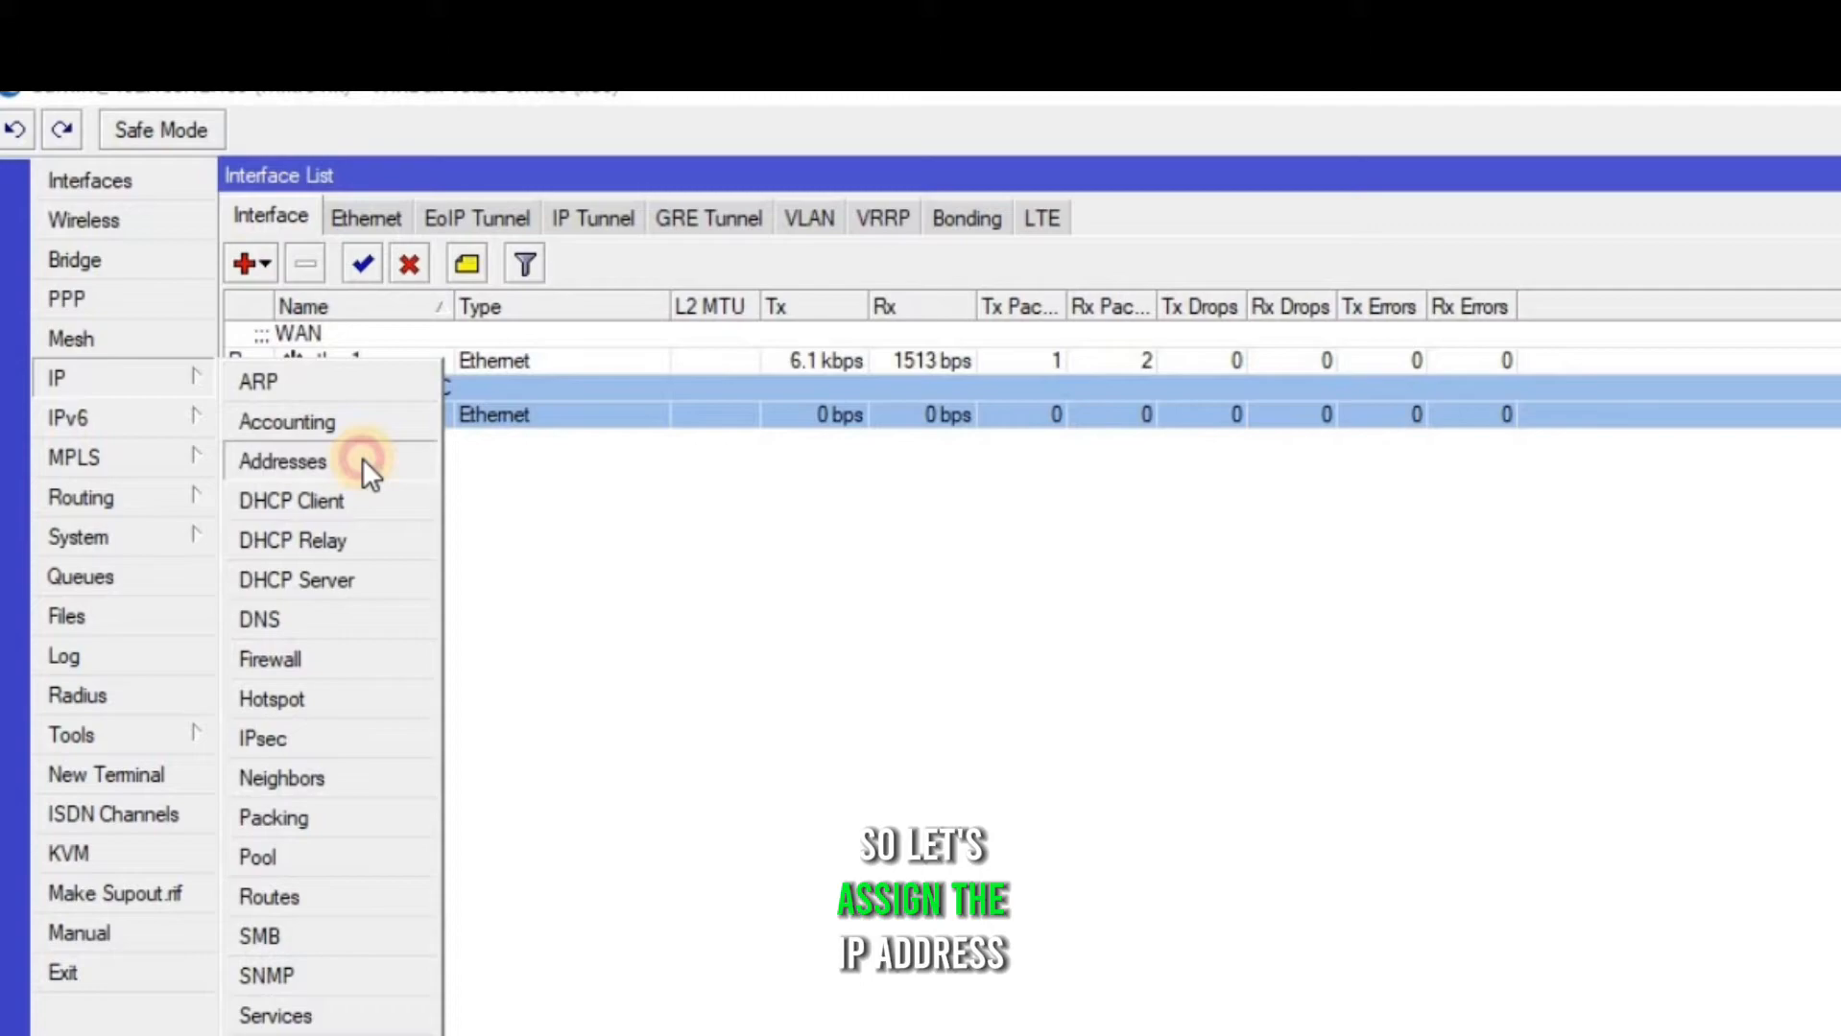
Add the address 172.16.200.1/24 on ether2 in the IP address list
click(282, 462)
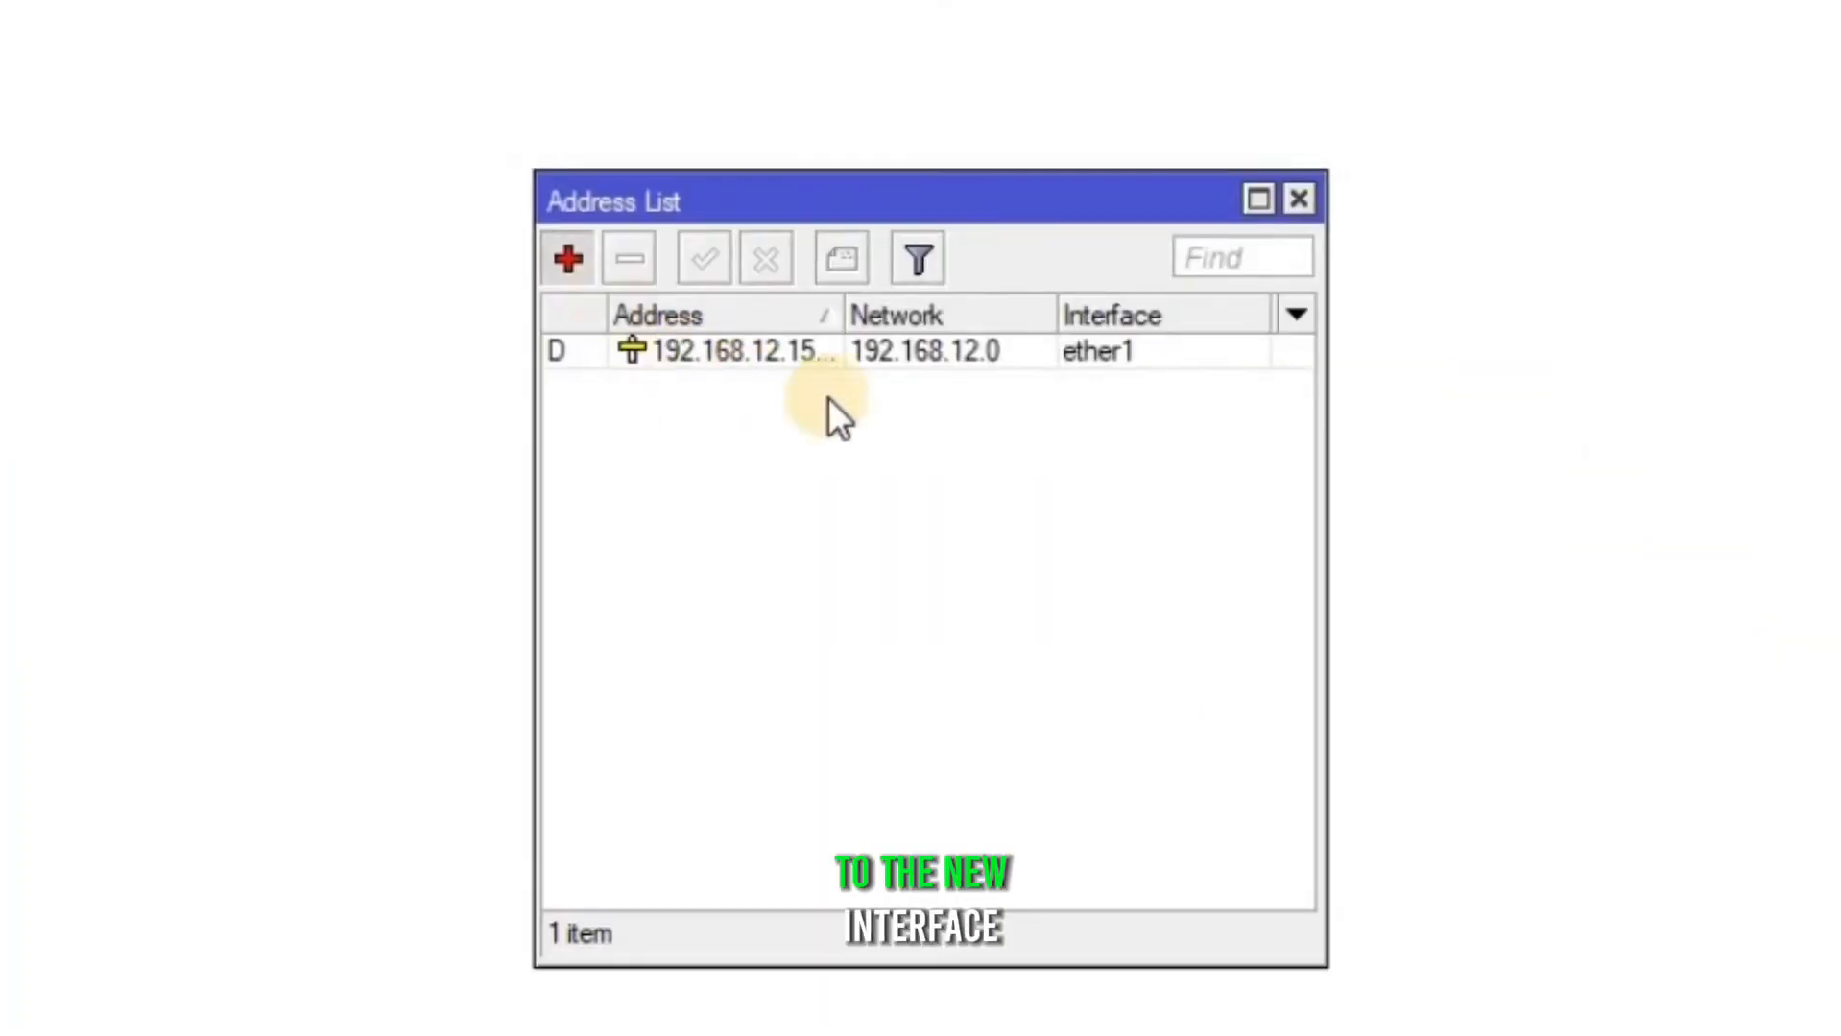
click(566, 257)
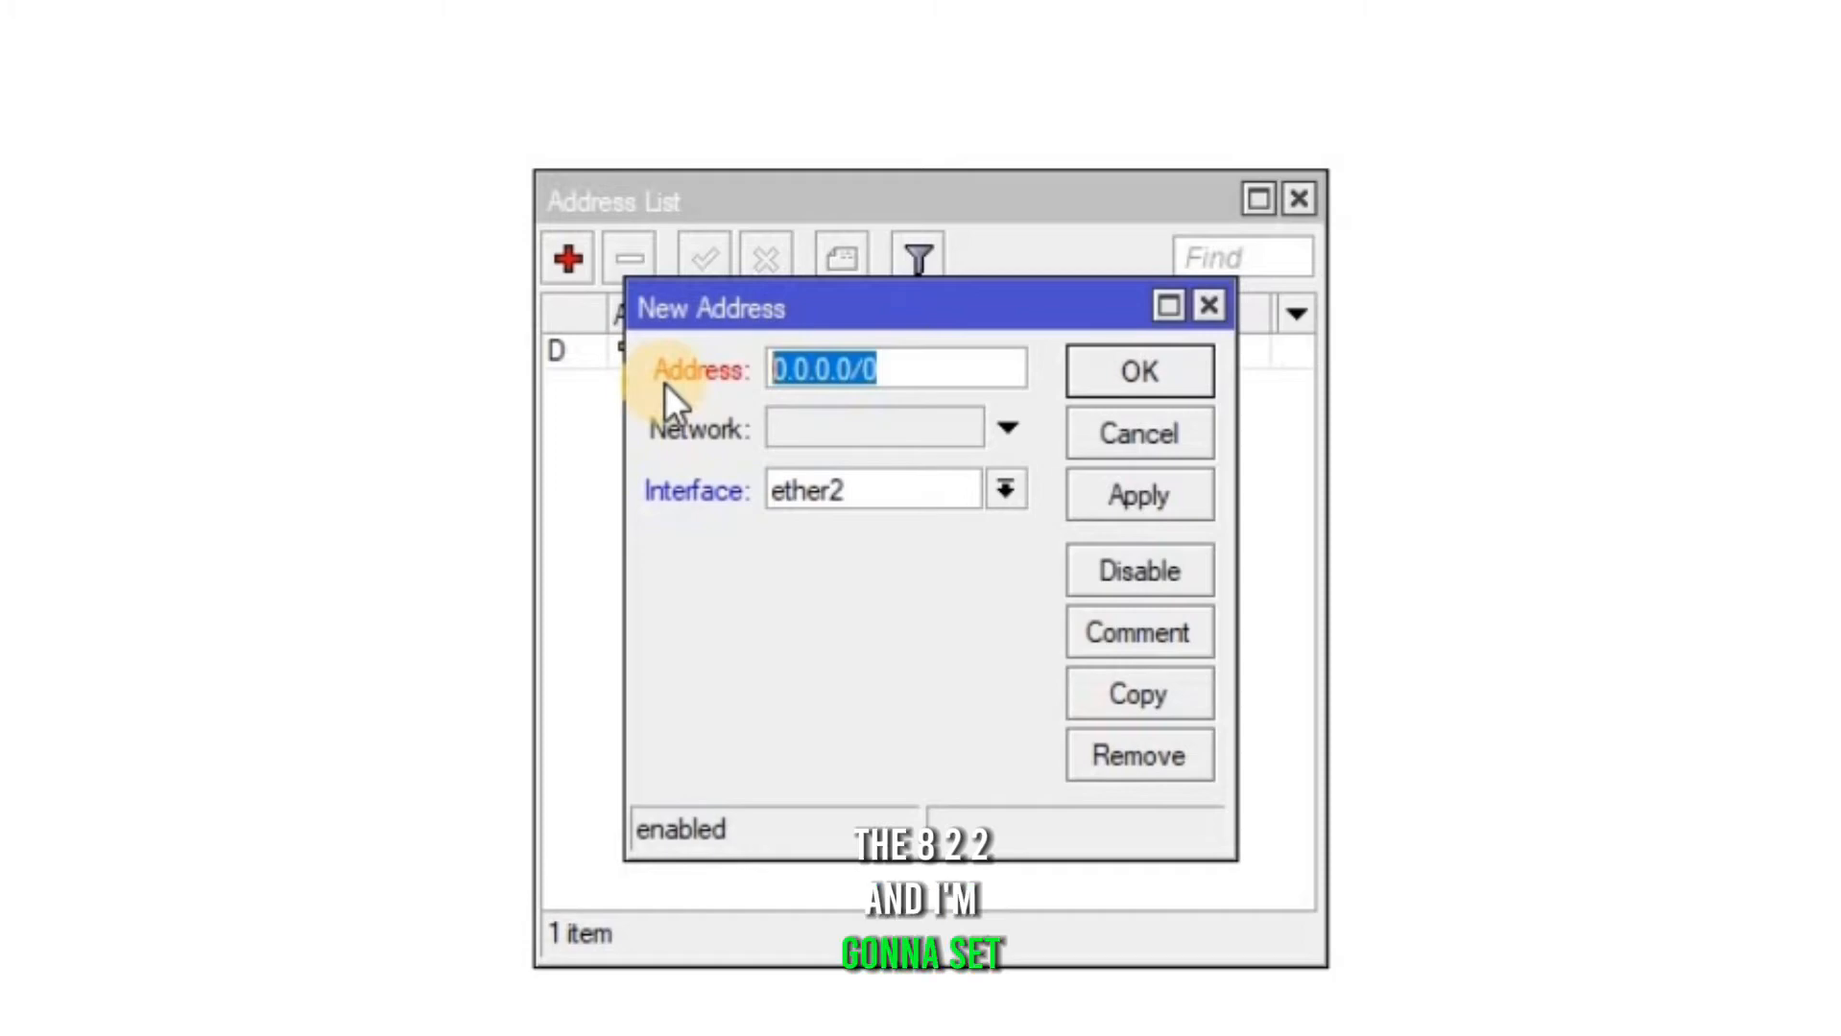
text(172)
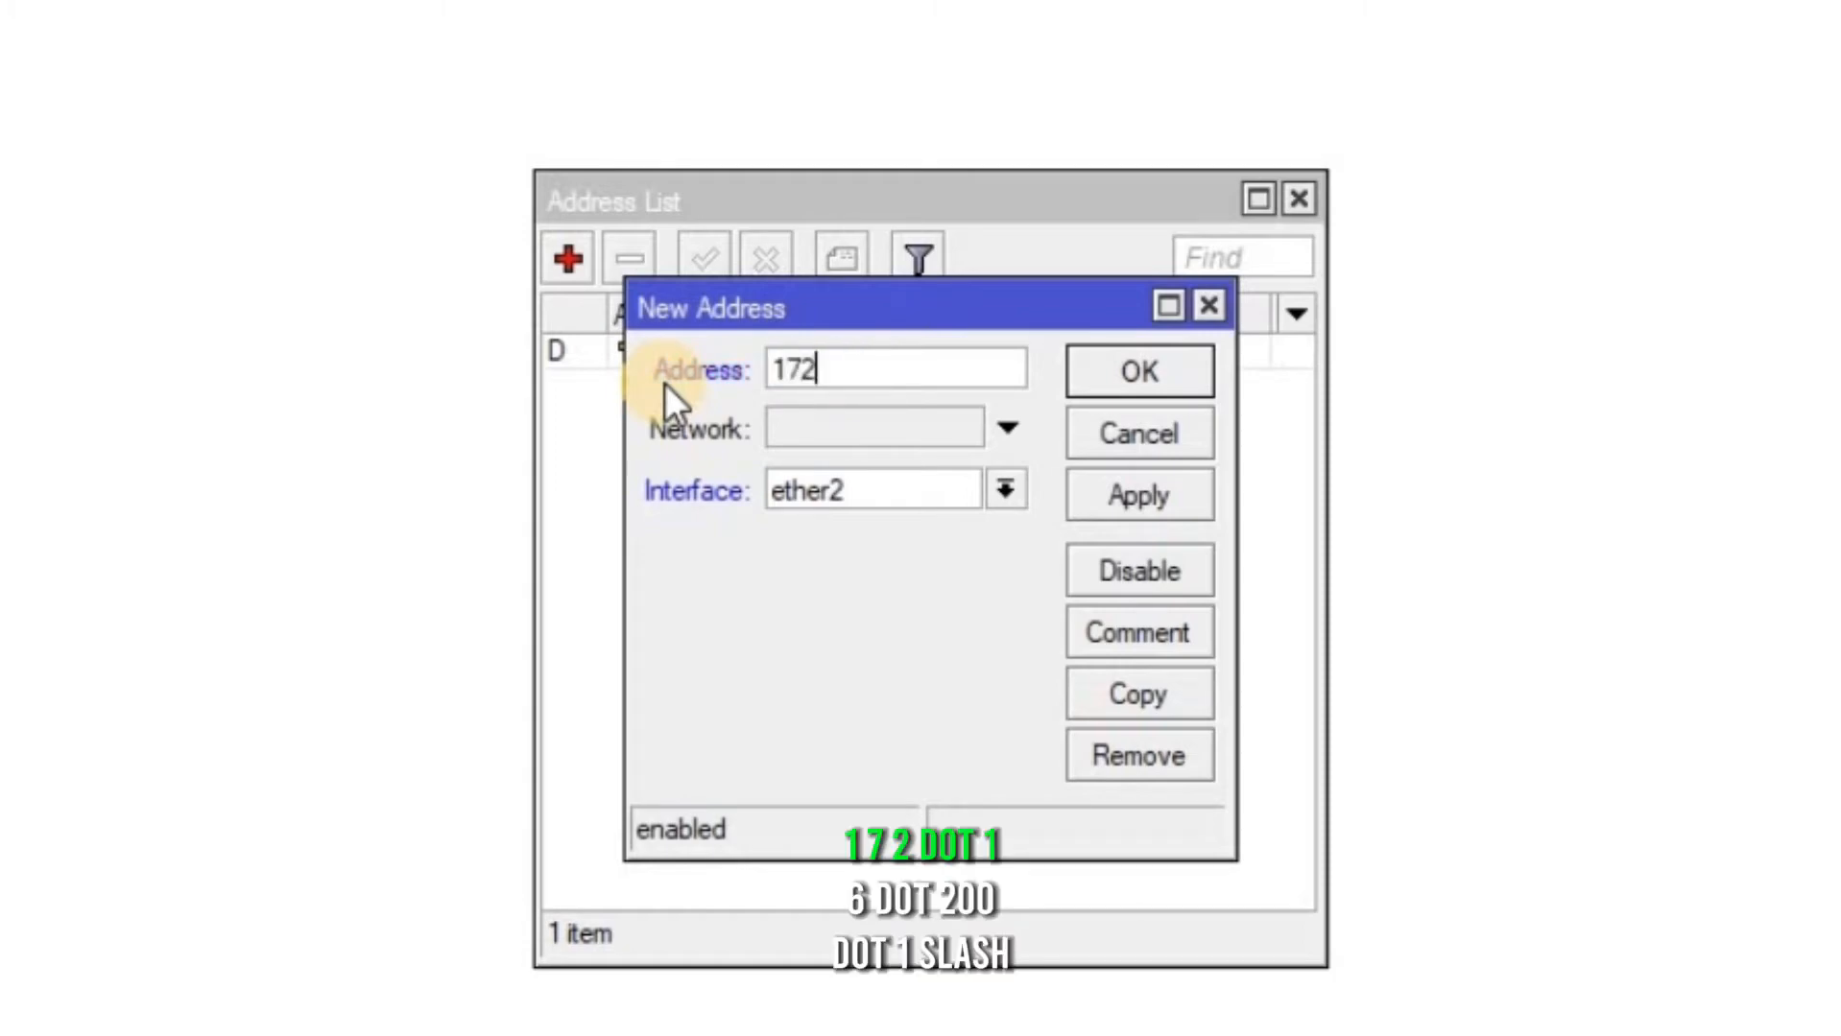
text(.16.)
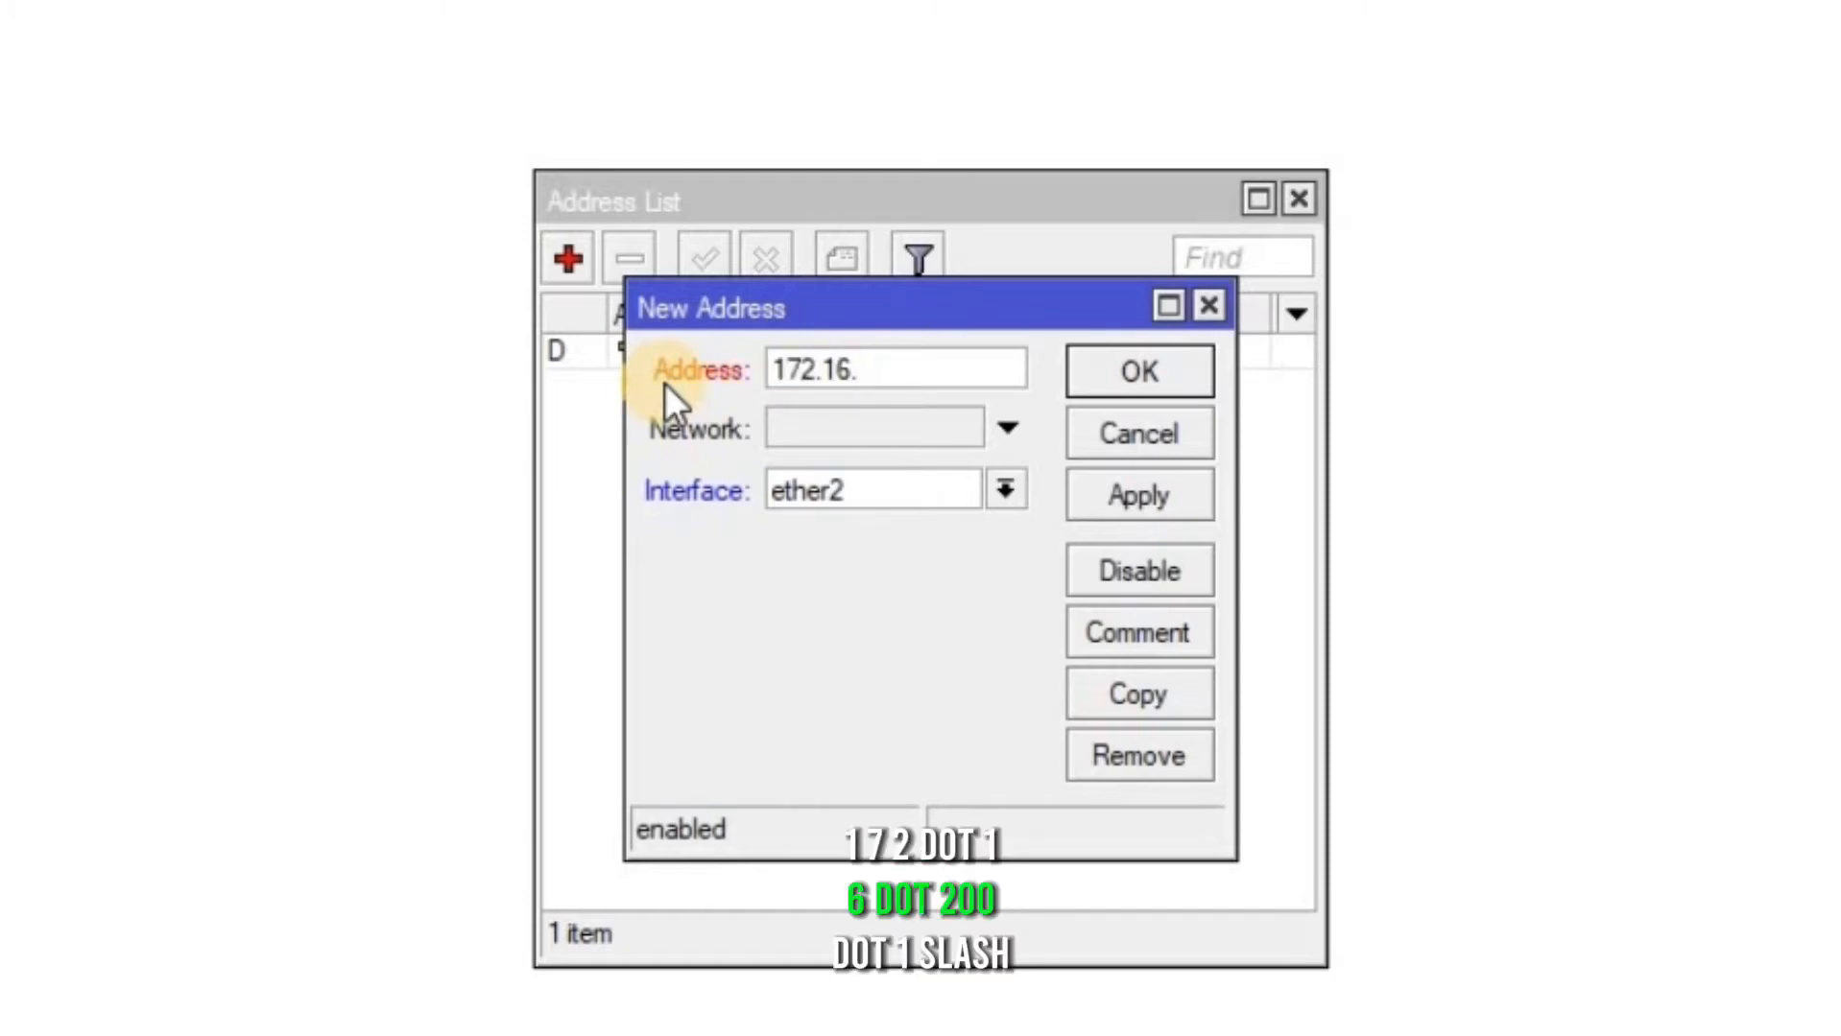
text(200.1)
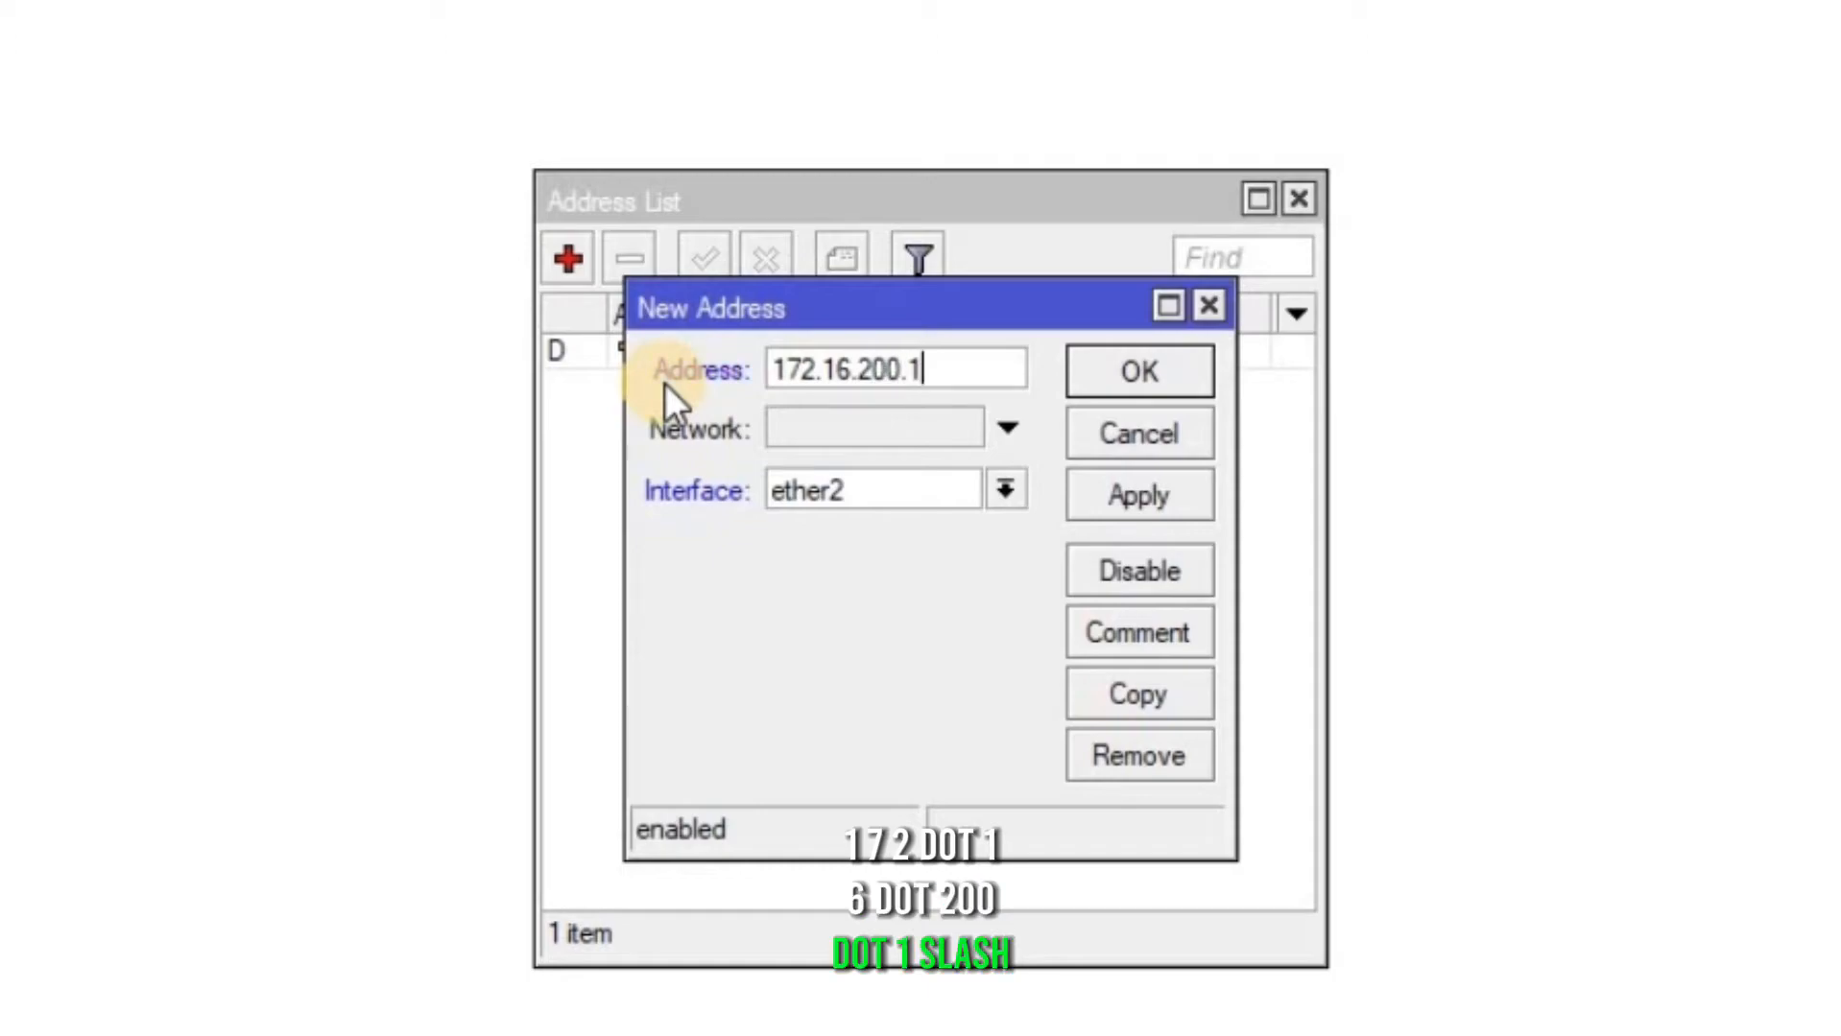
text(/24)
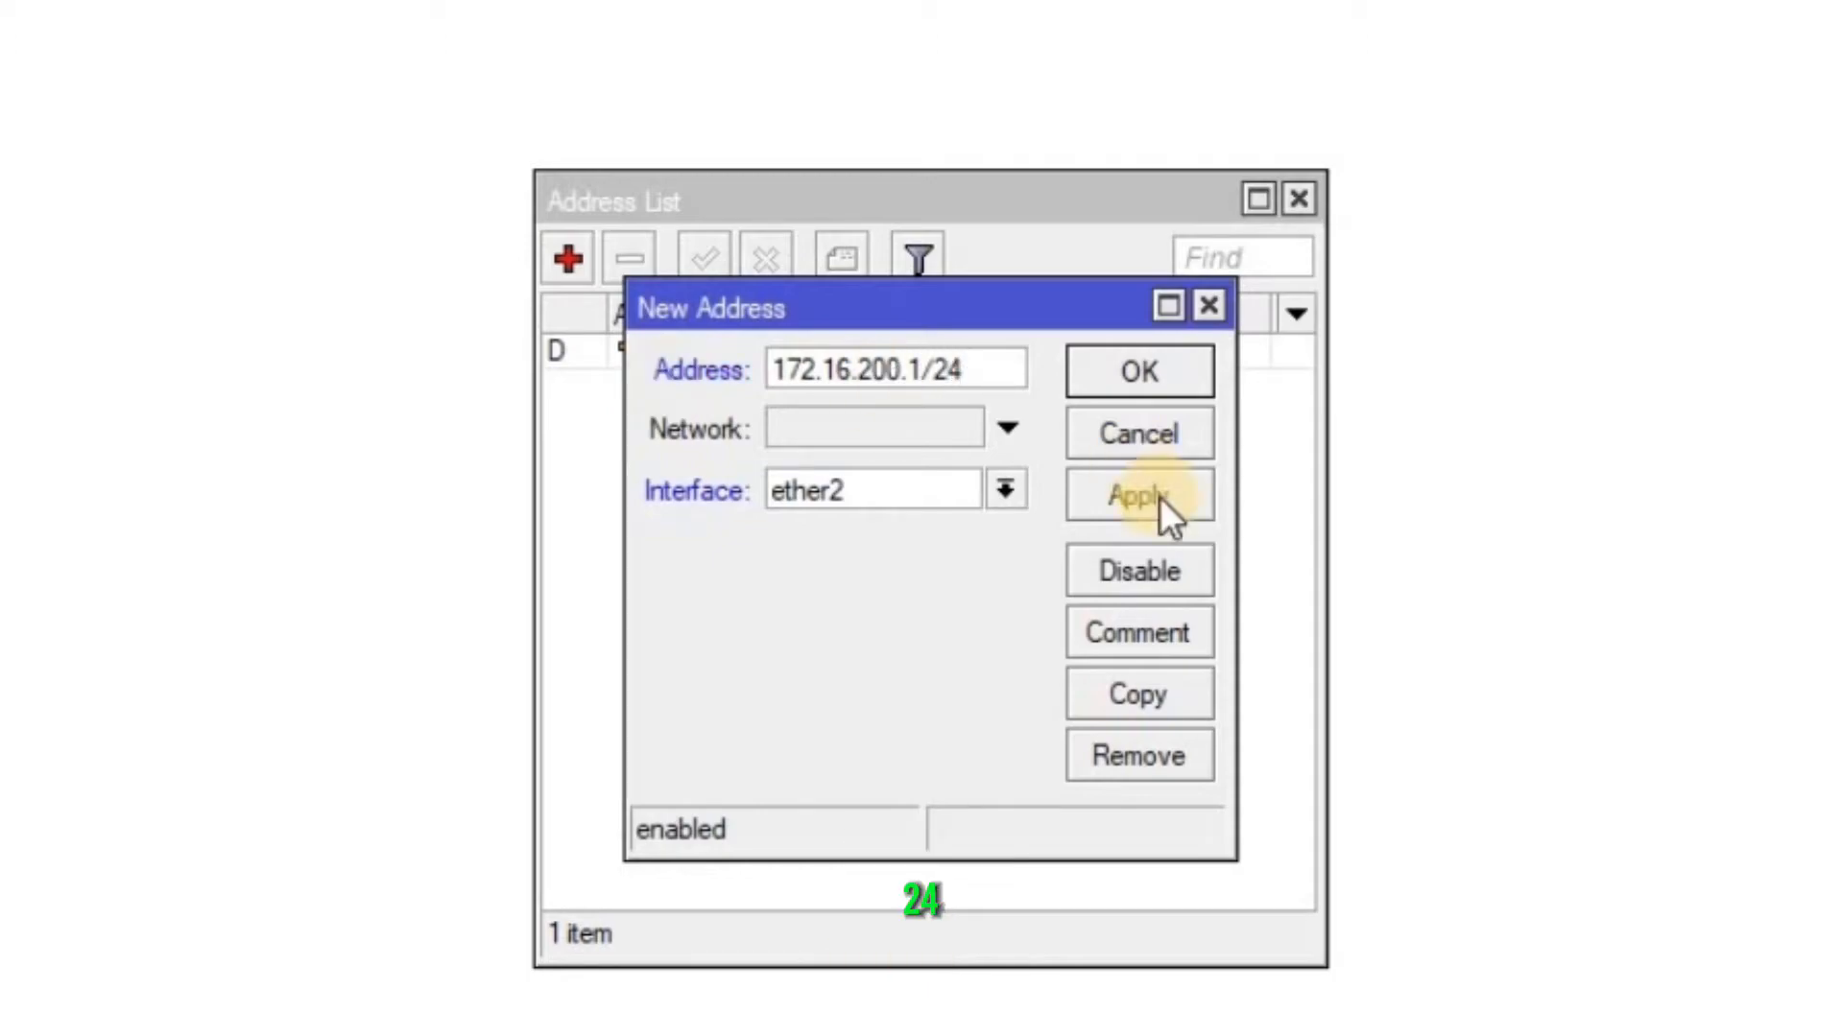
click(1136, 494)
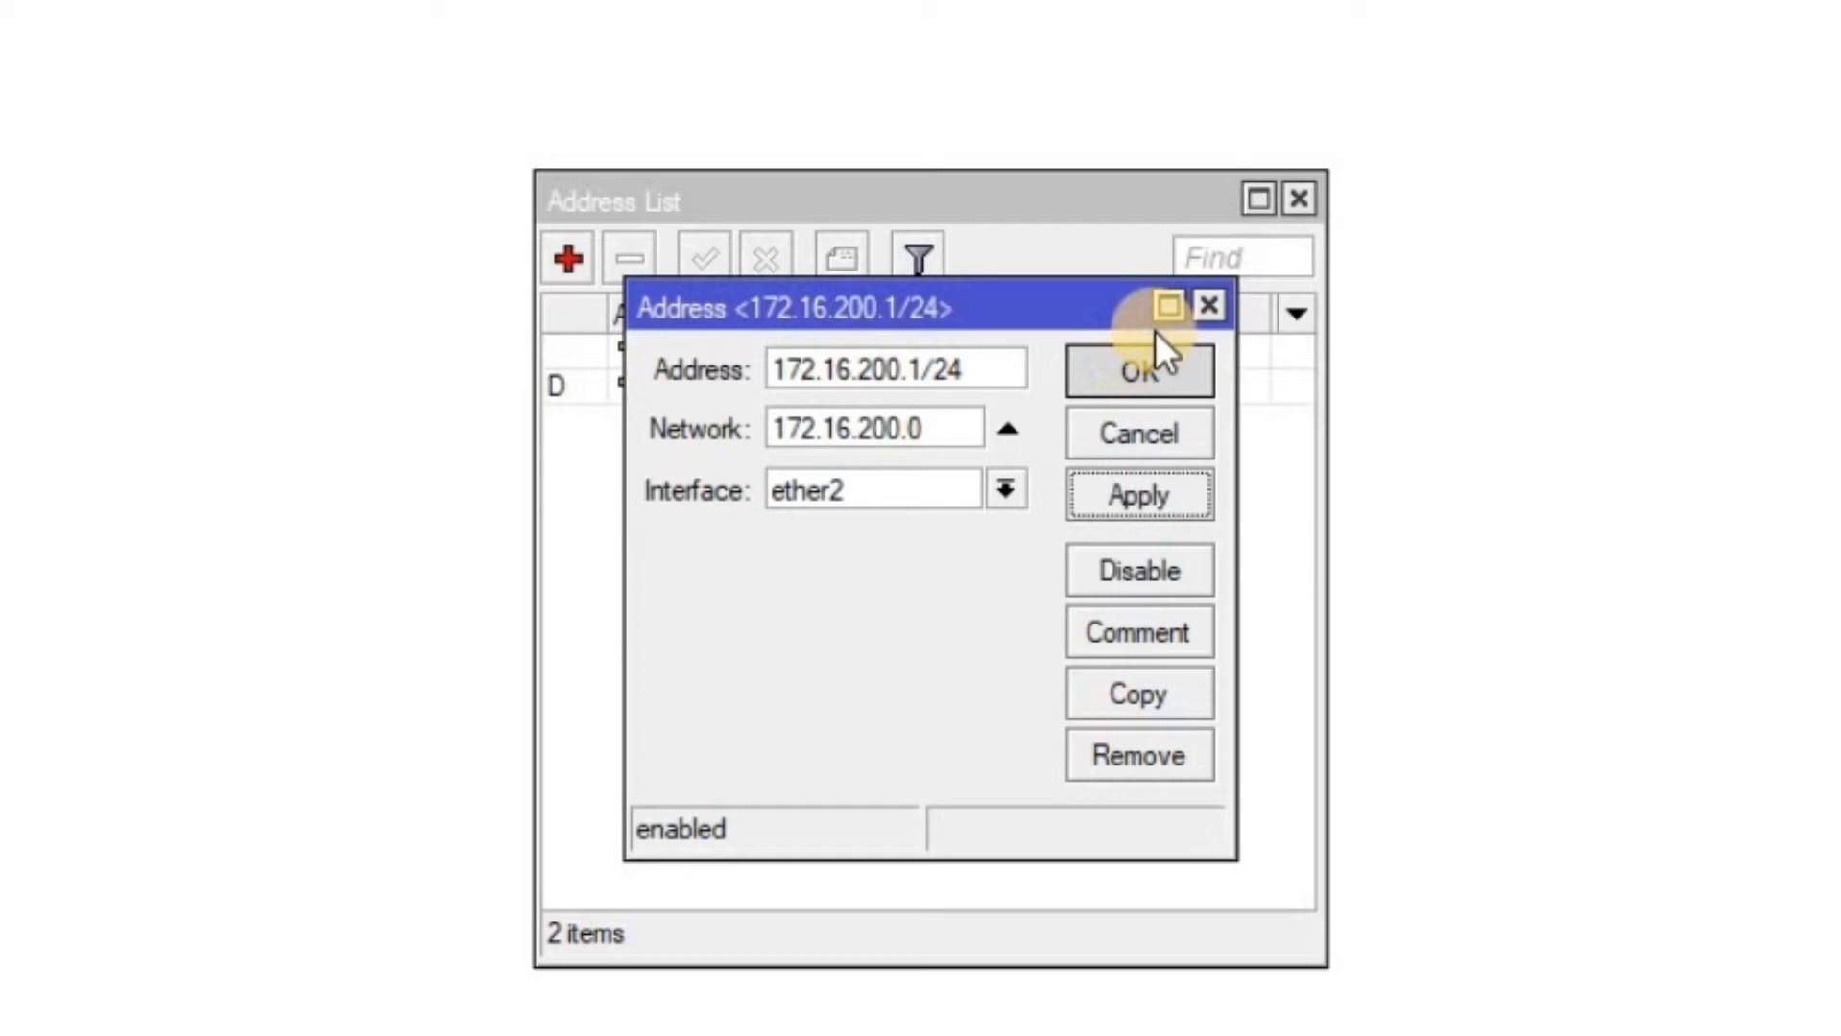
click(1137, 368)
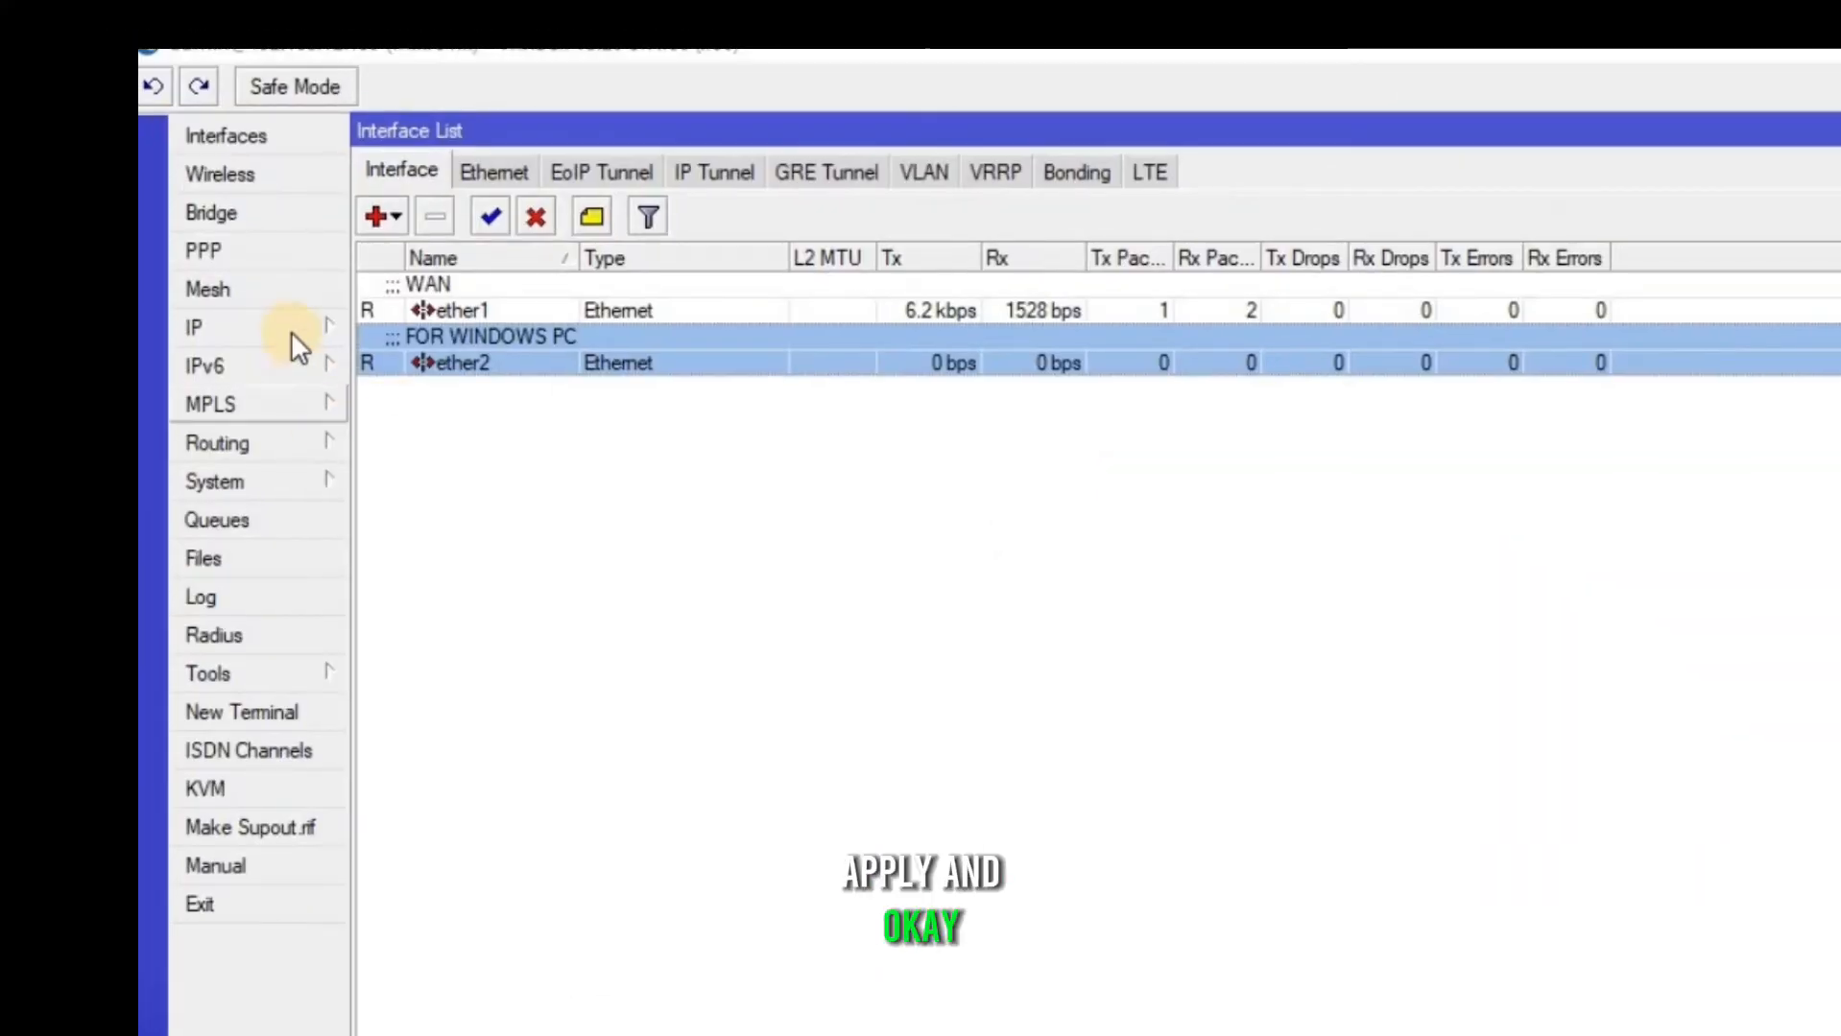
Run DHCP Setup on ether2: 172.16.200.0/24, gateway 172.16.200.1, DNS 8.8.8.8, 3-day lease
click(194, 326)
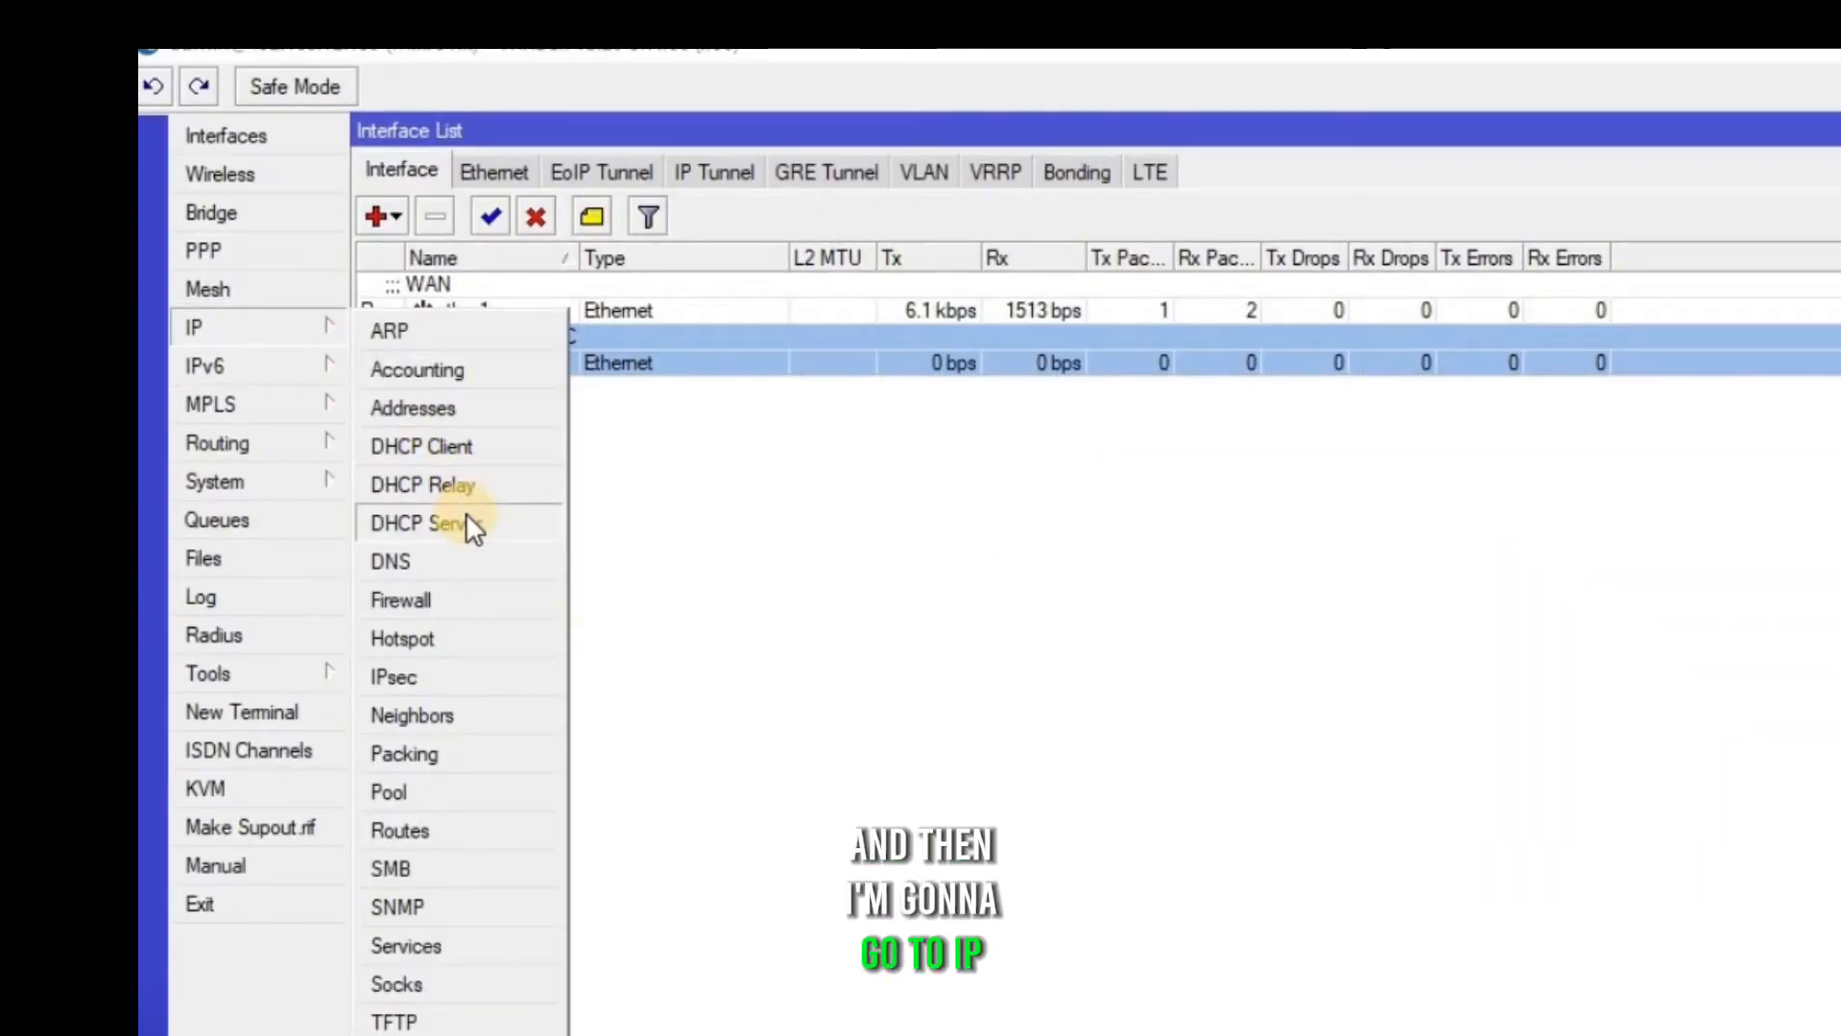
click(420, 524)
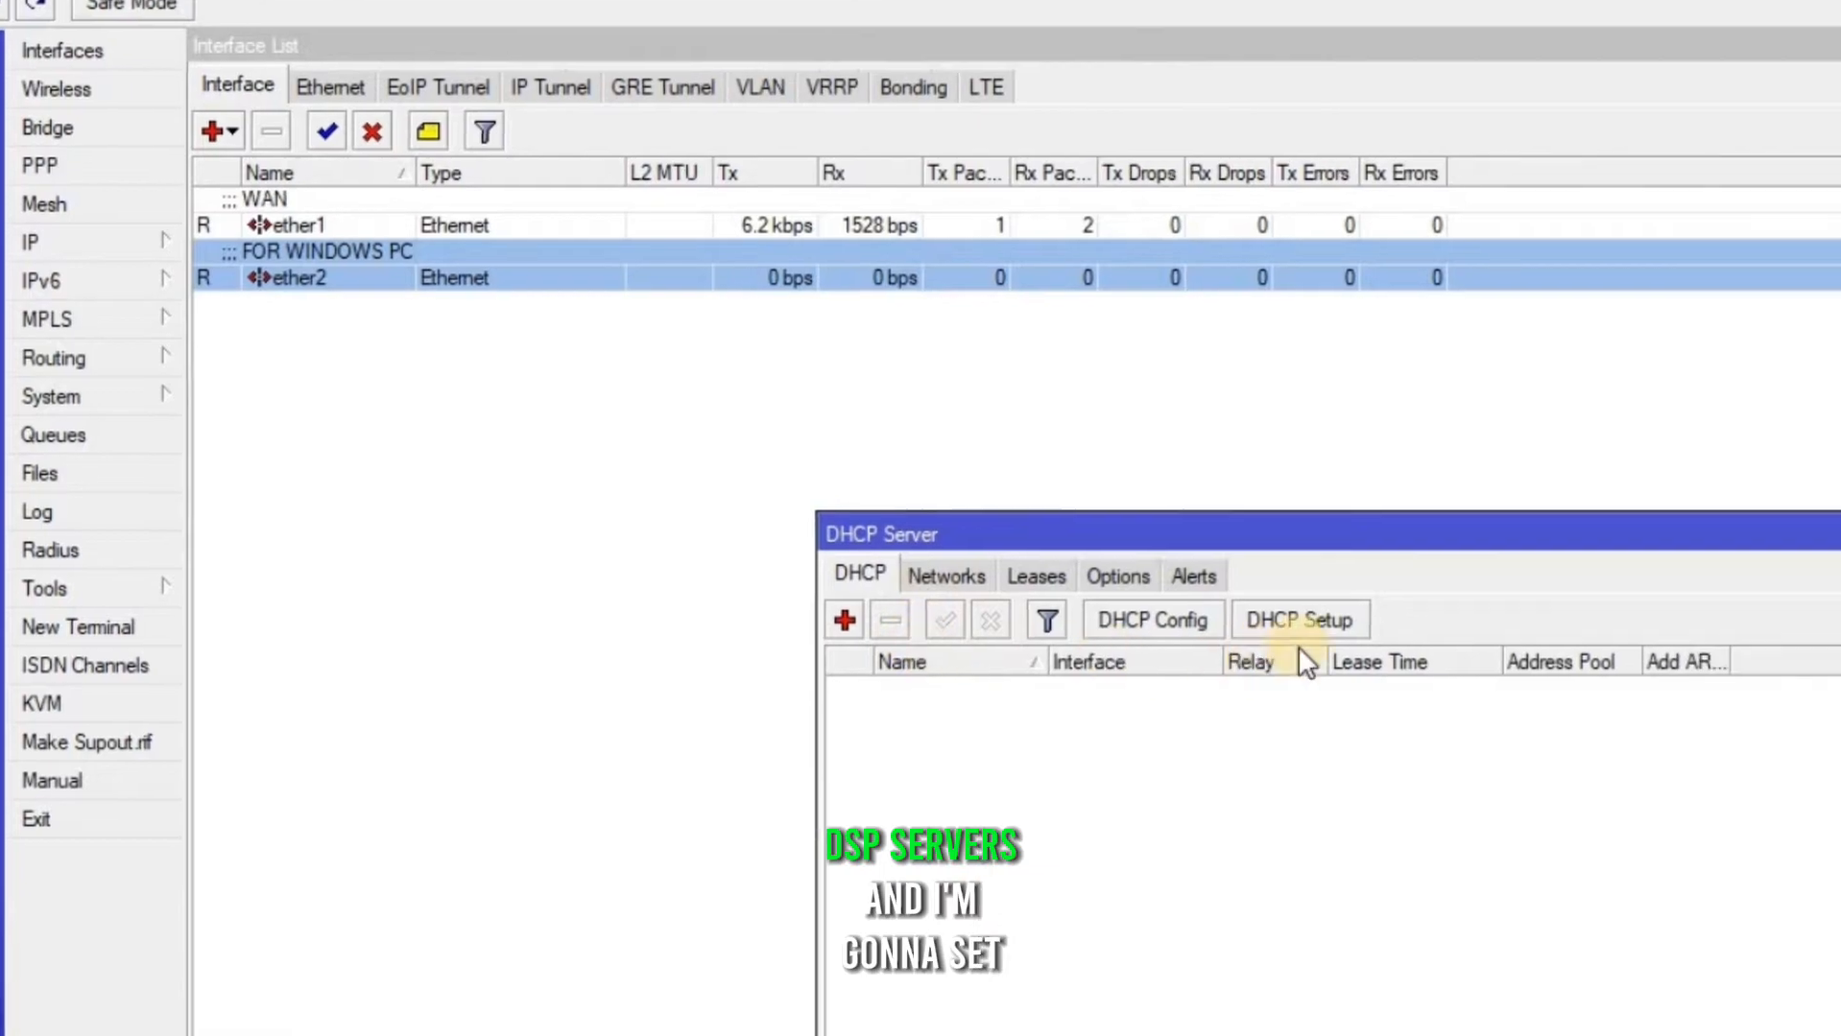
click(1299, 620)
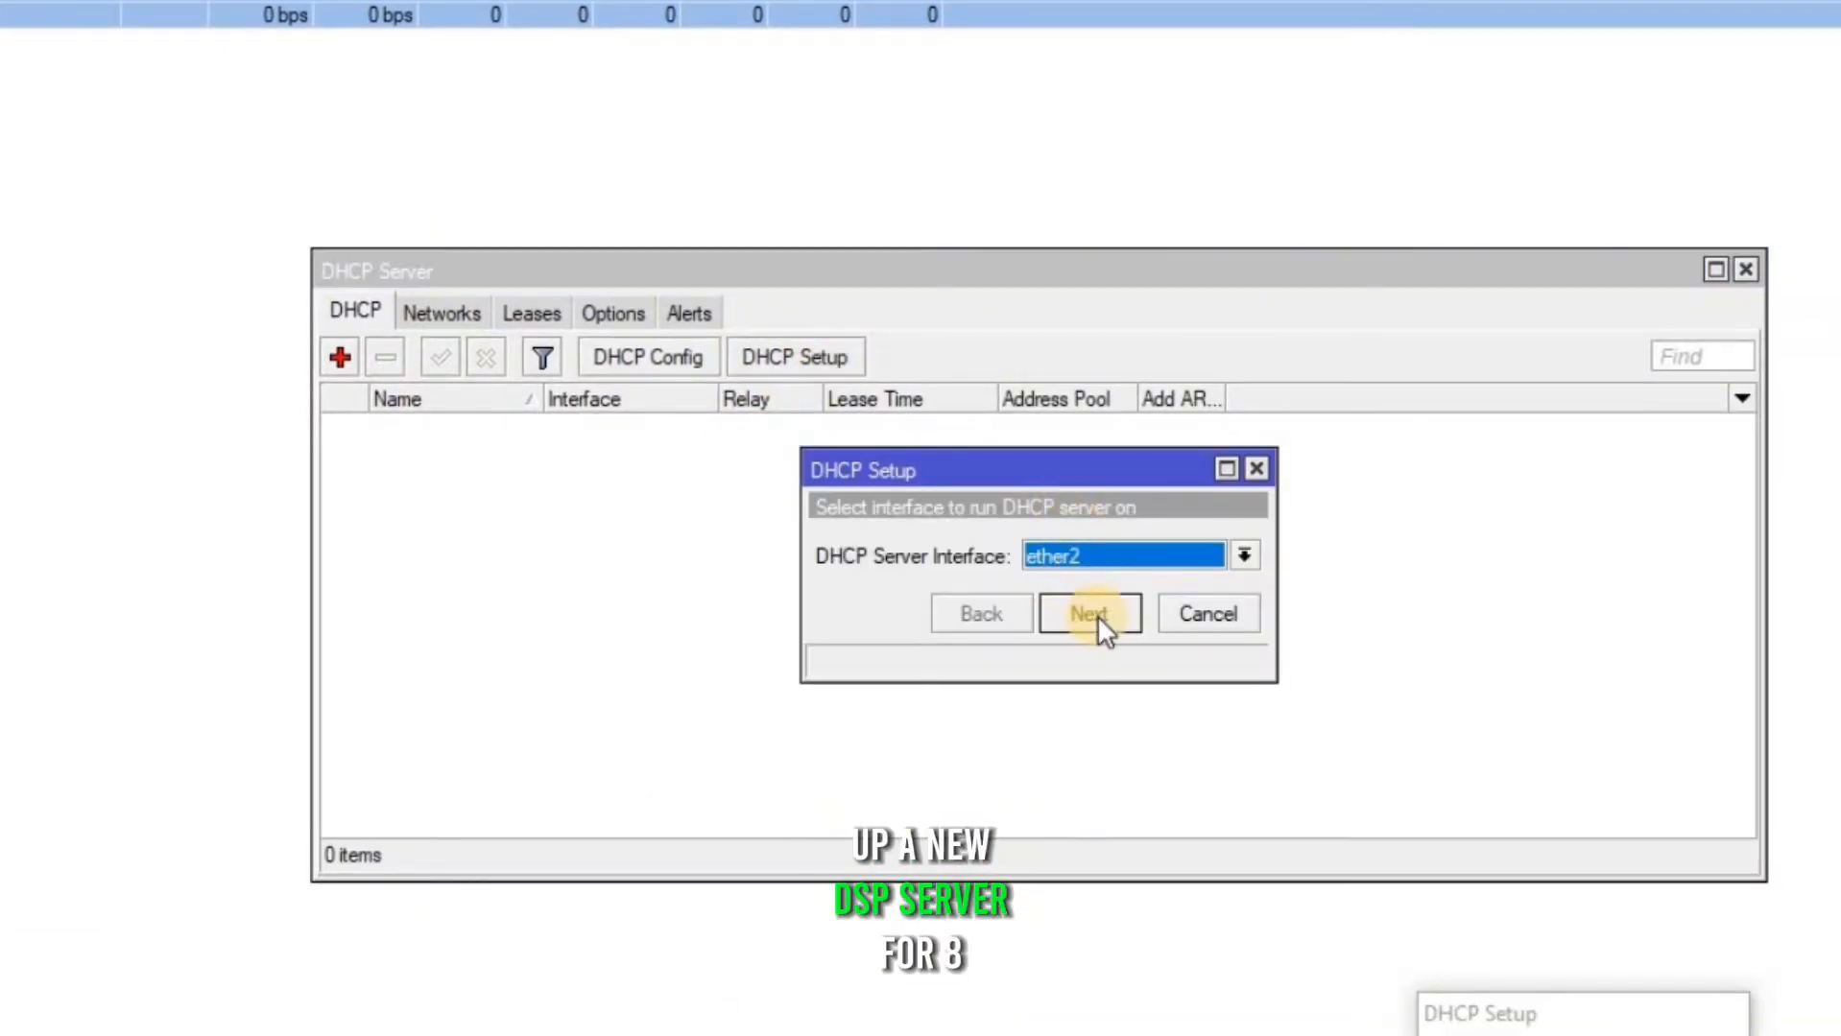
click(1087, 614)
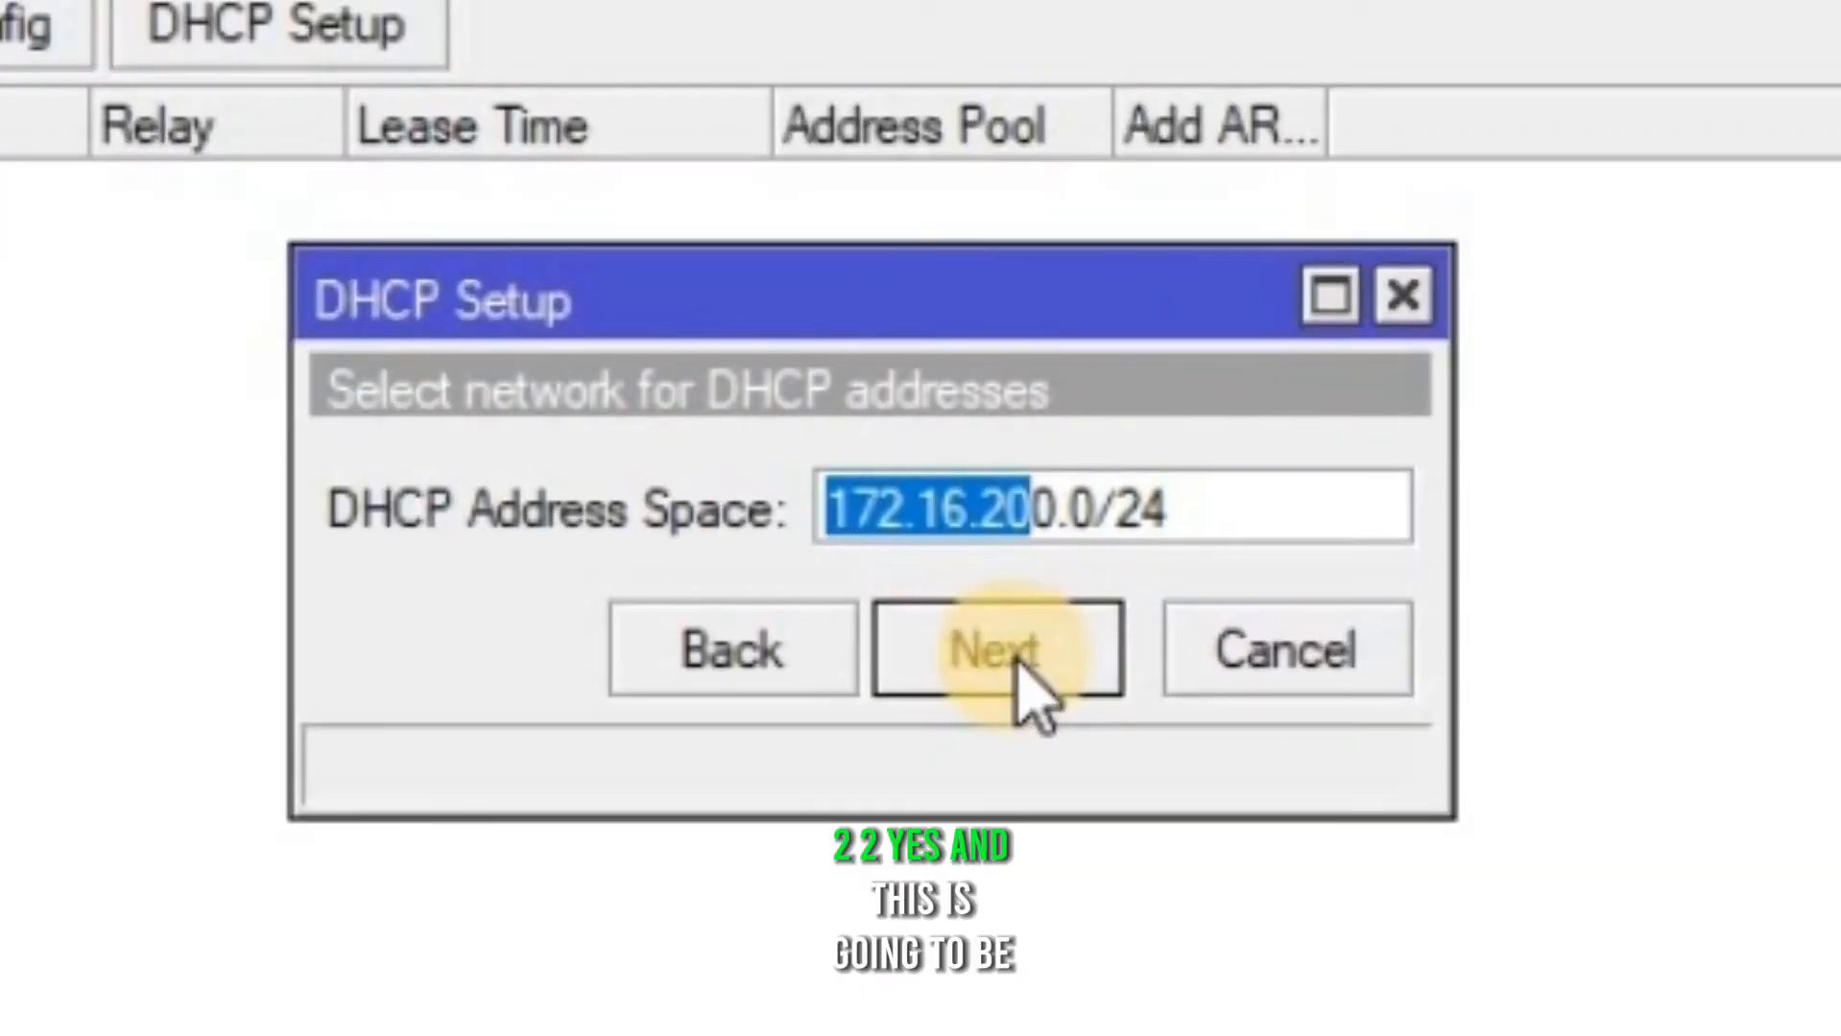
click(993, 649)
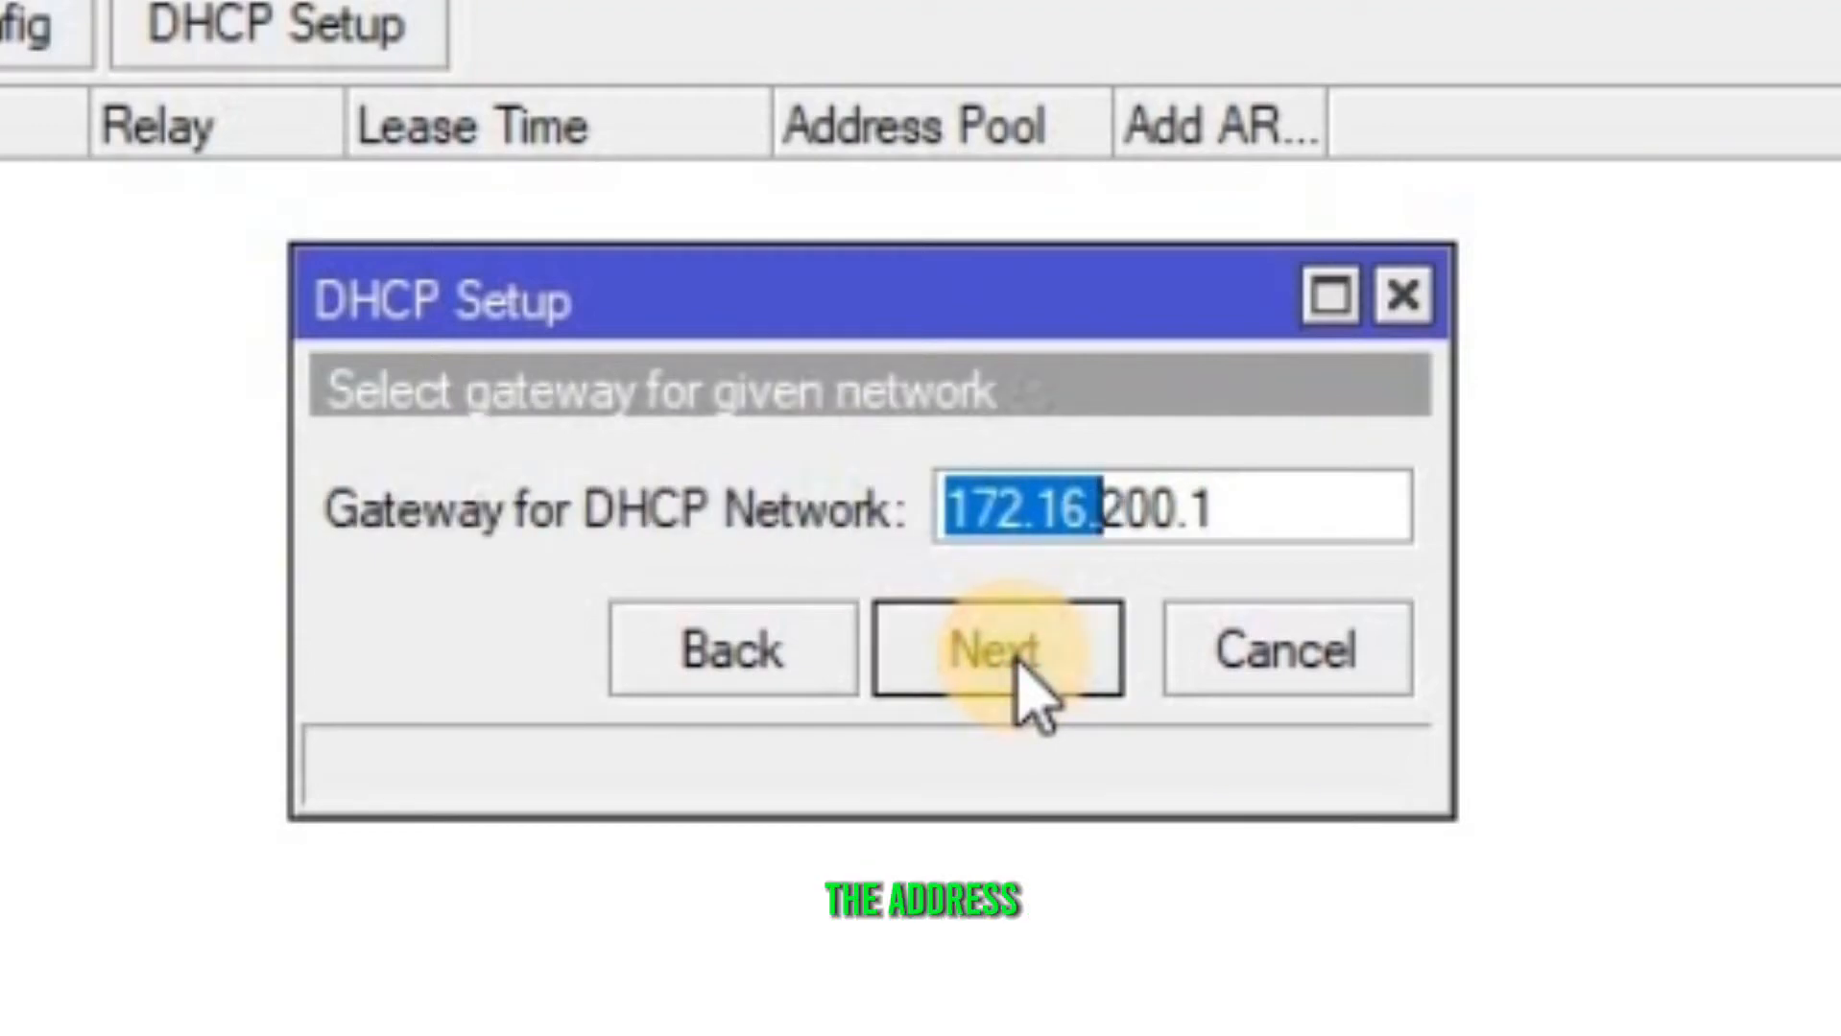
click(994, 649)
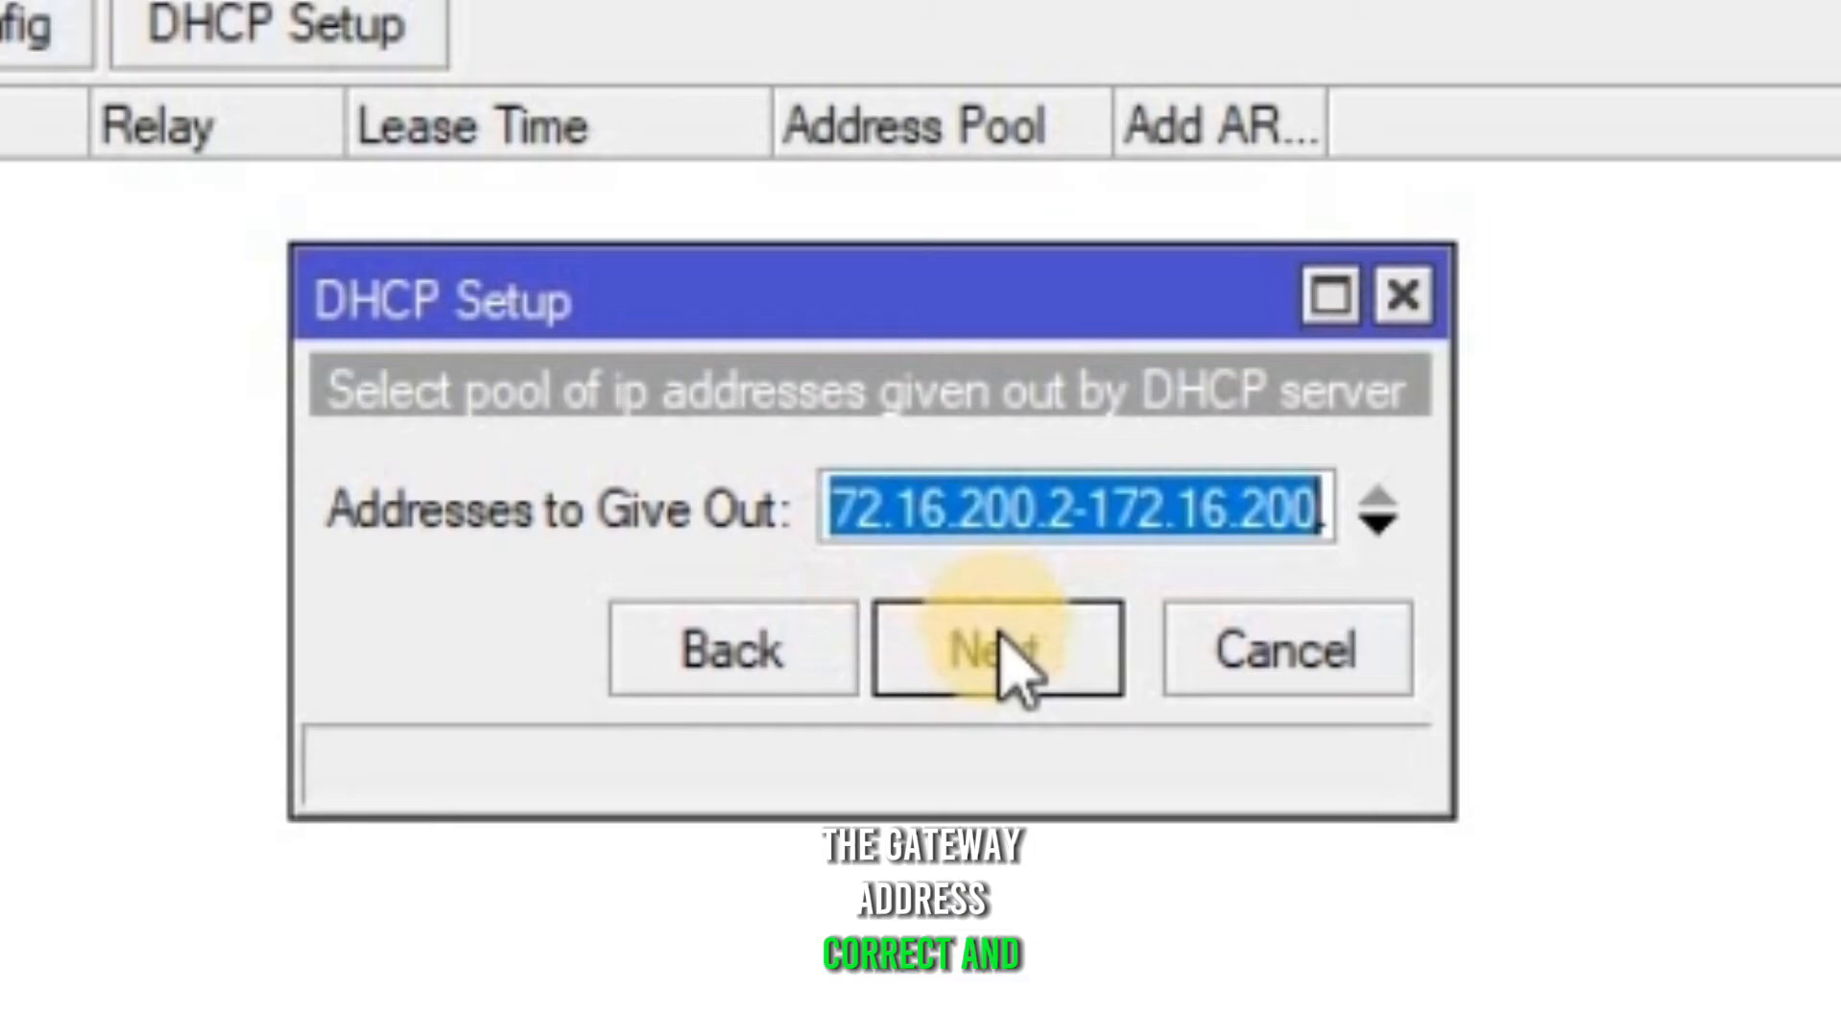
click(995, 648)
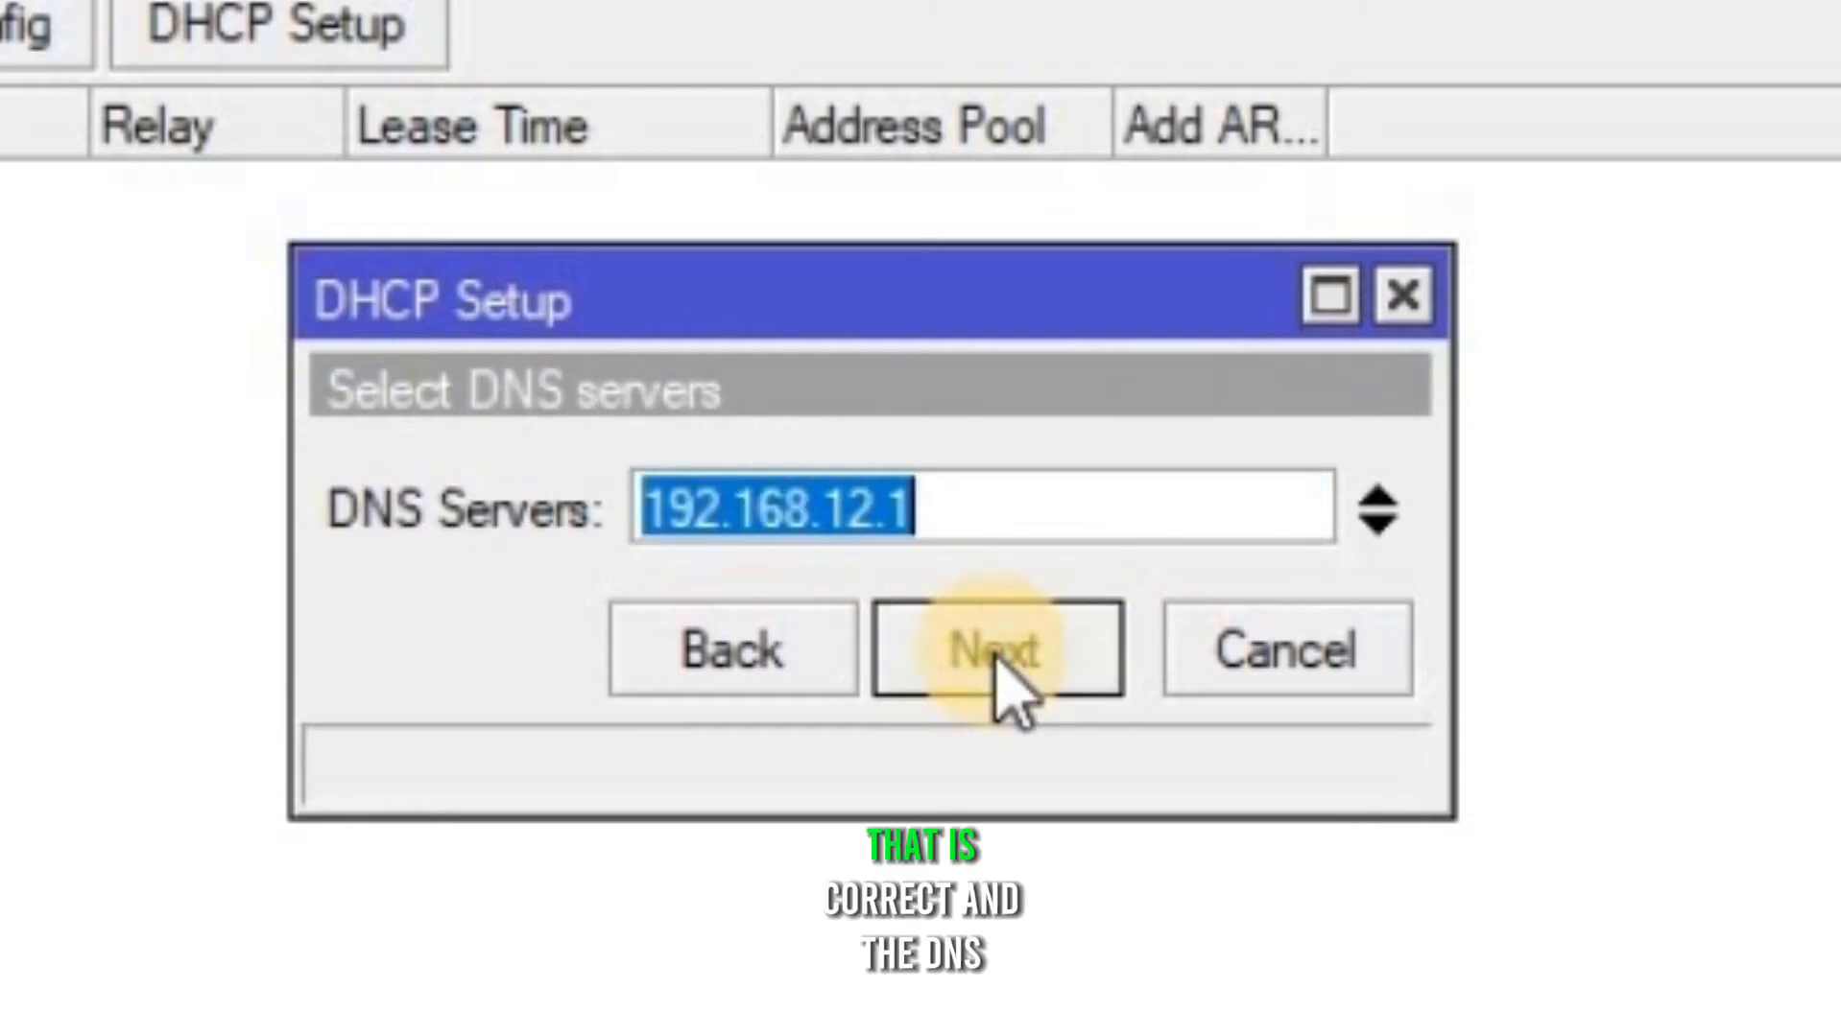
mouse_move(951, 588)
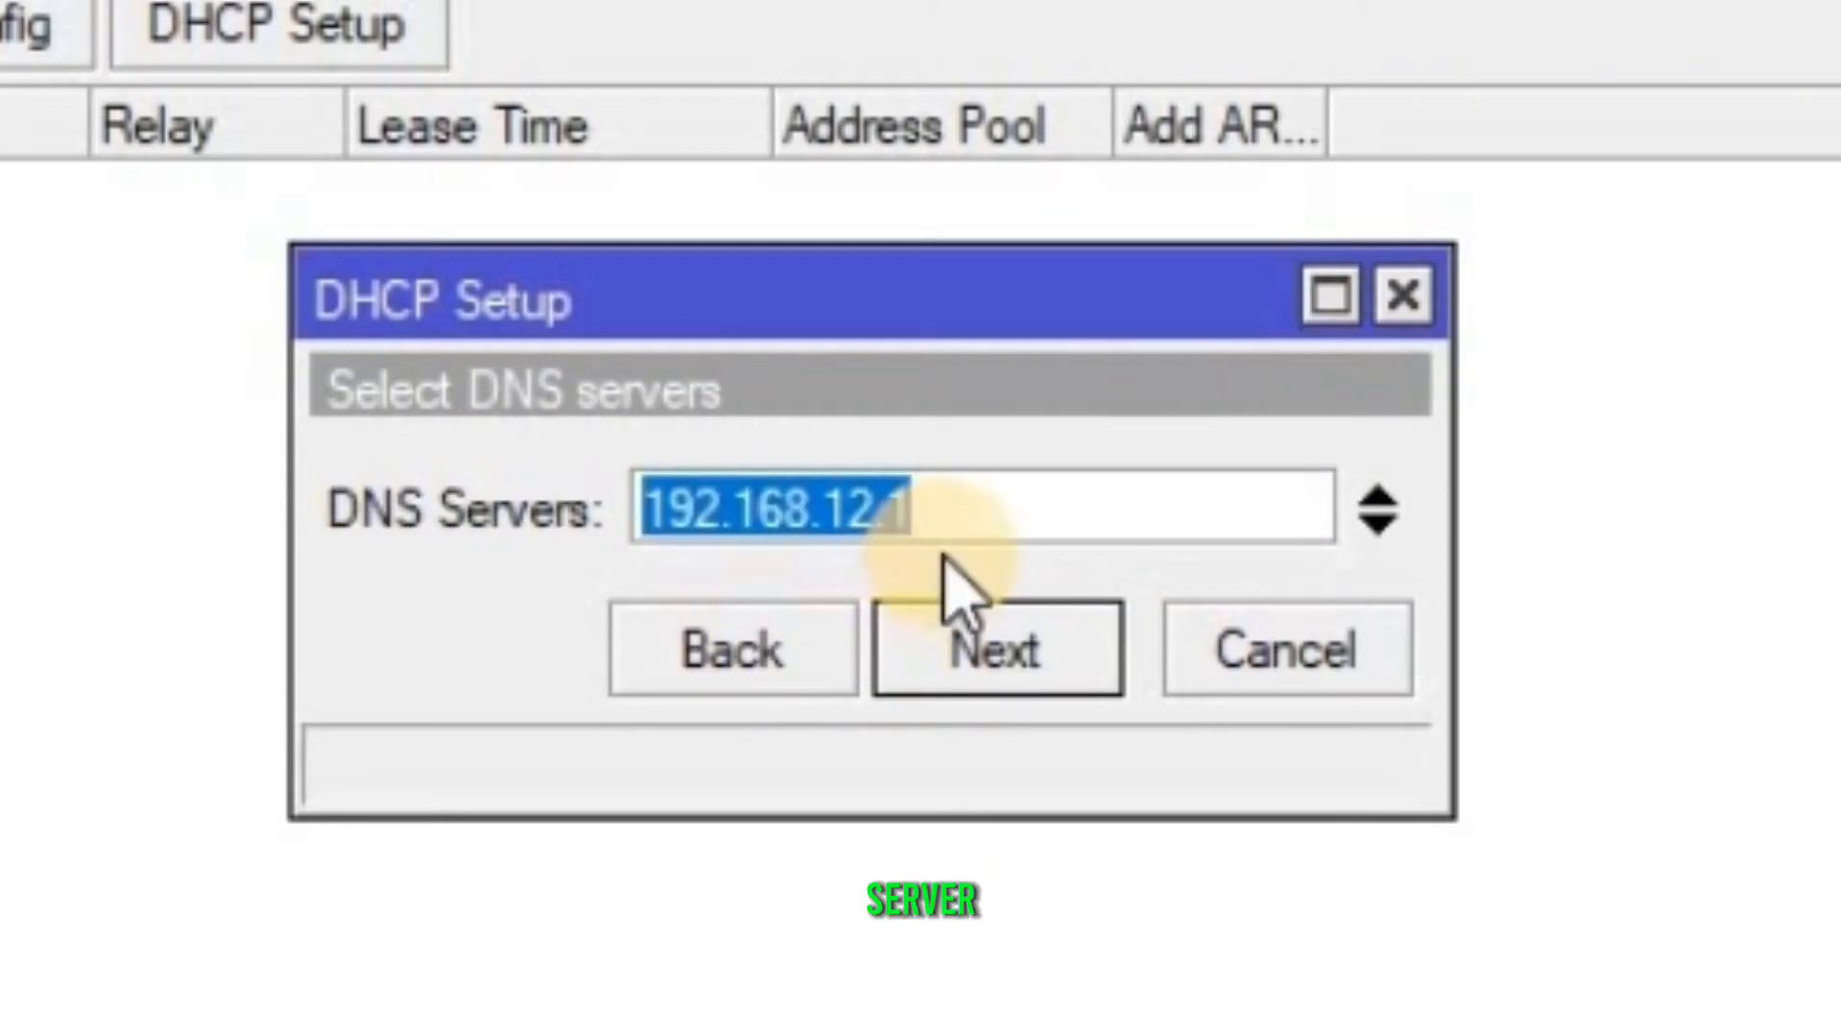
mouse_move(1080, 513)
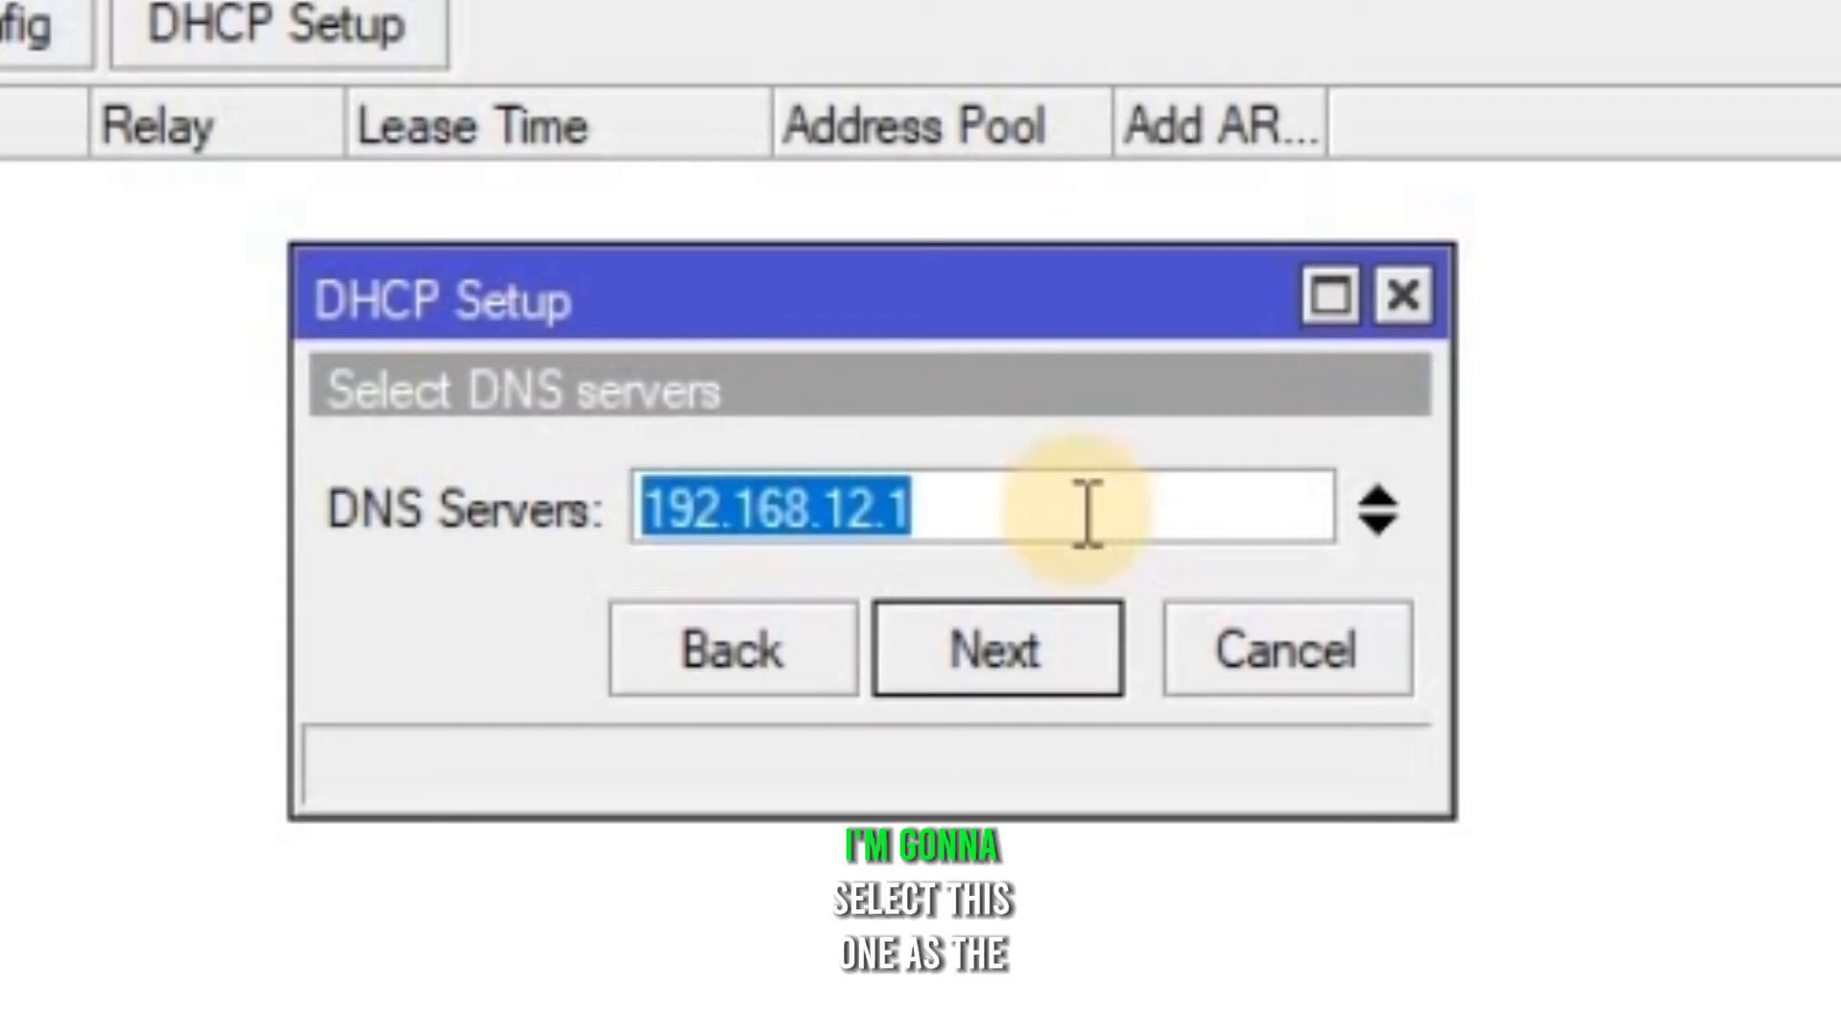
text(8.8.8.8)
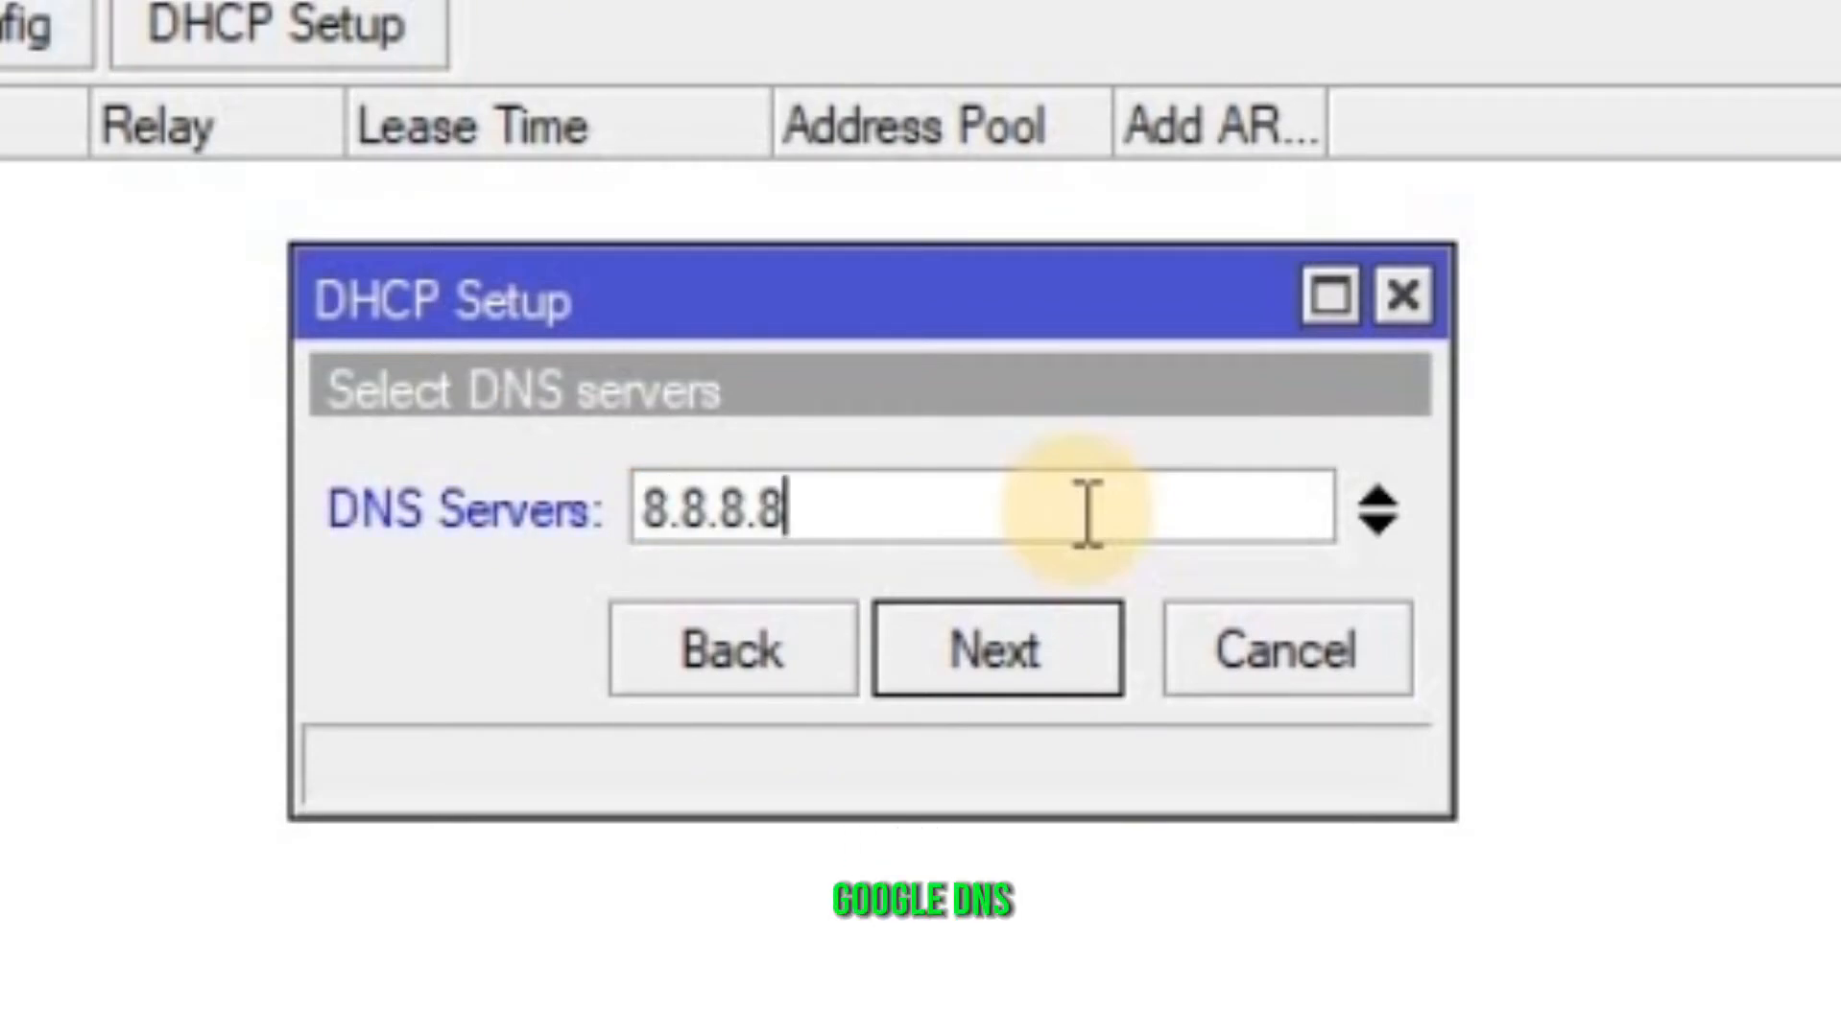
click(997, 647)
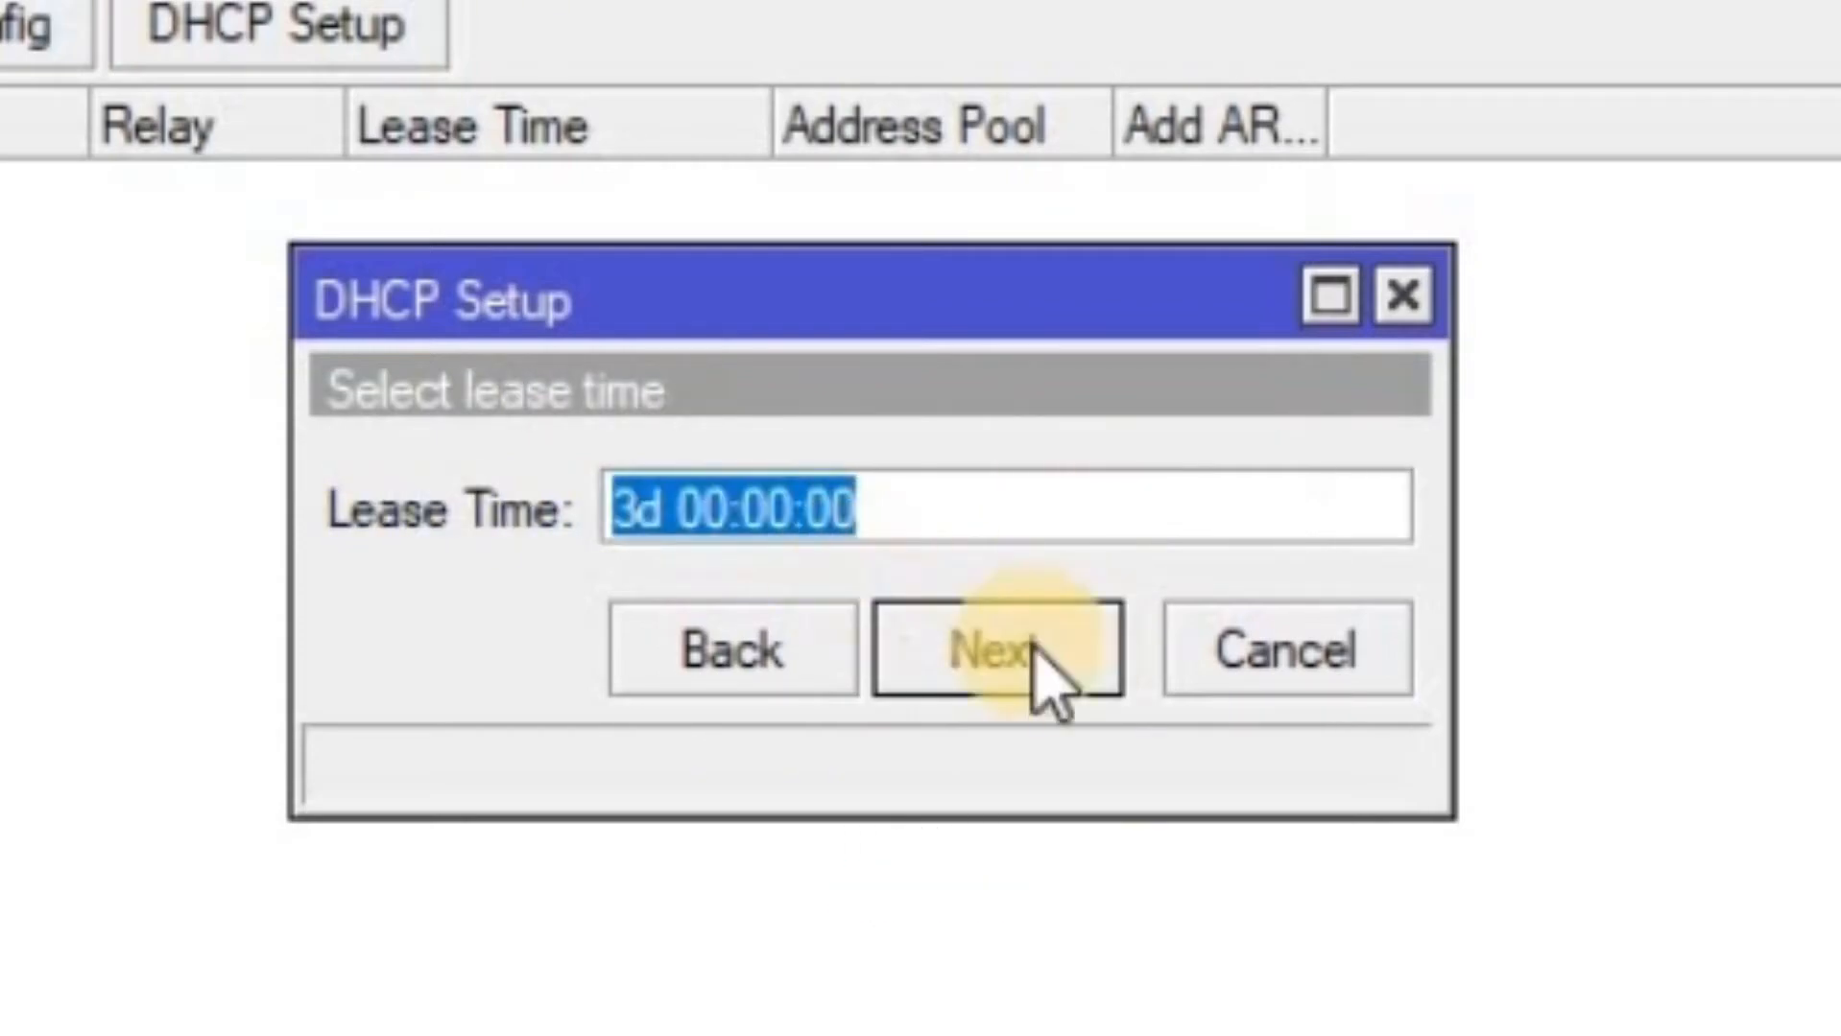
click(1007, 649)
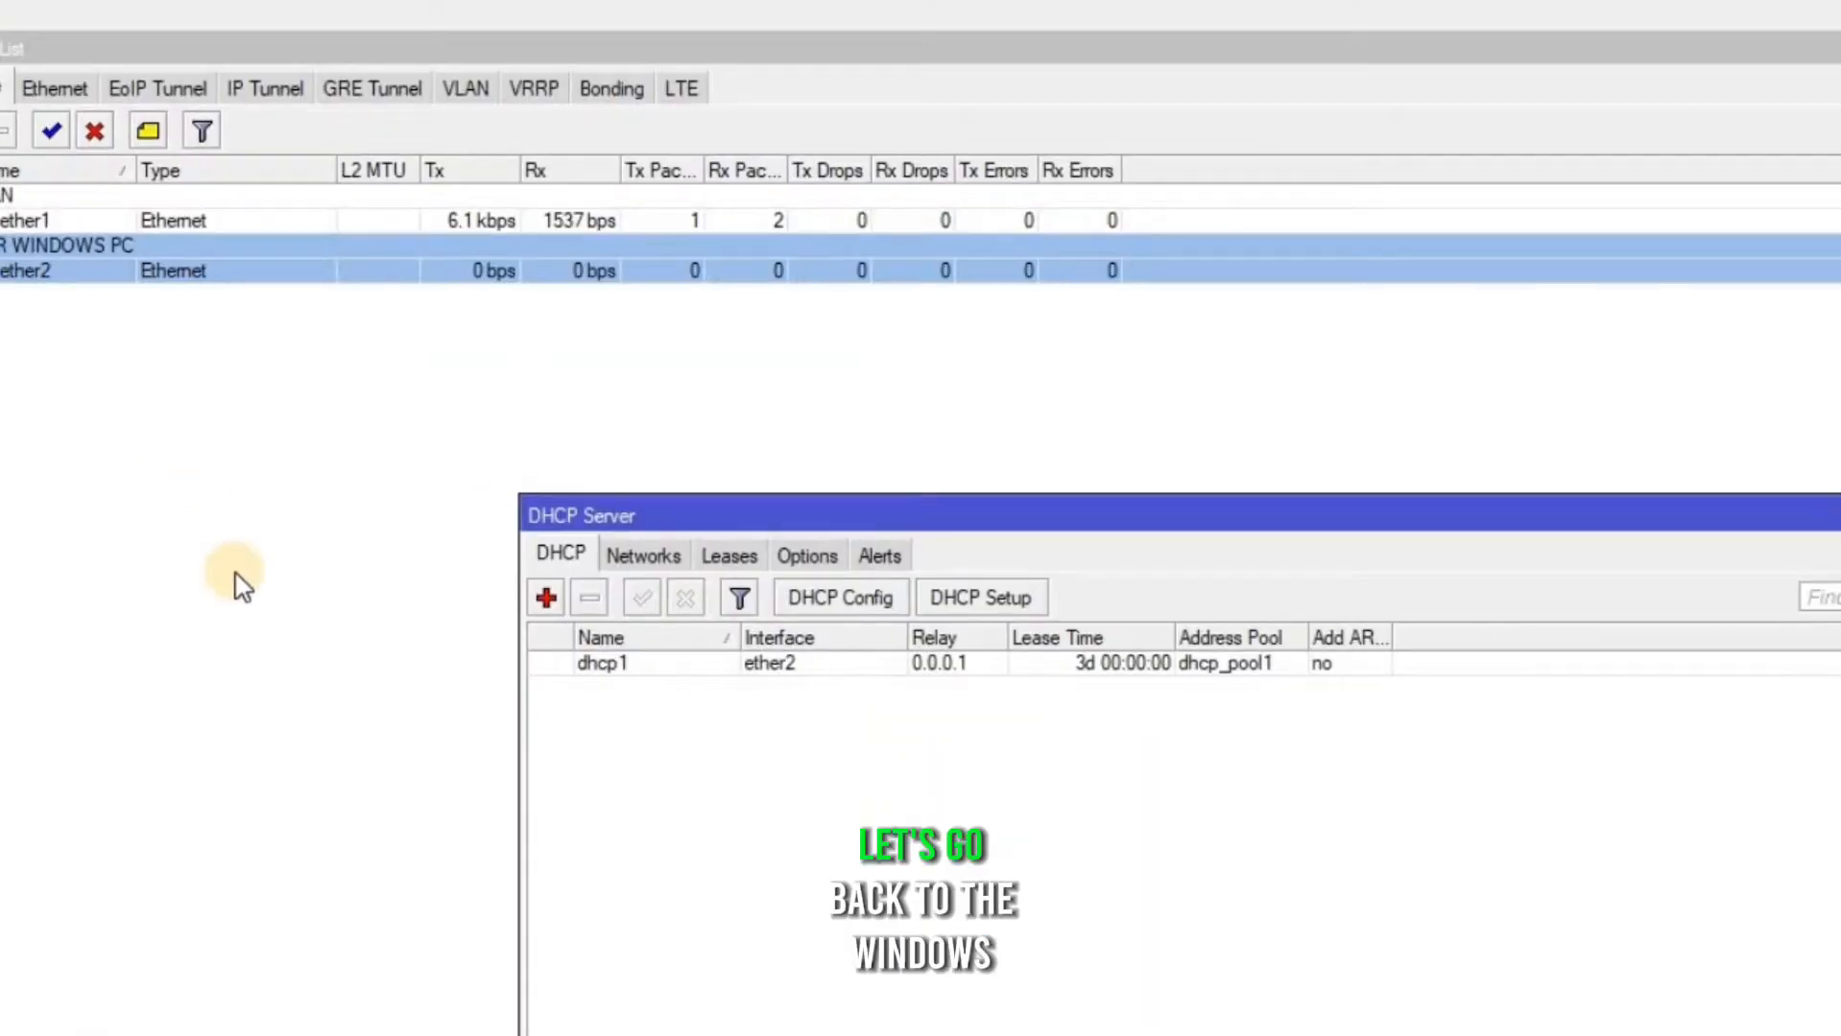
mouse_move(297, 683)
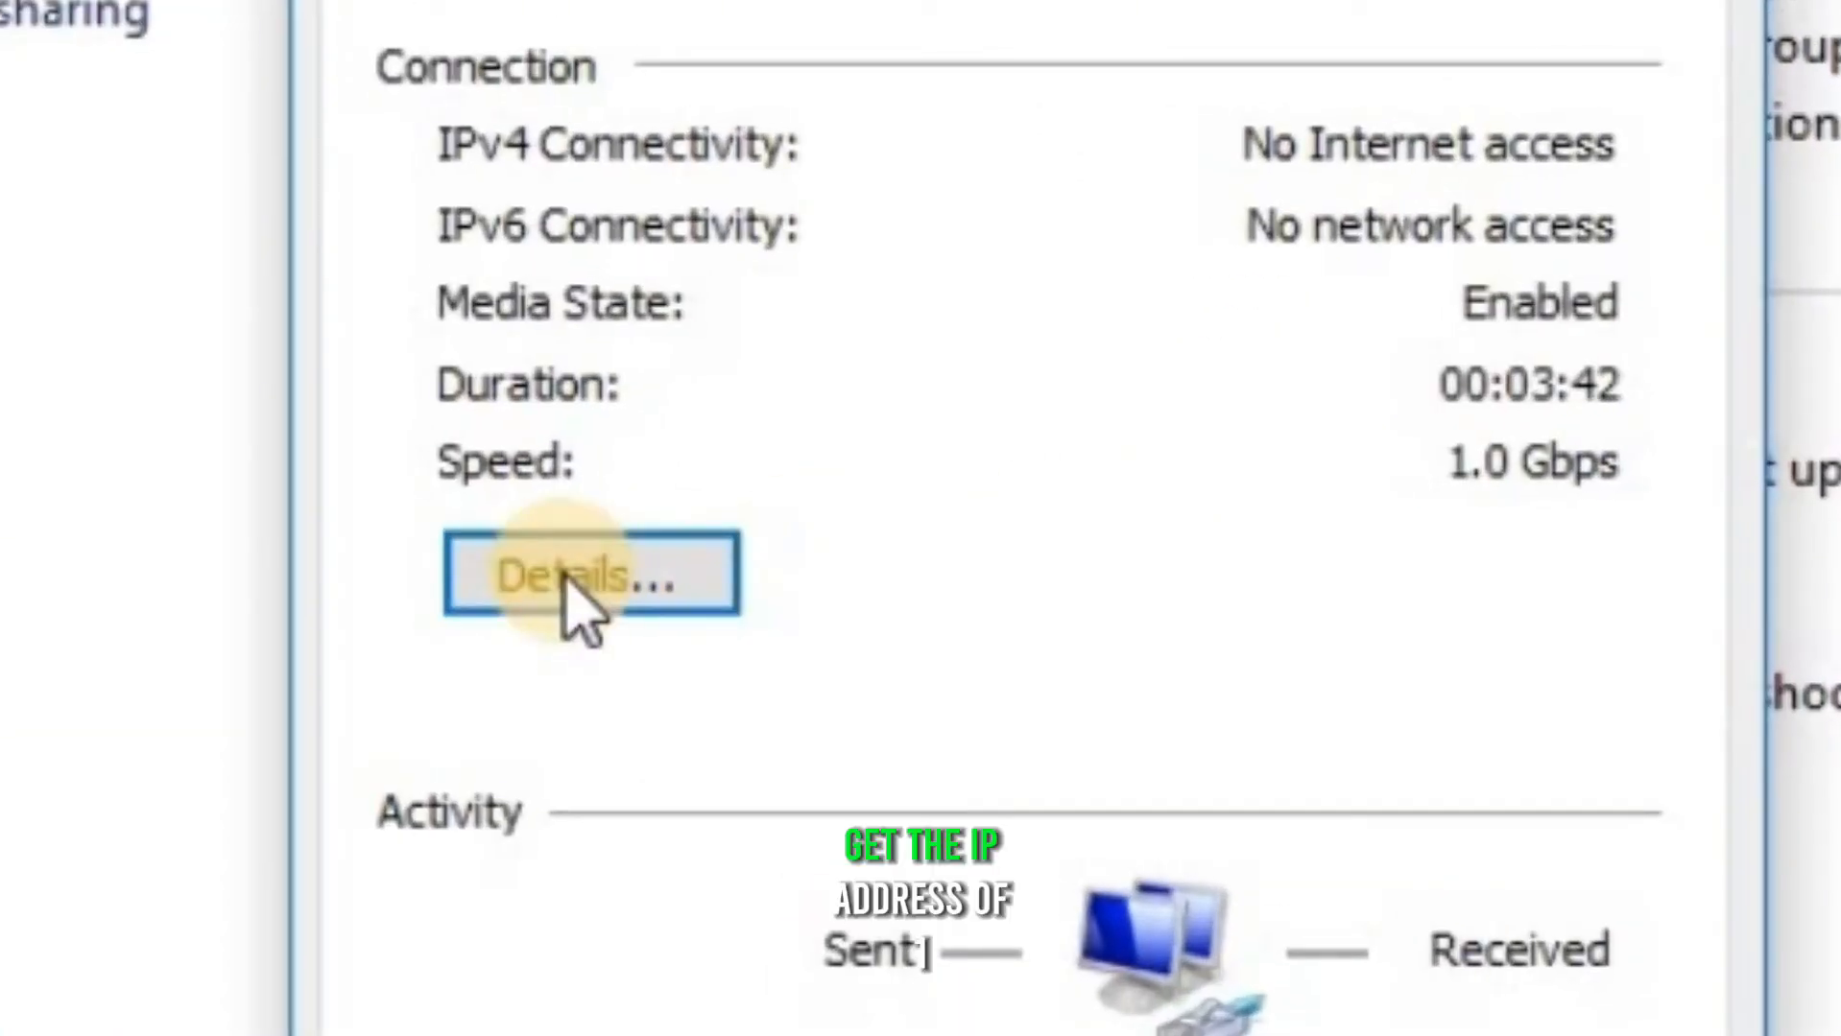
Open the Ethernet connection's Details to view its IP settings
click(589, 575)
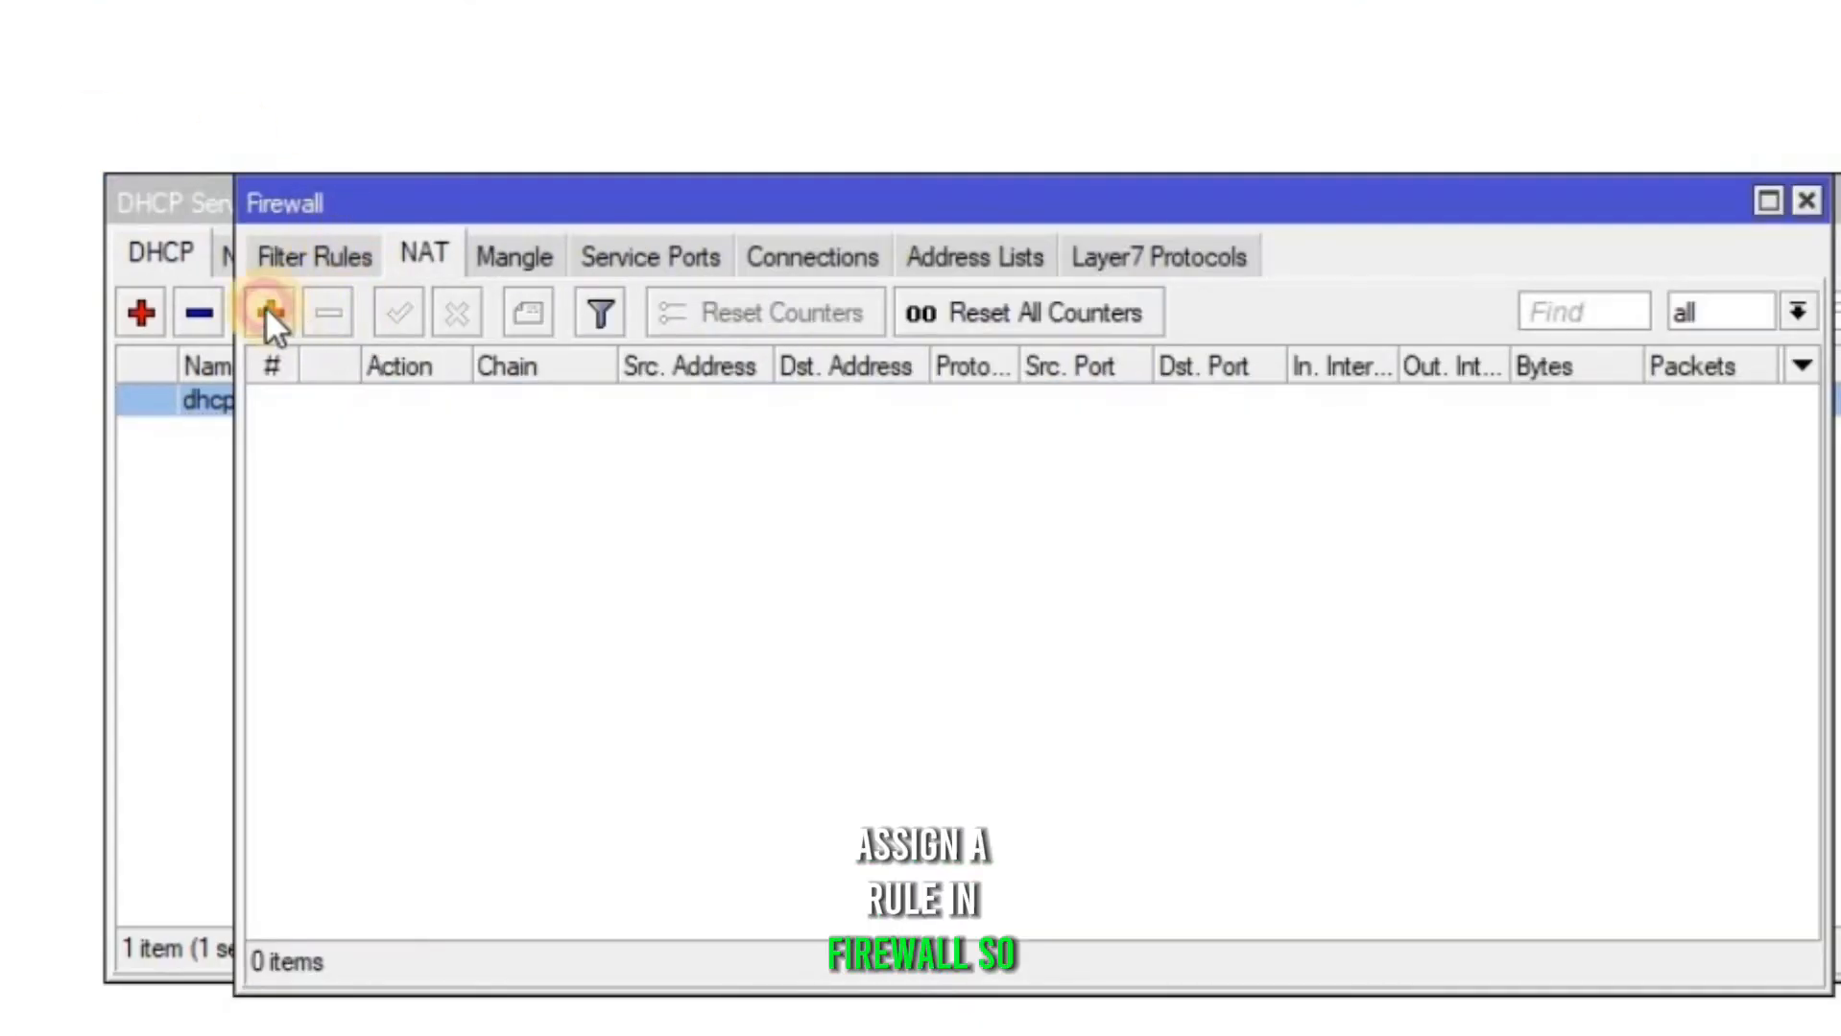
Add a NAT rule for source 172.16.200.0/24 with action masquerade
click(268, 312)
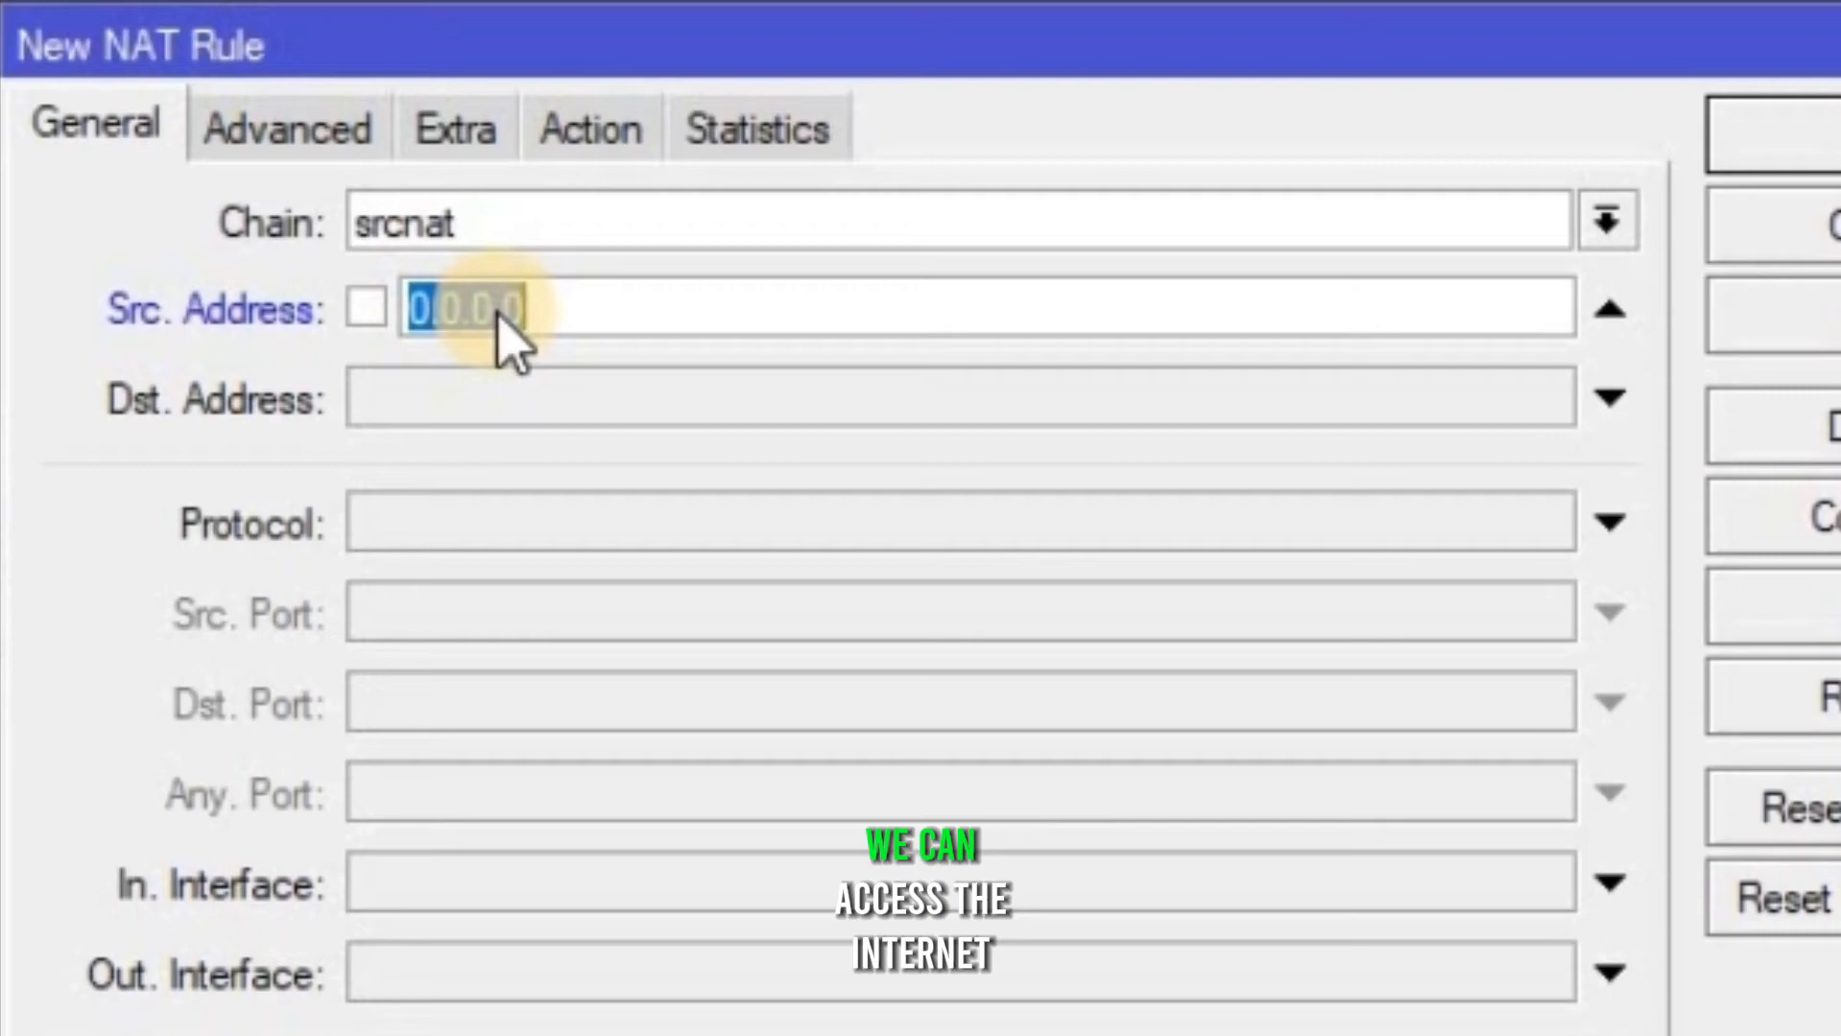
text(172.16.2)
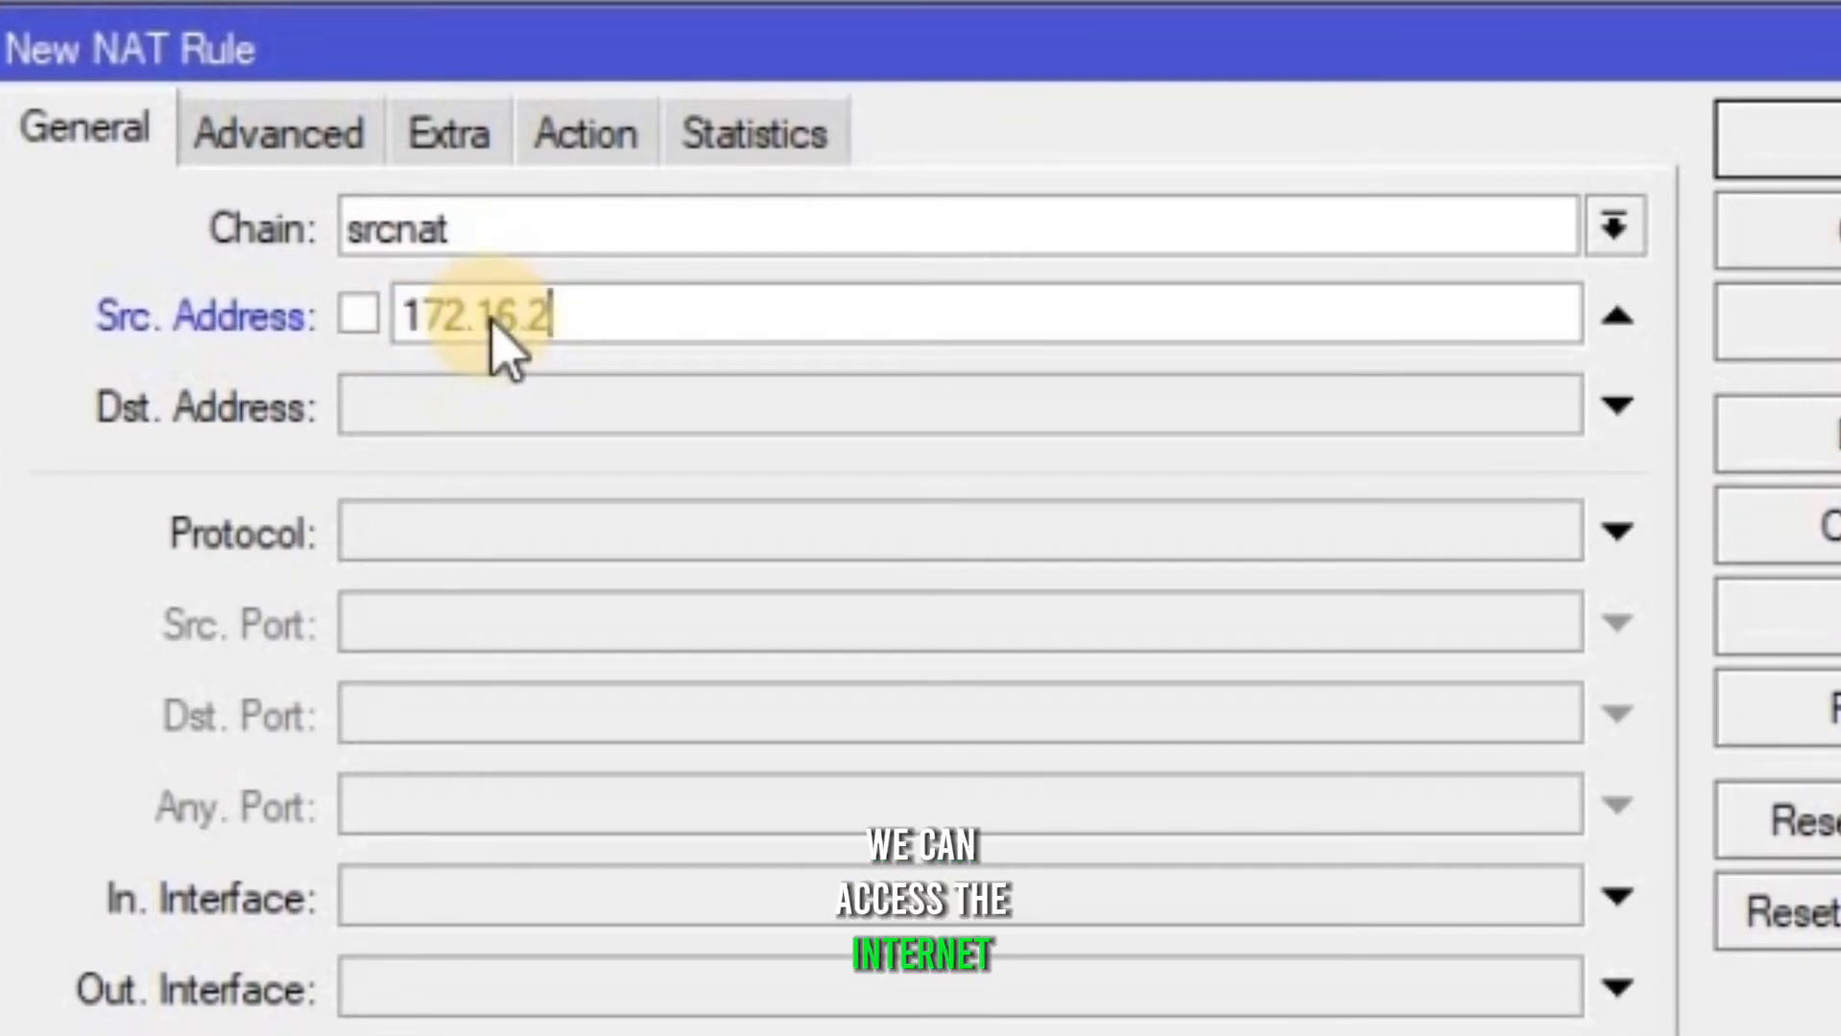
text(00.)
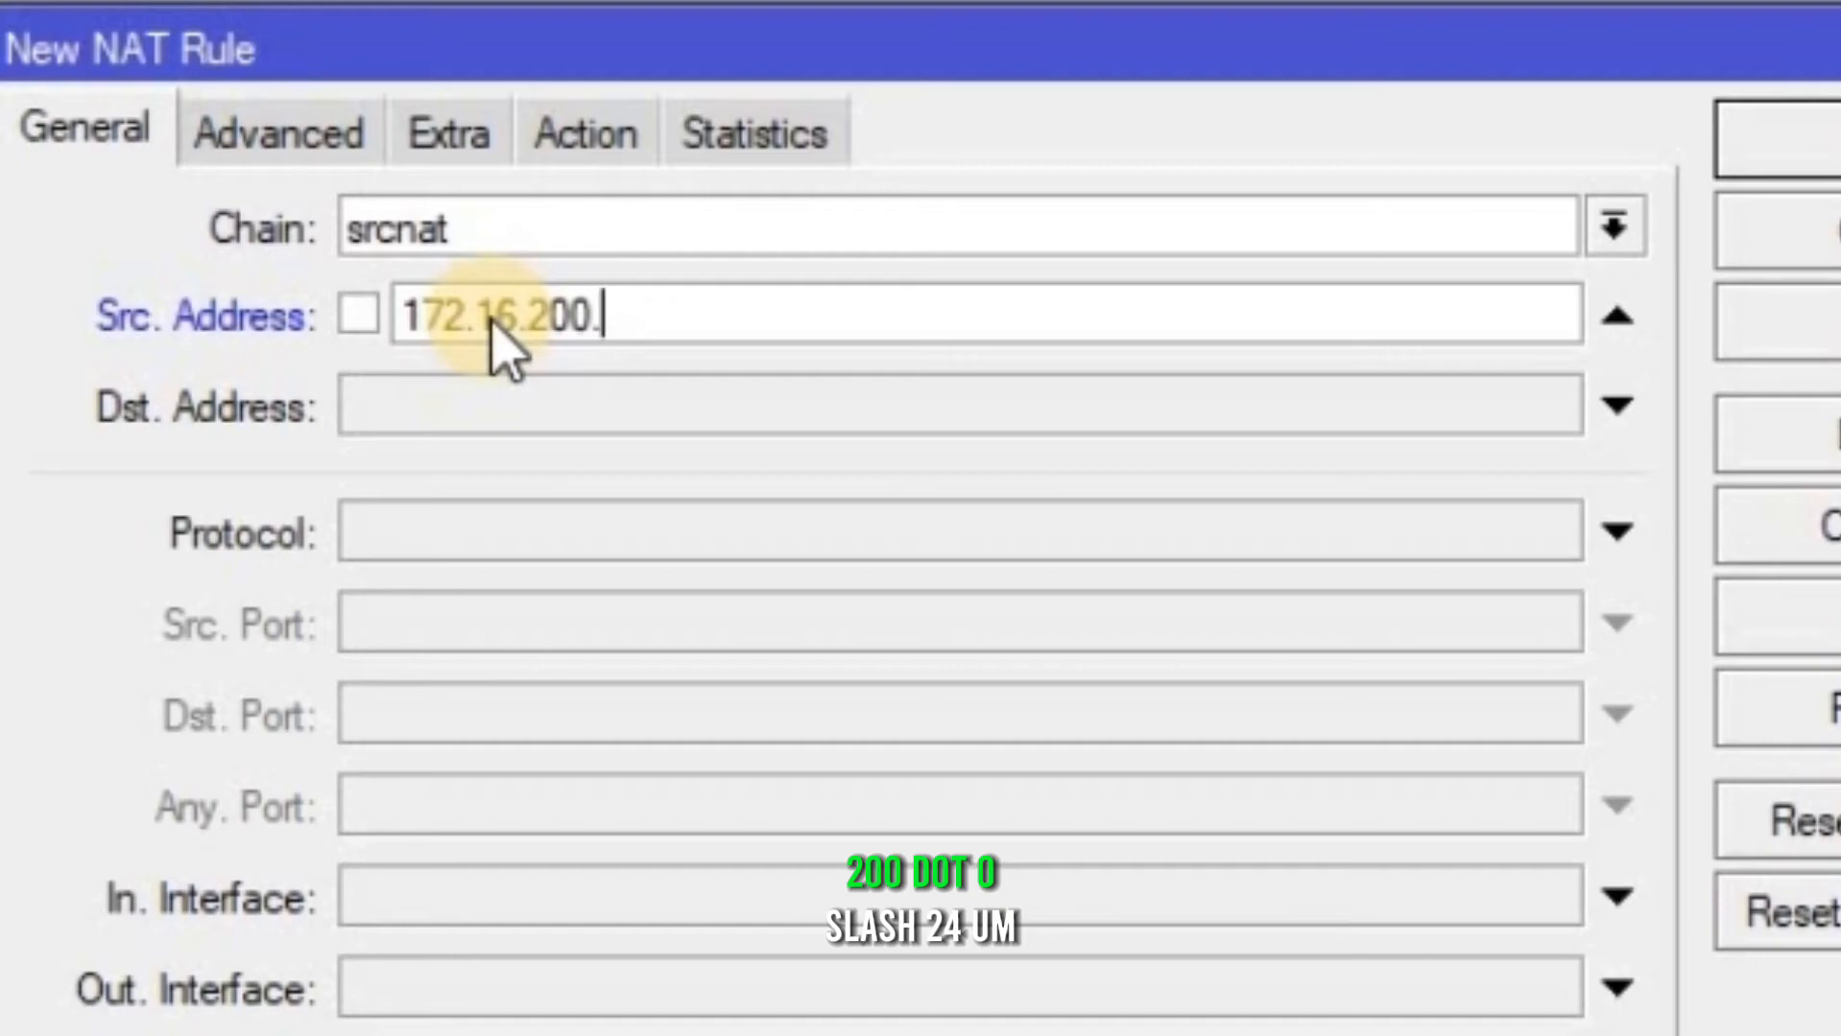
text(0/24)
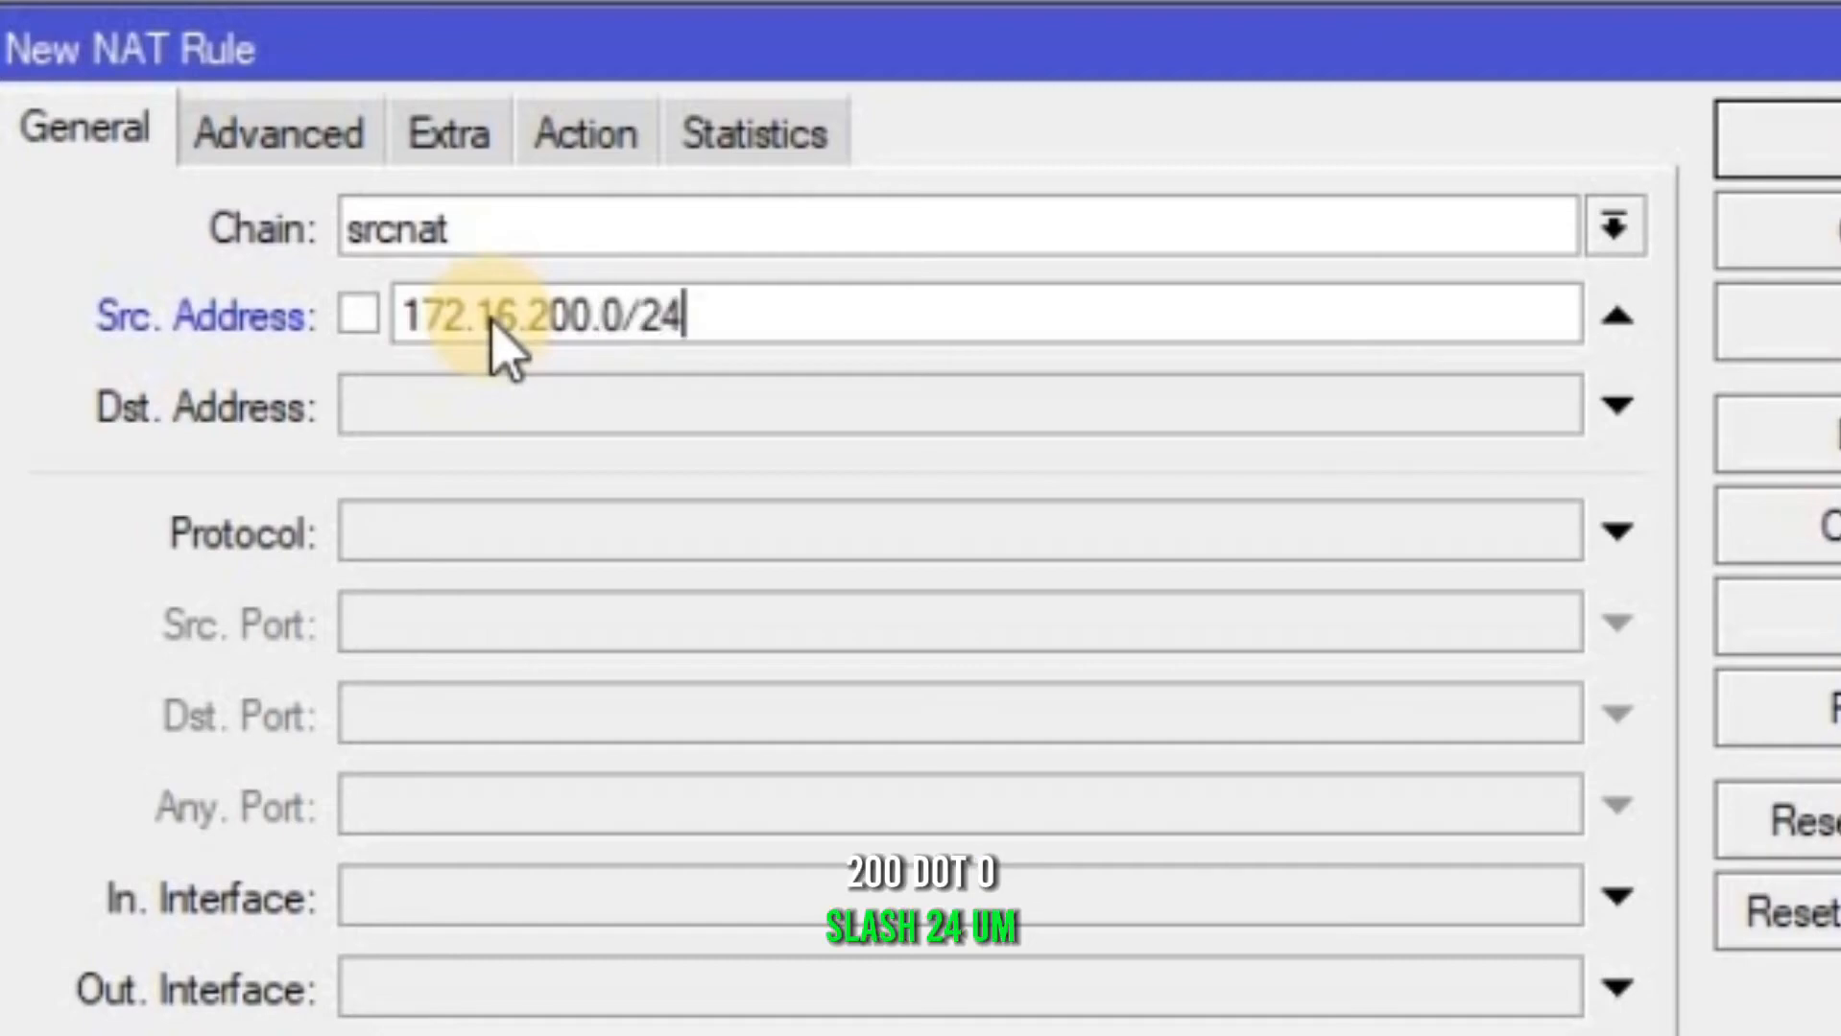
click(583, 130)
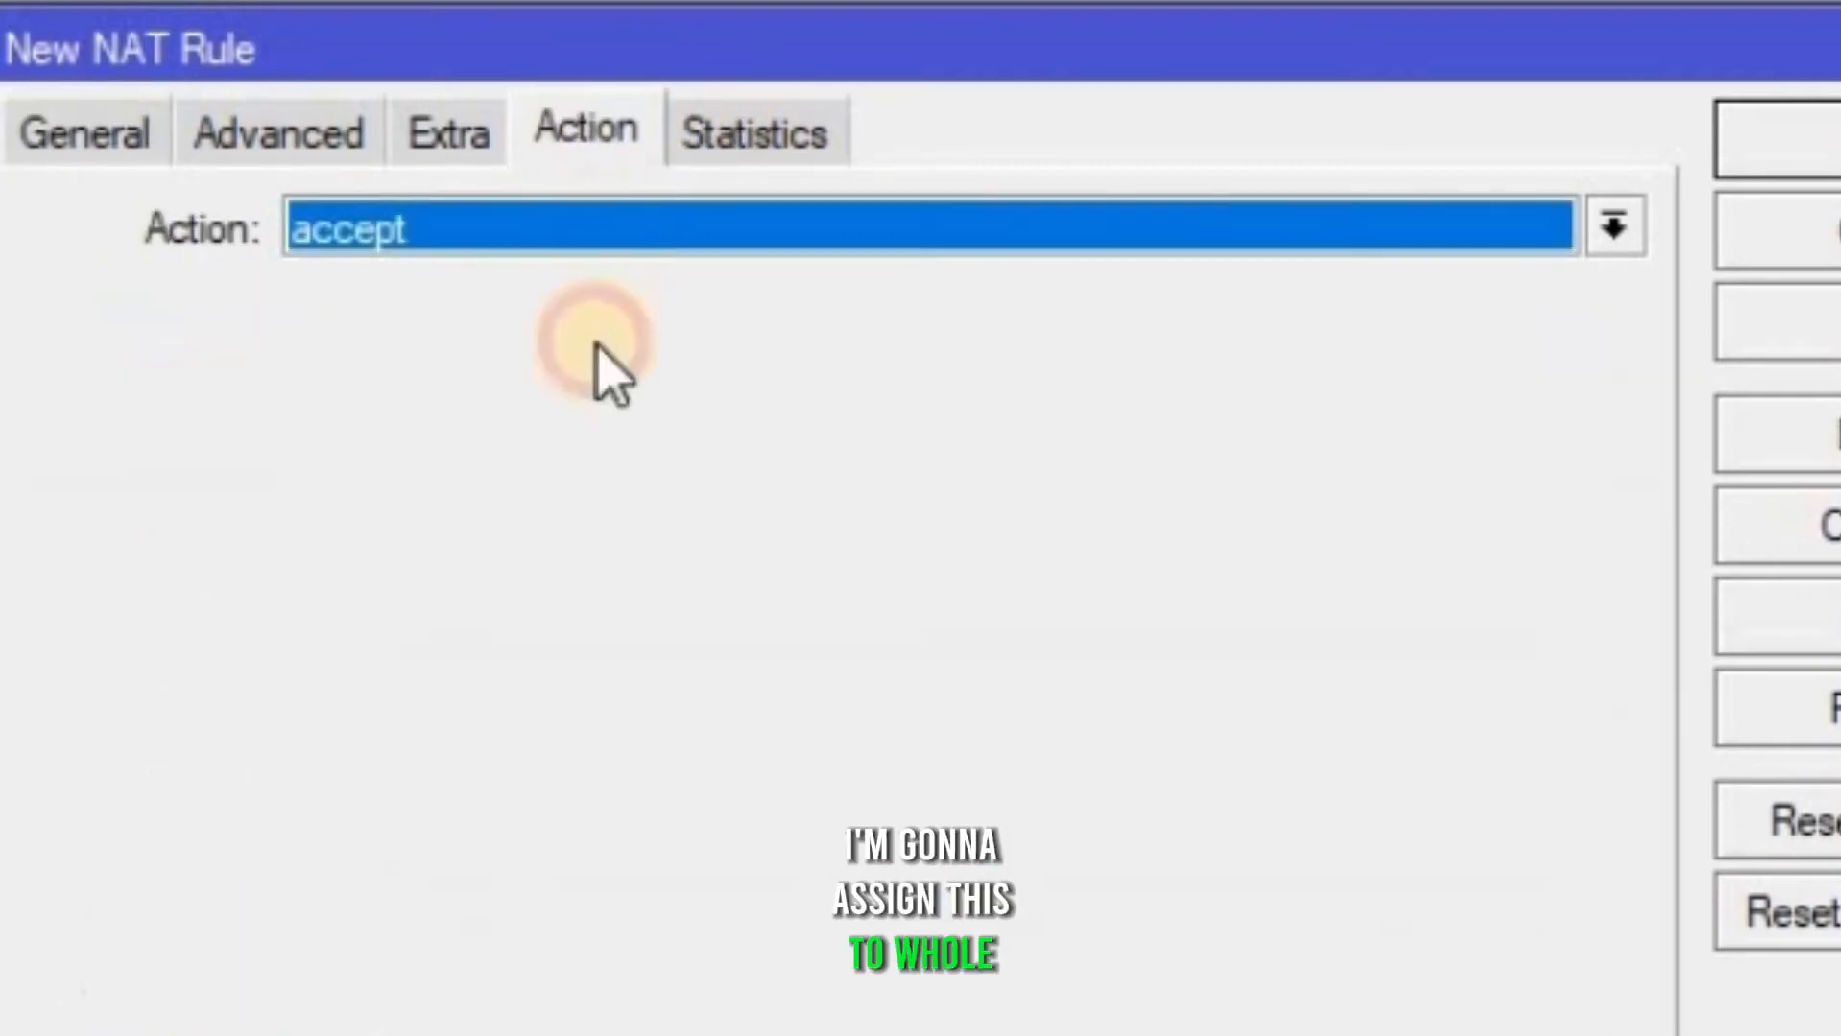
click(1614, 225)
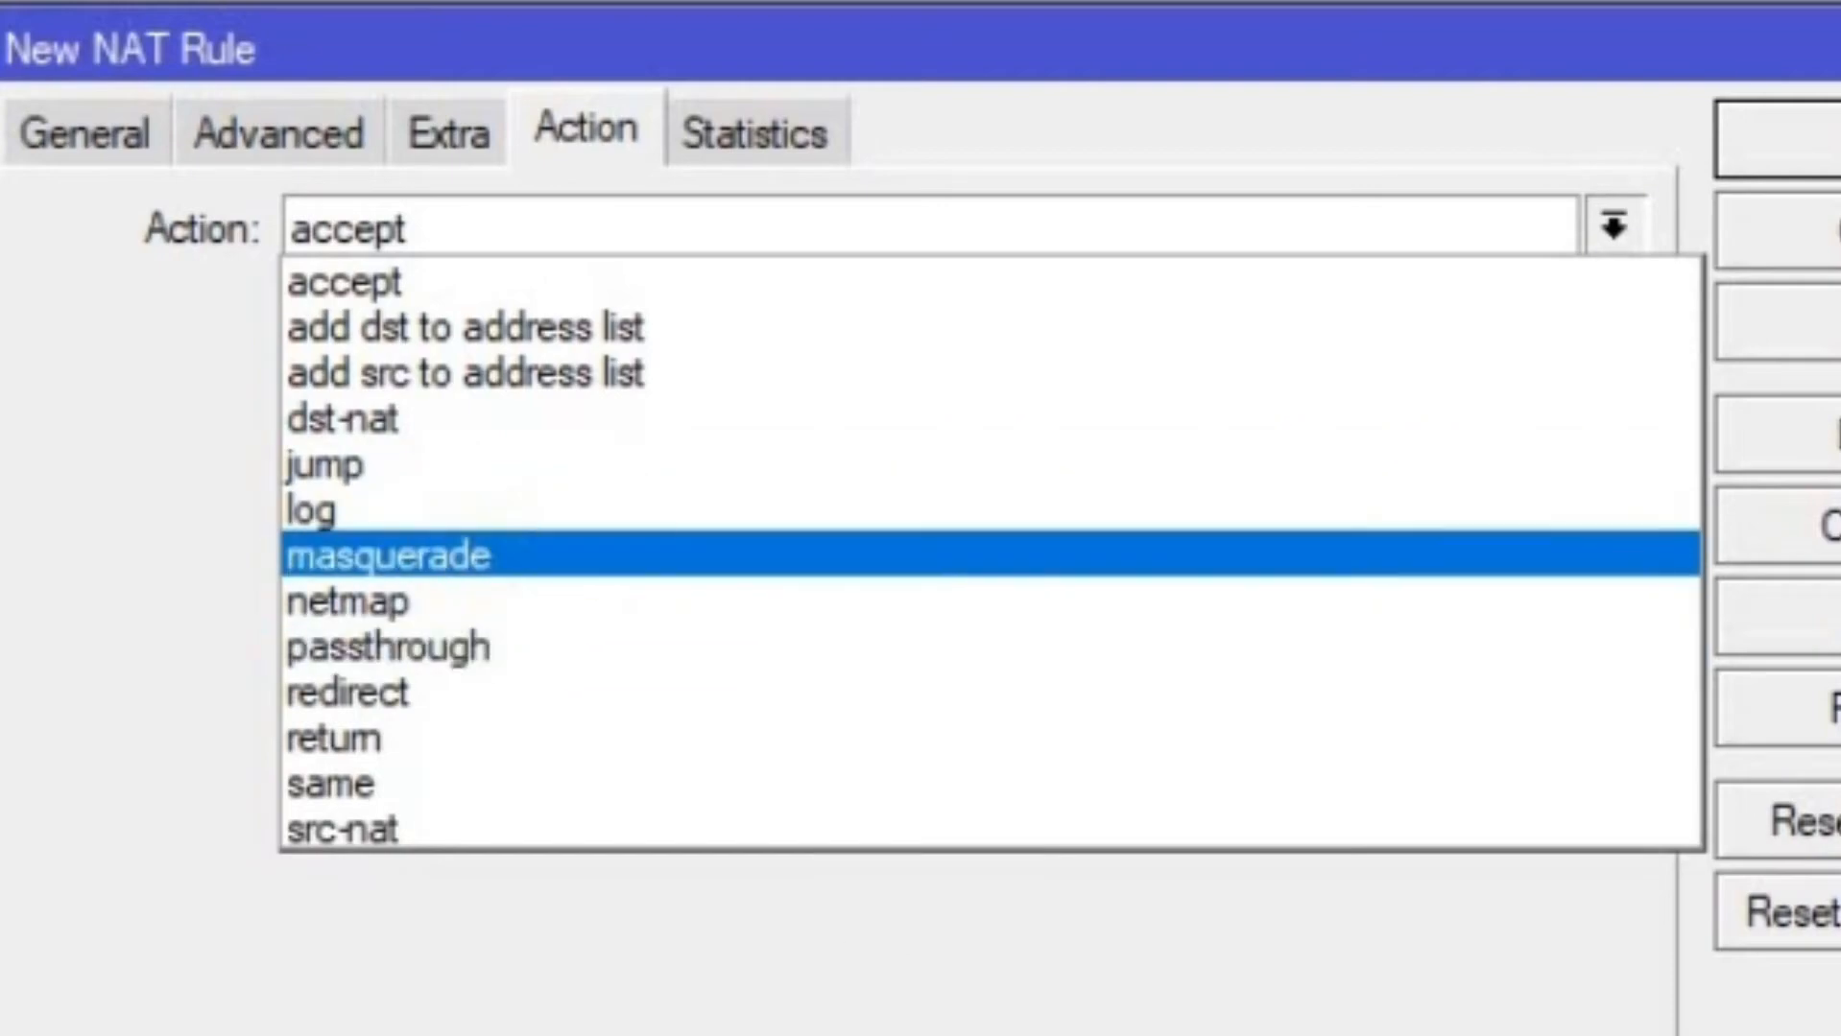
click(388, 555)
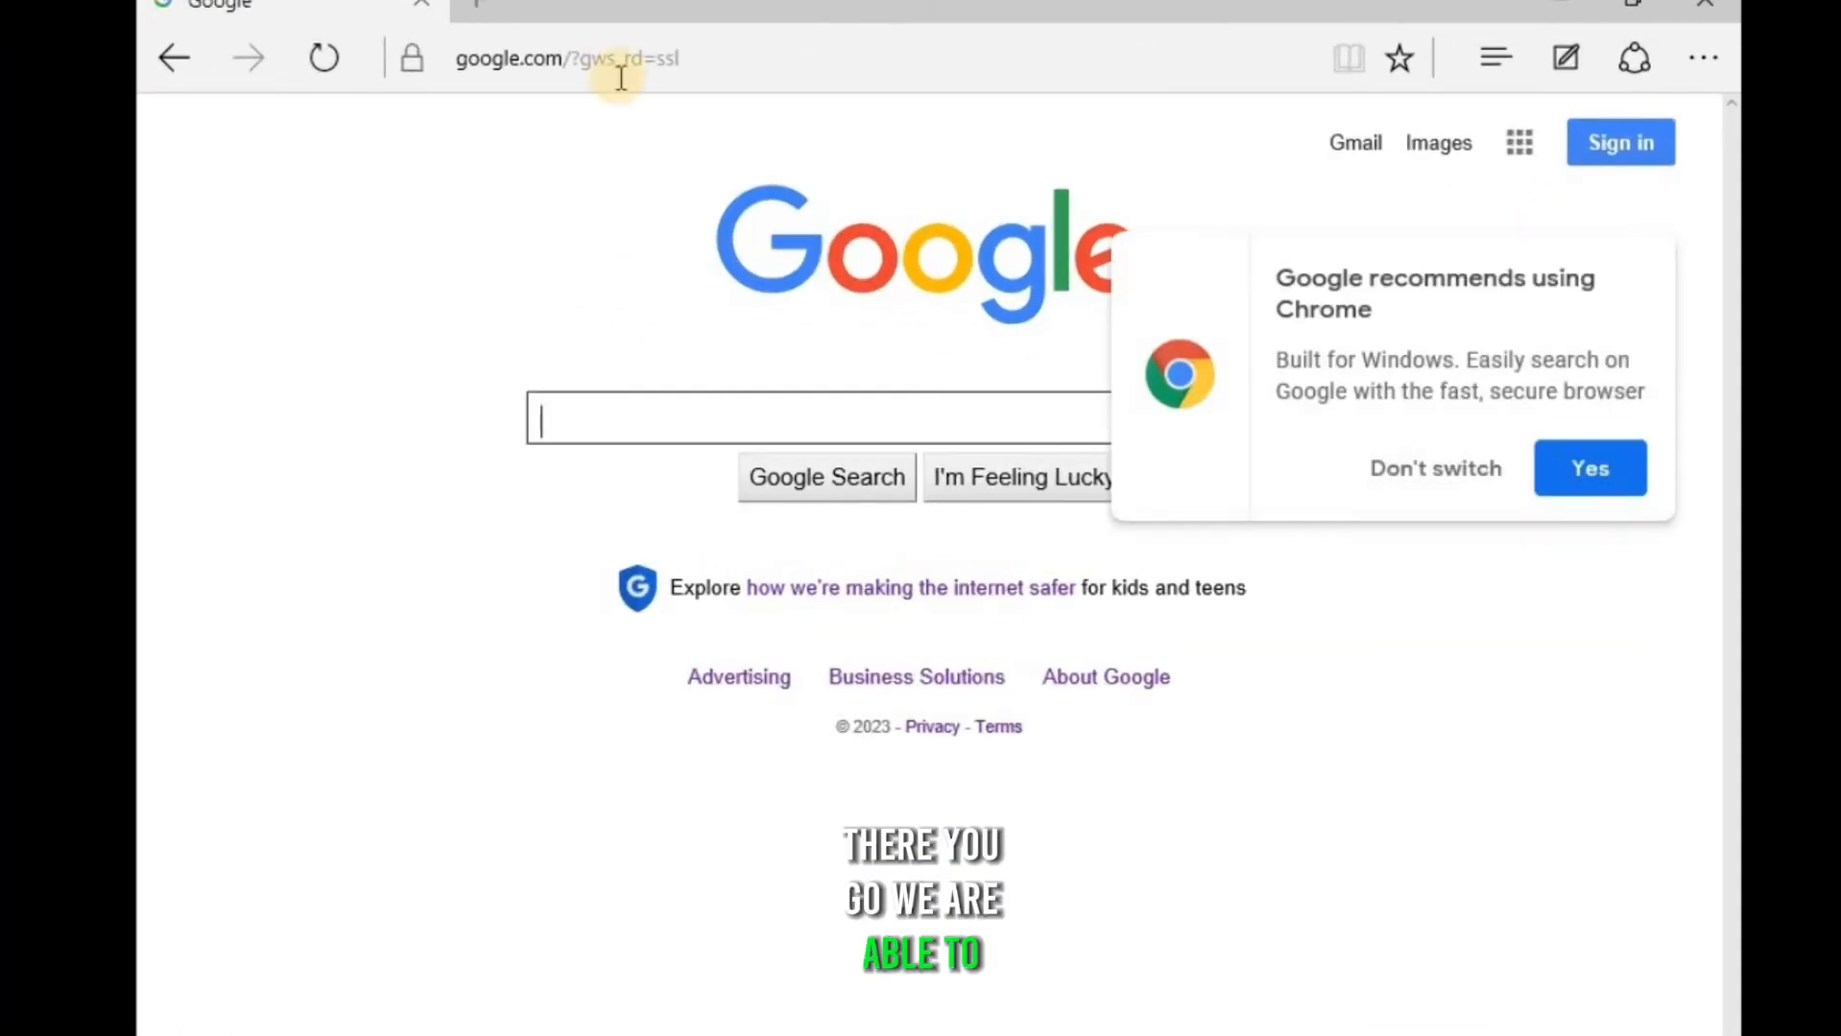
Type 'sp' in Edge's address bar and choose the 'speed test' suggestion
text(sp)
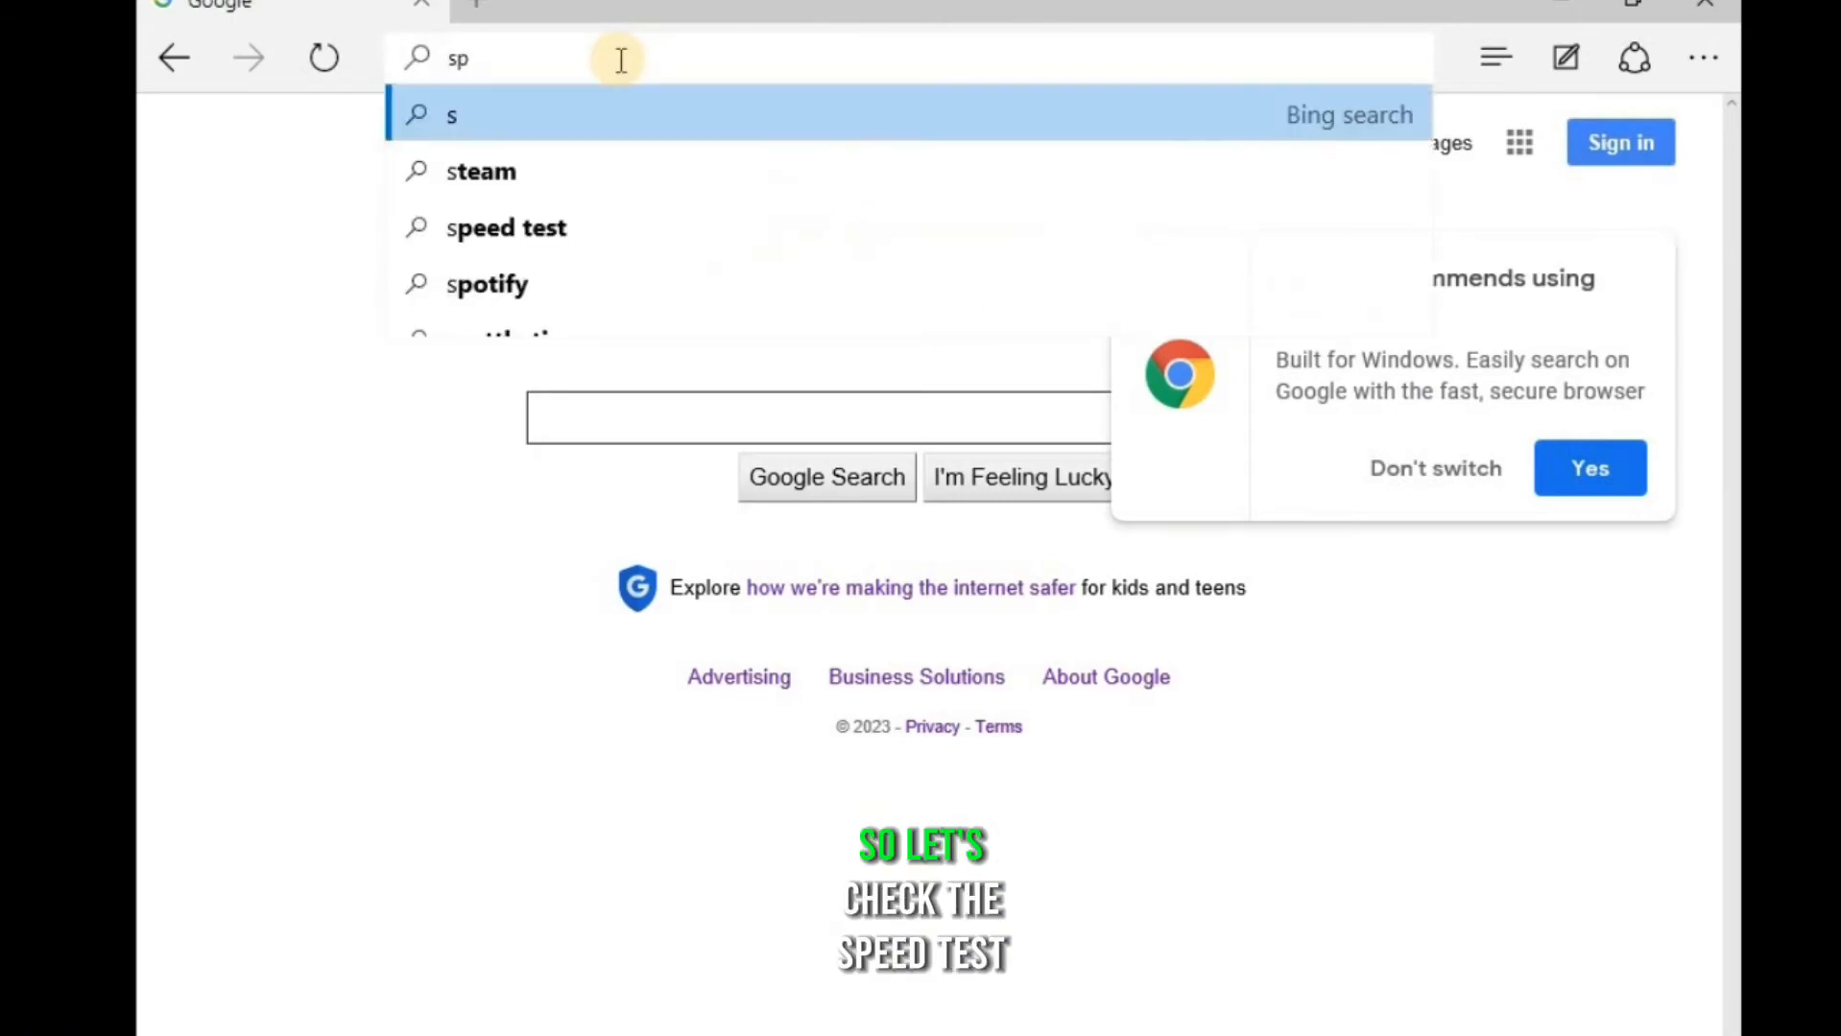
click(505, 227)
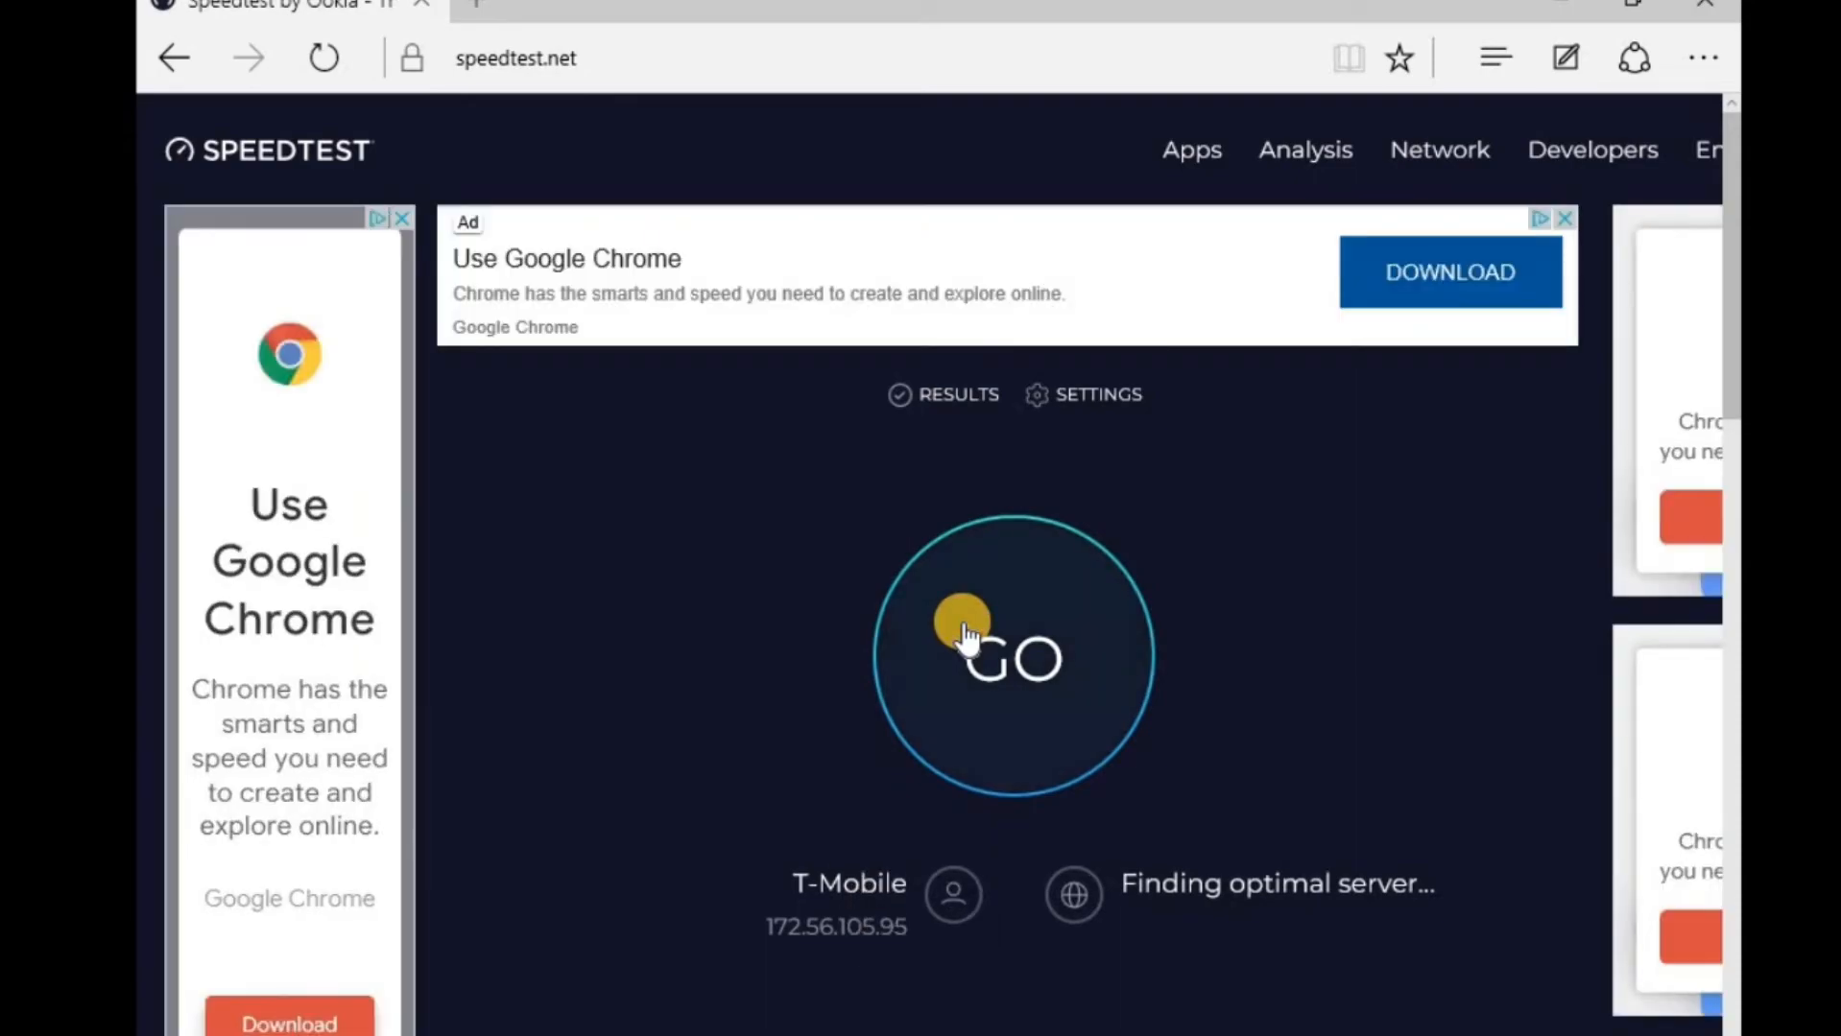
Start the speedtest.net run with GO and scroll down the page
click(1014, 654)
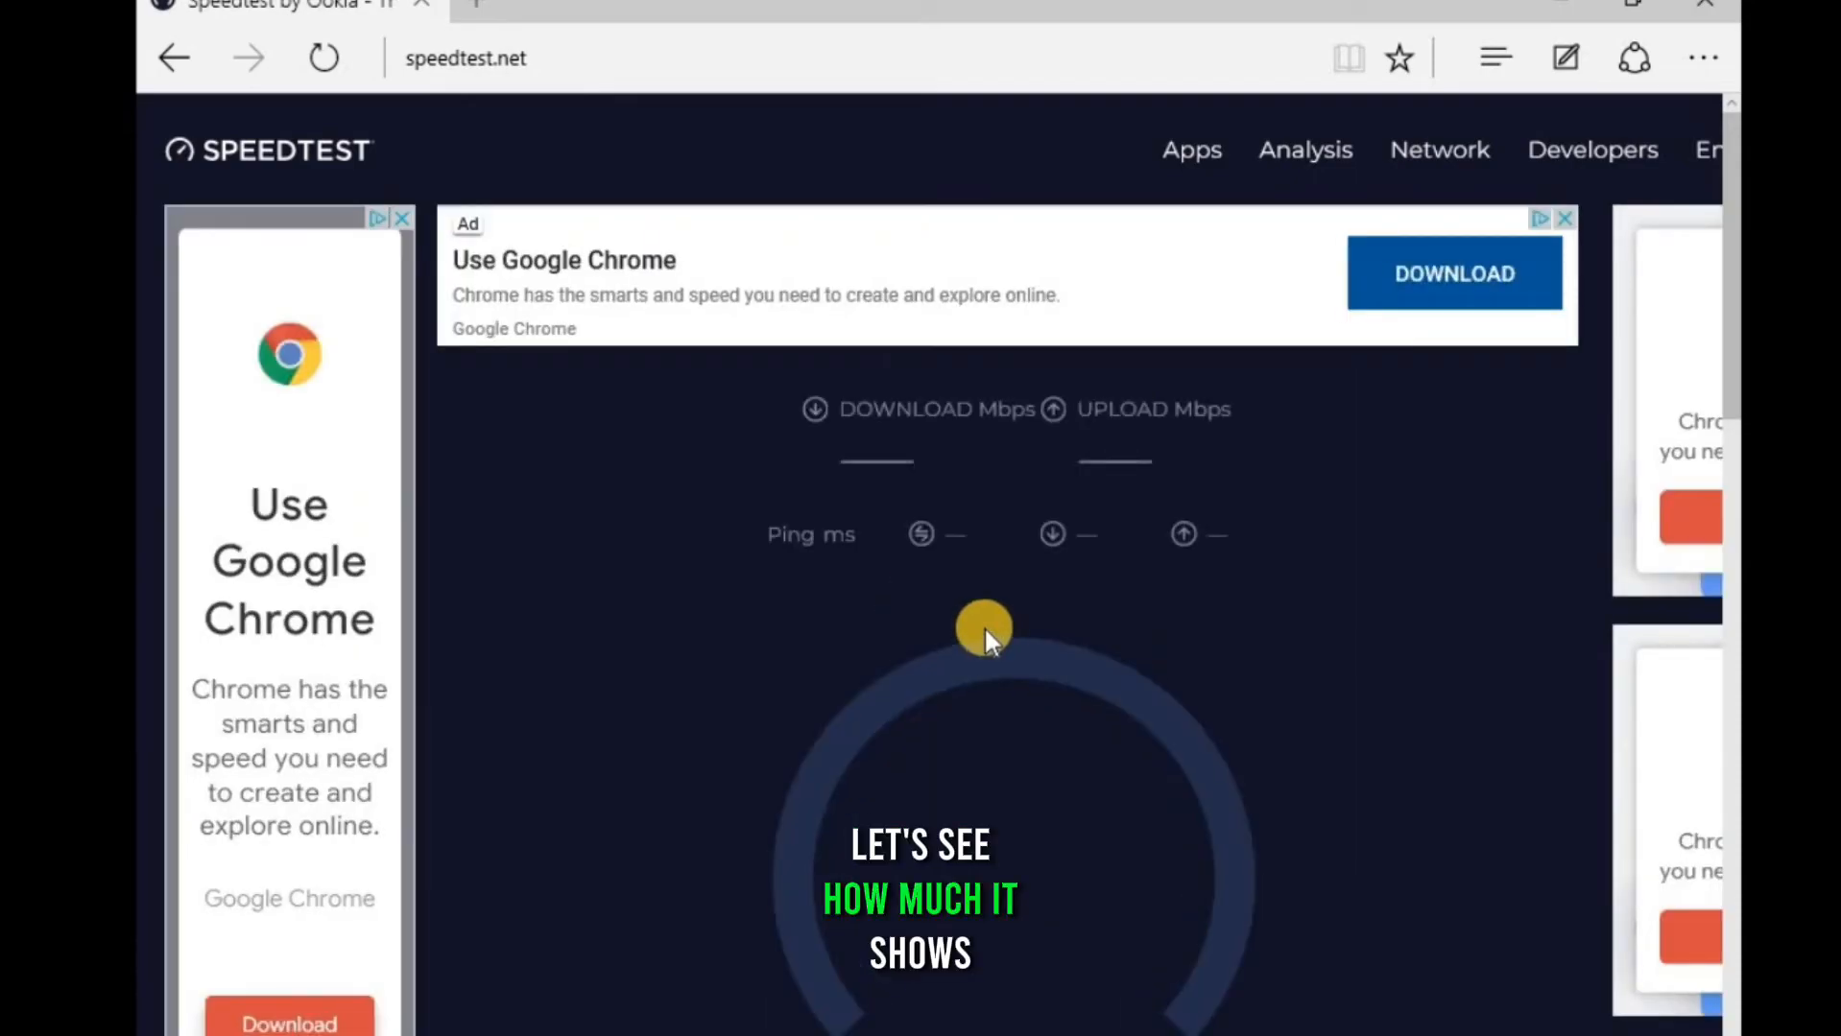
scroll(down, 3)
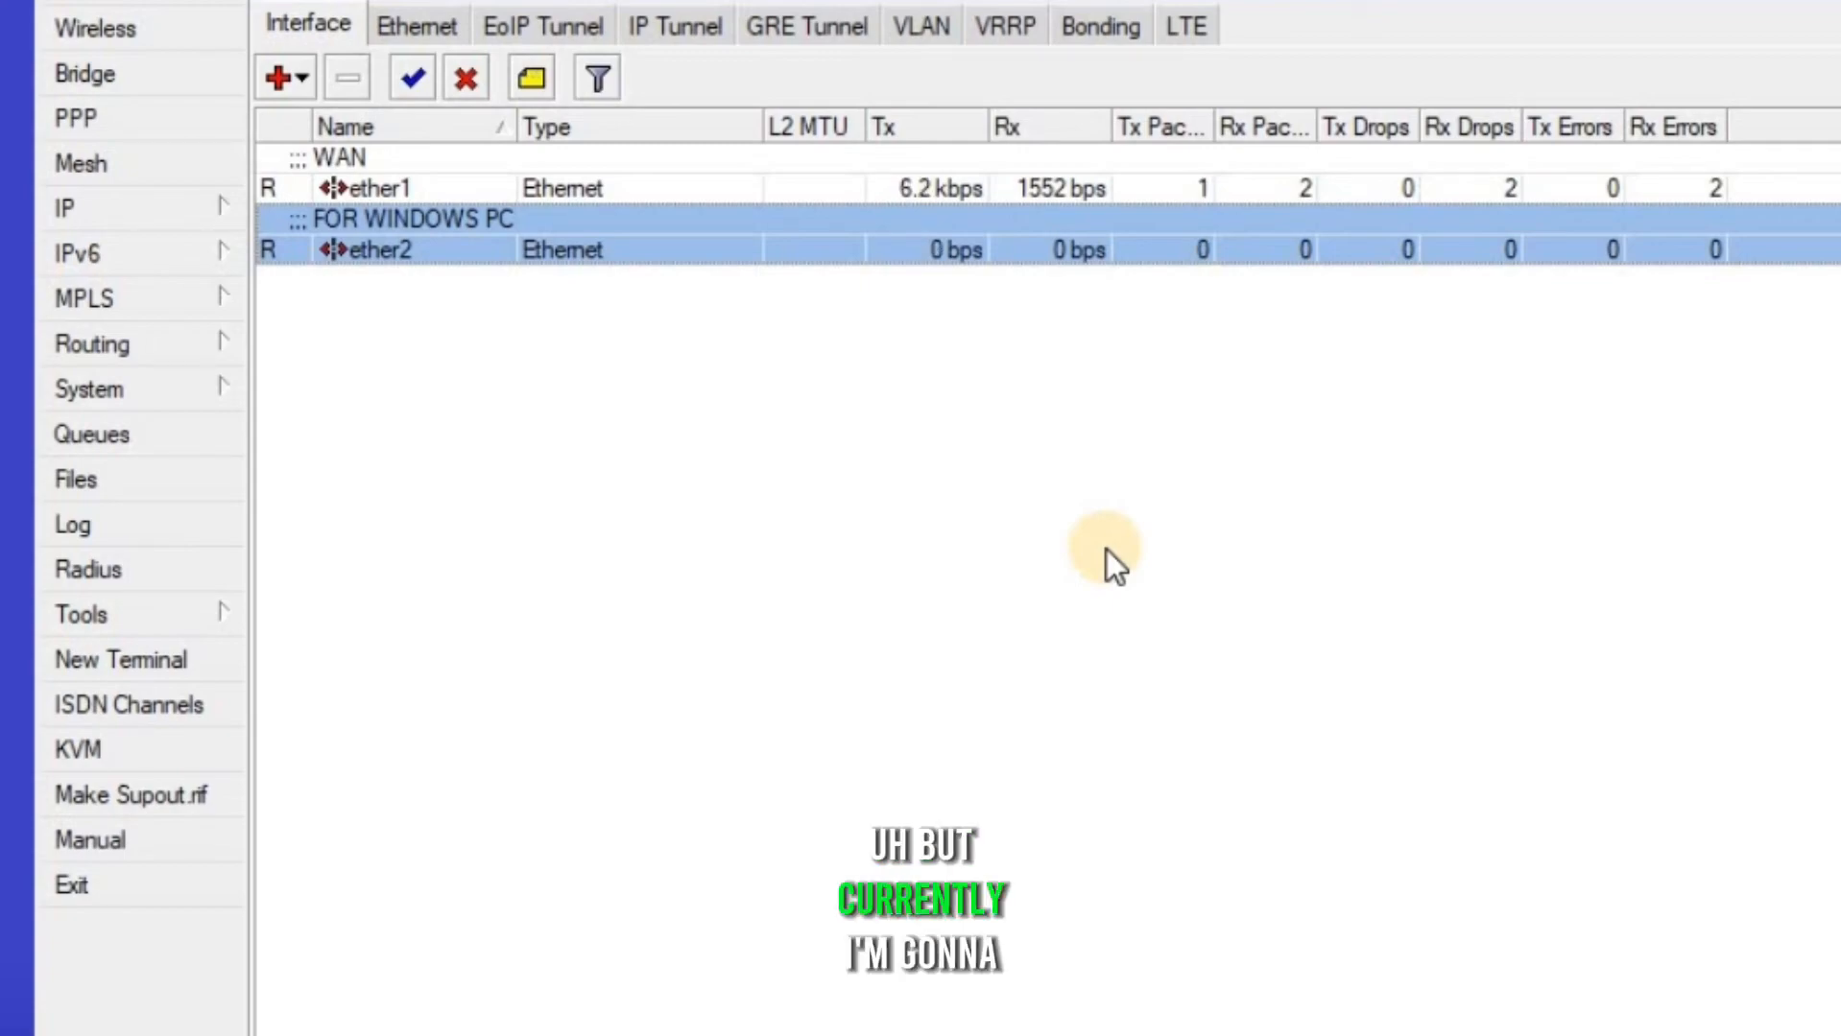
mouse_move(669, 457)
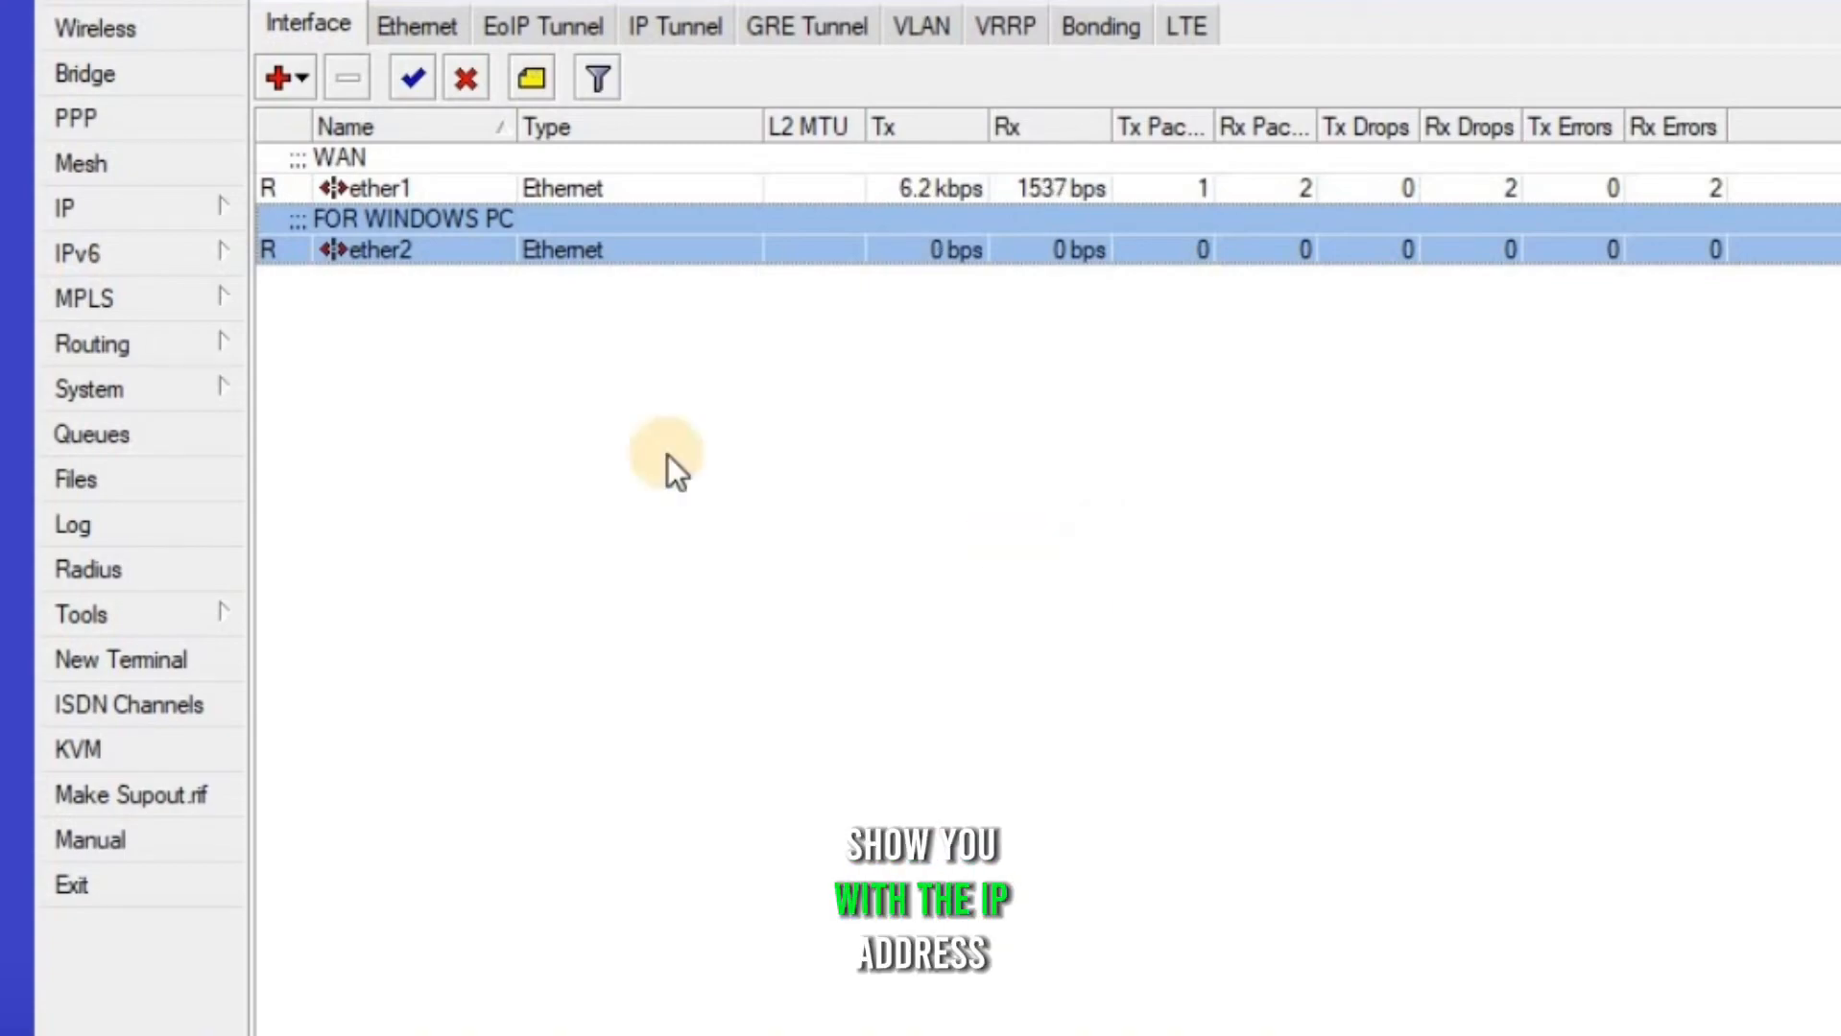
Make the client's 172.16.200.254 DHCP lease static and select its address
click(63, 207)
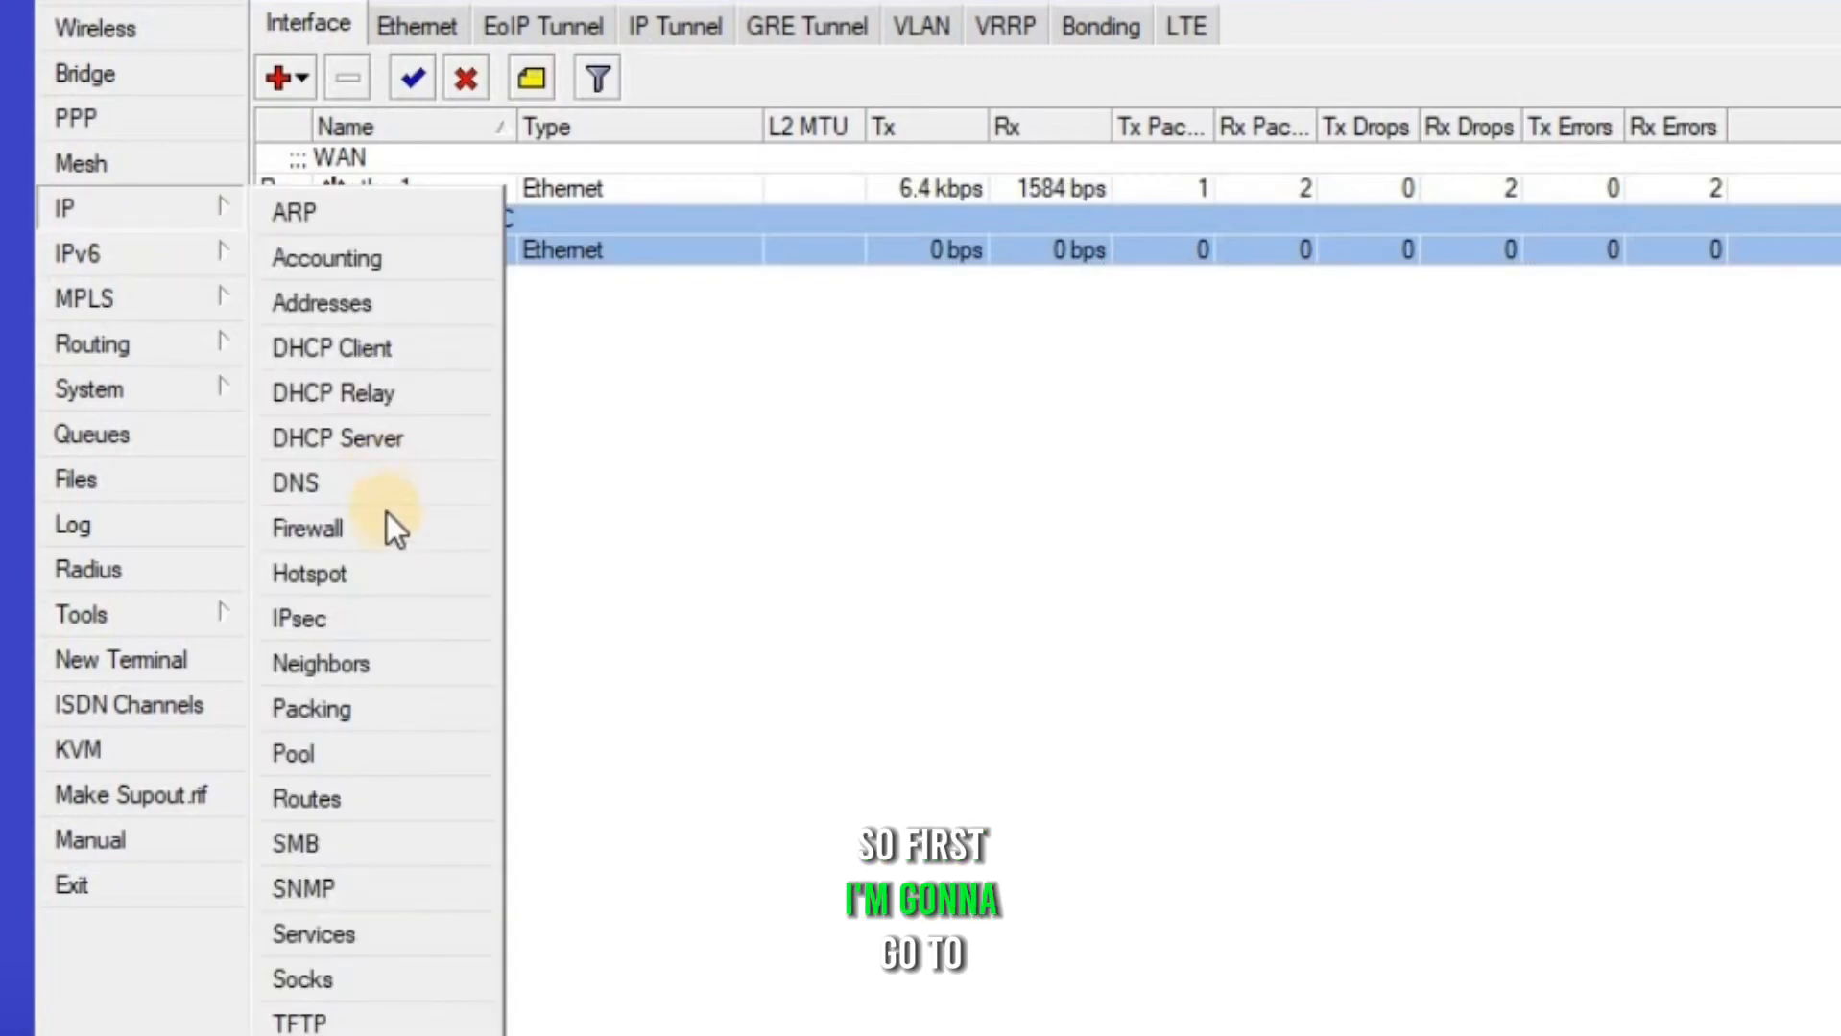
click(338, 438)
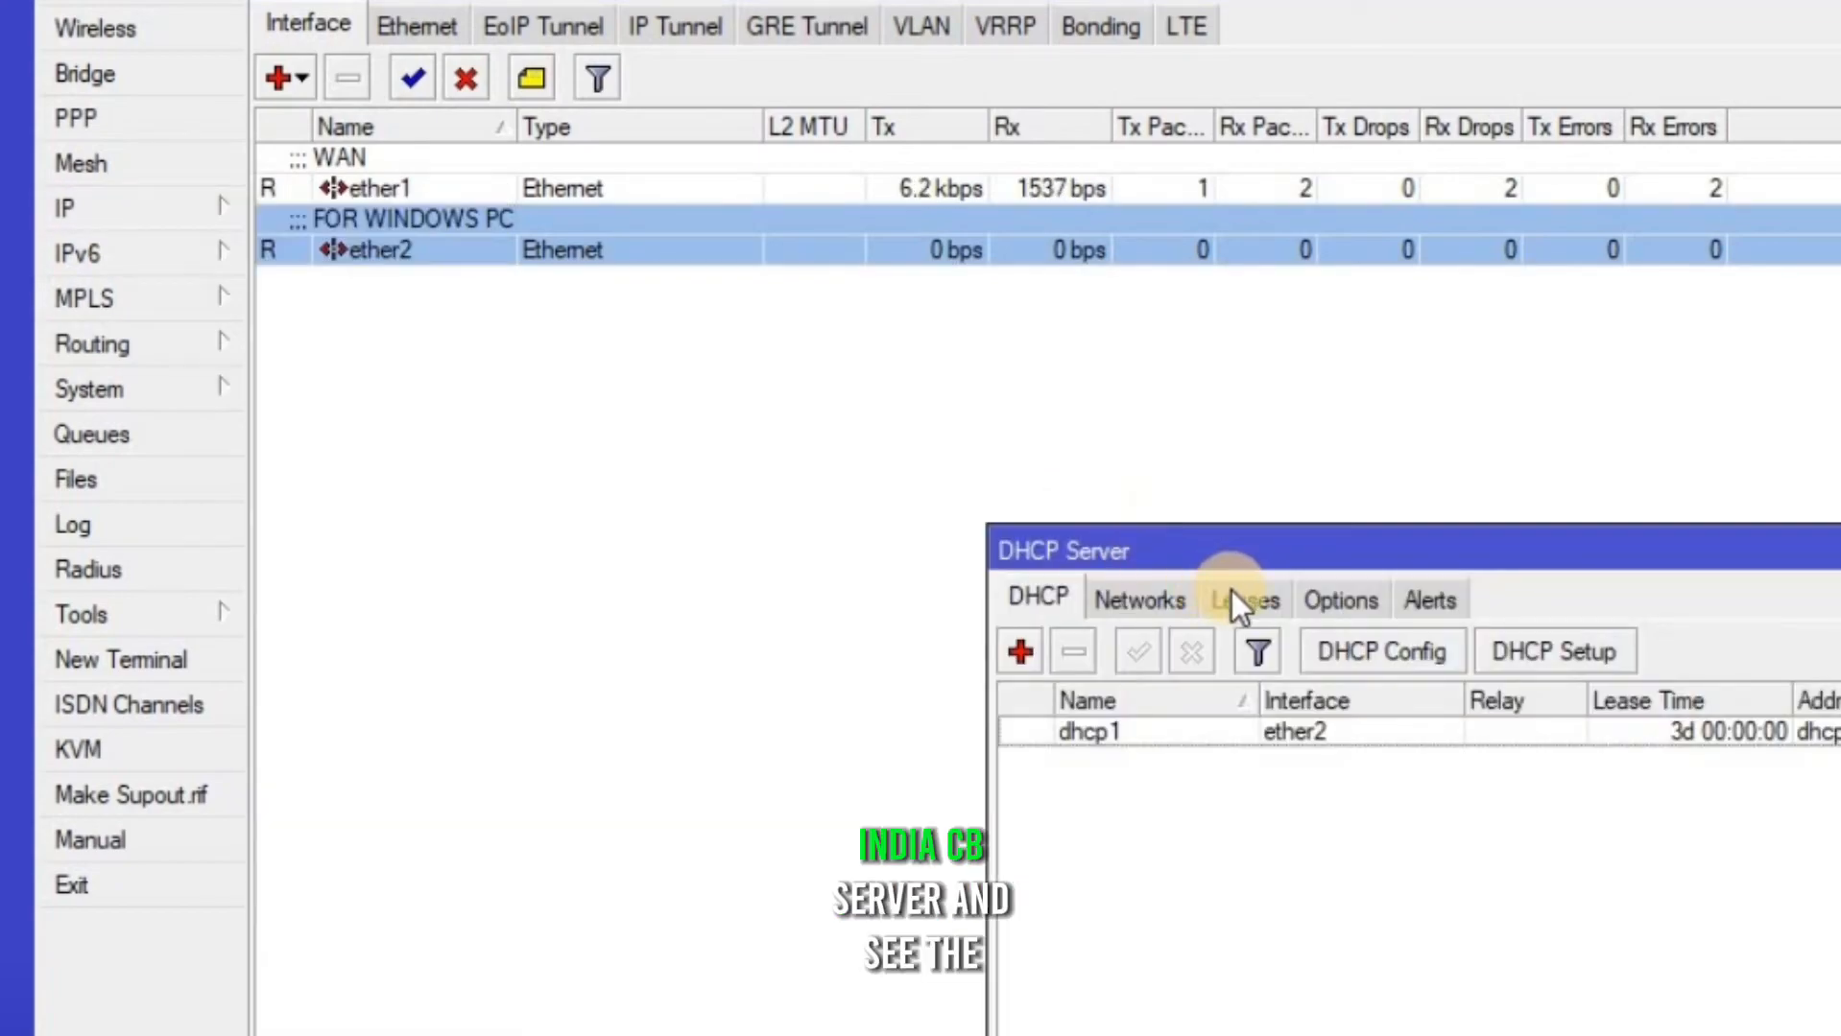
click(1243, 600)
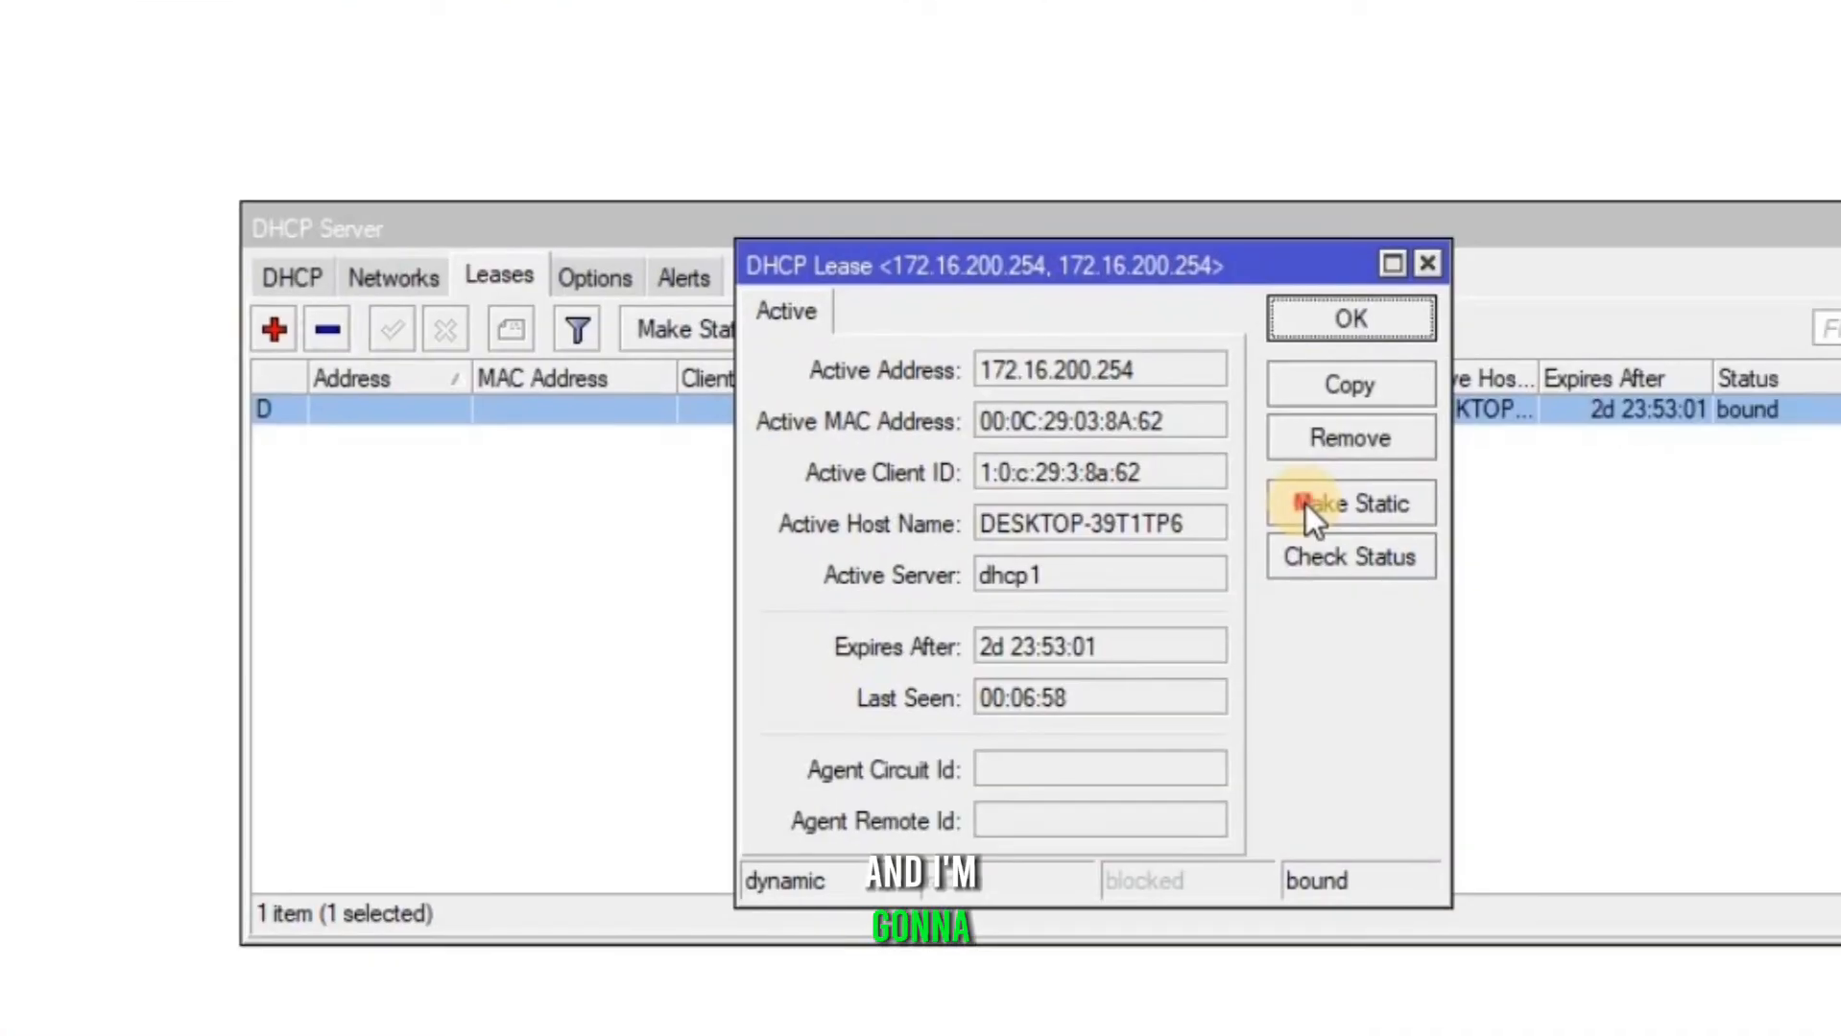
click(1350, 504)
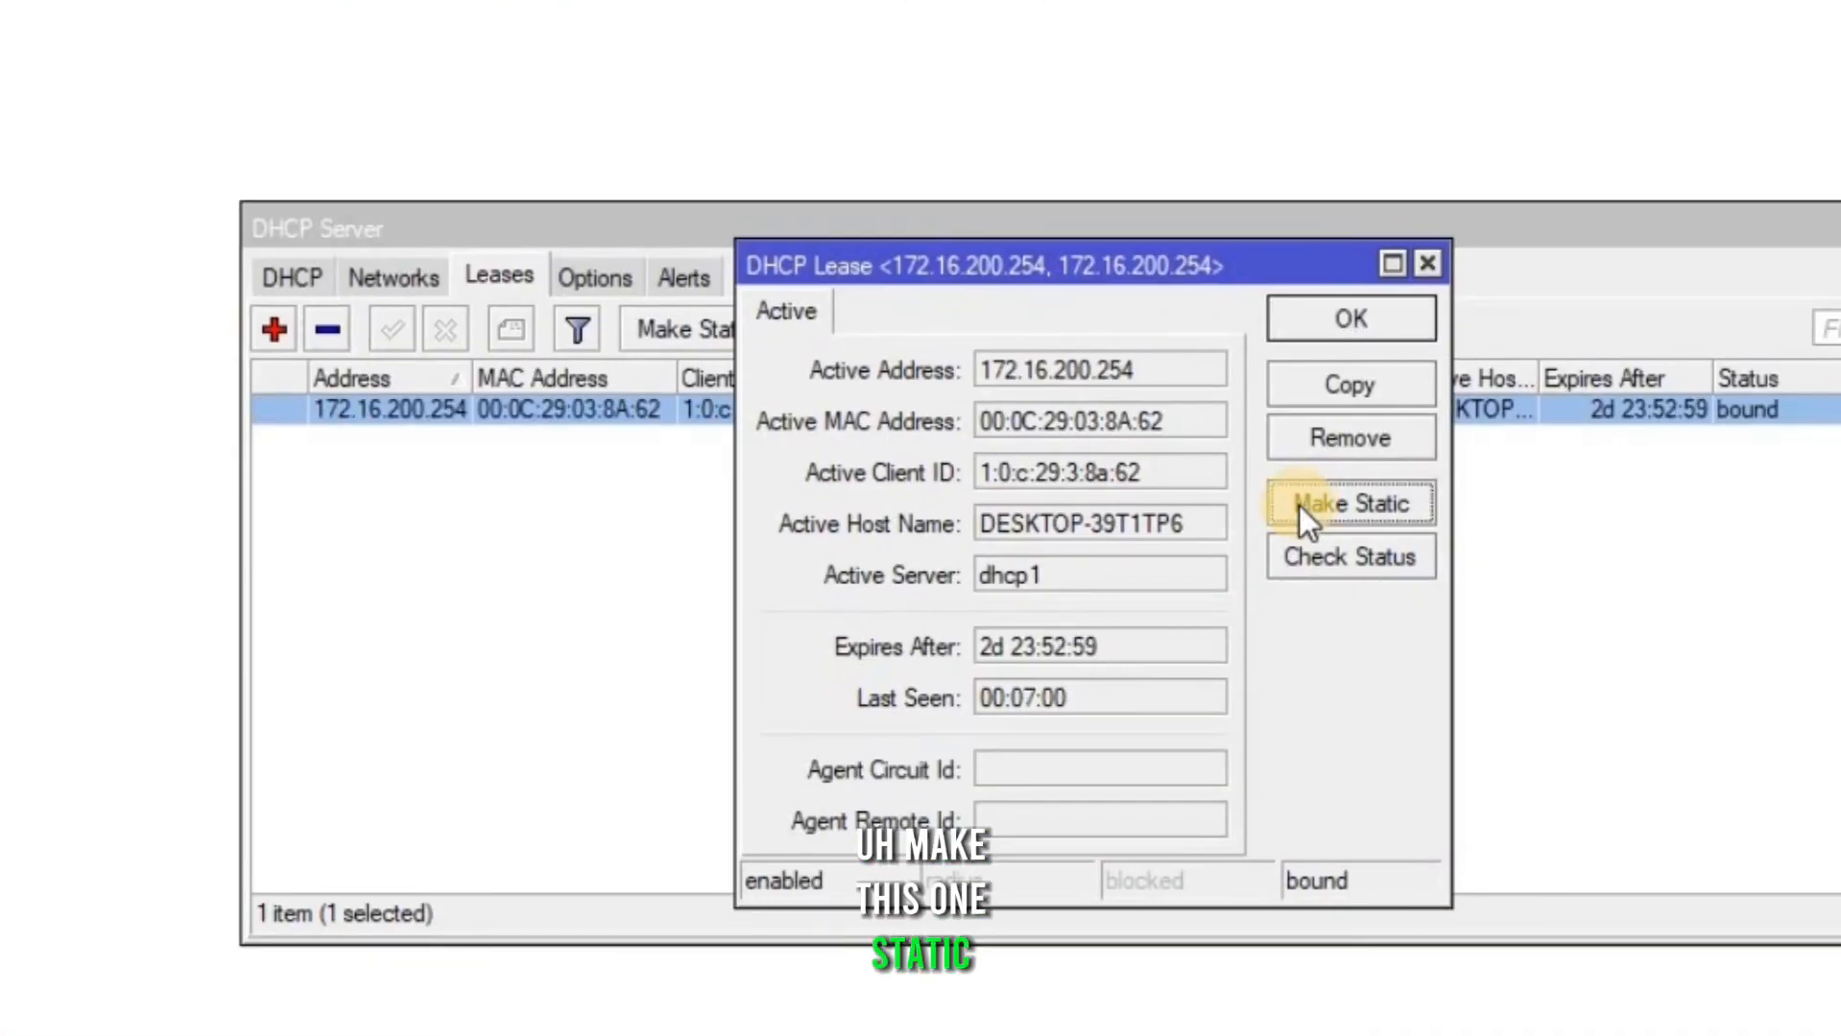
mouse_move(675, 470)
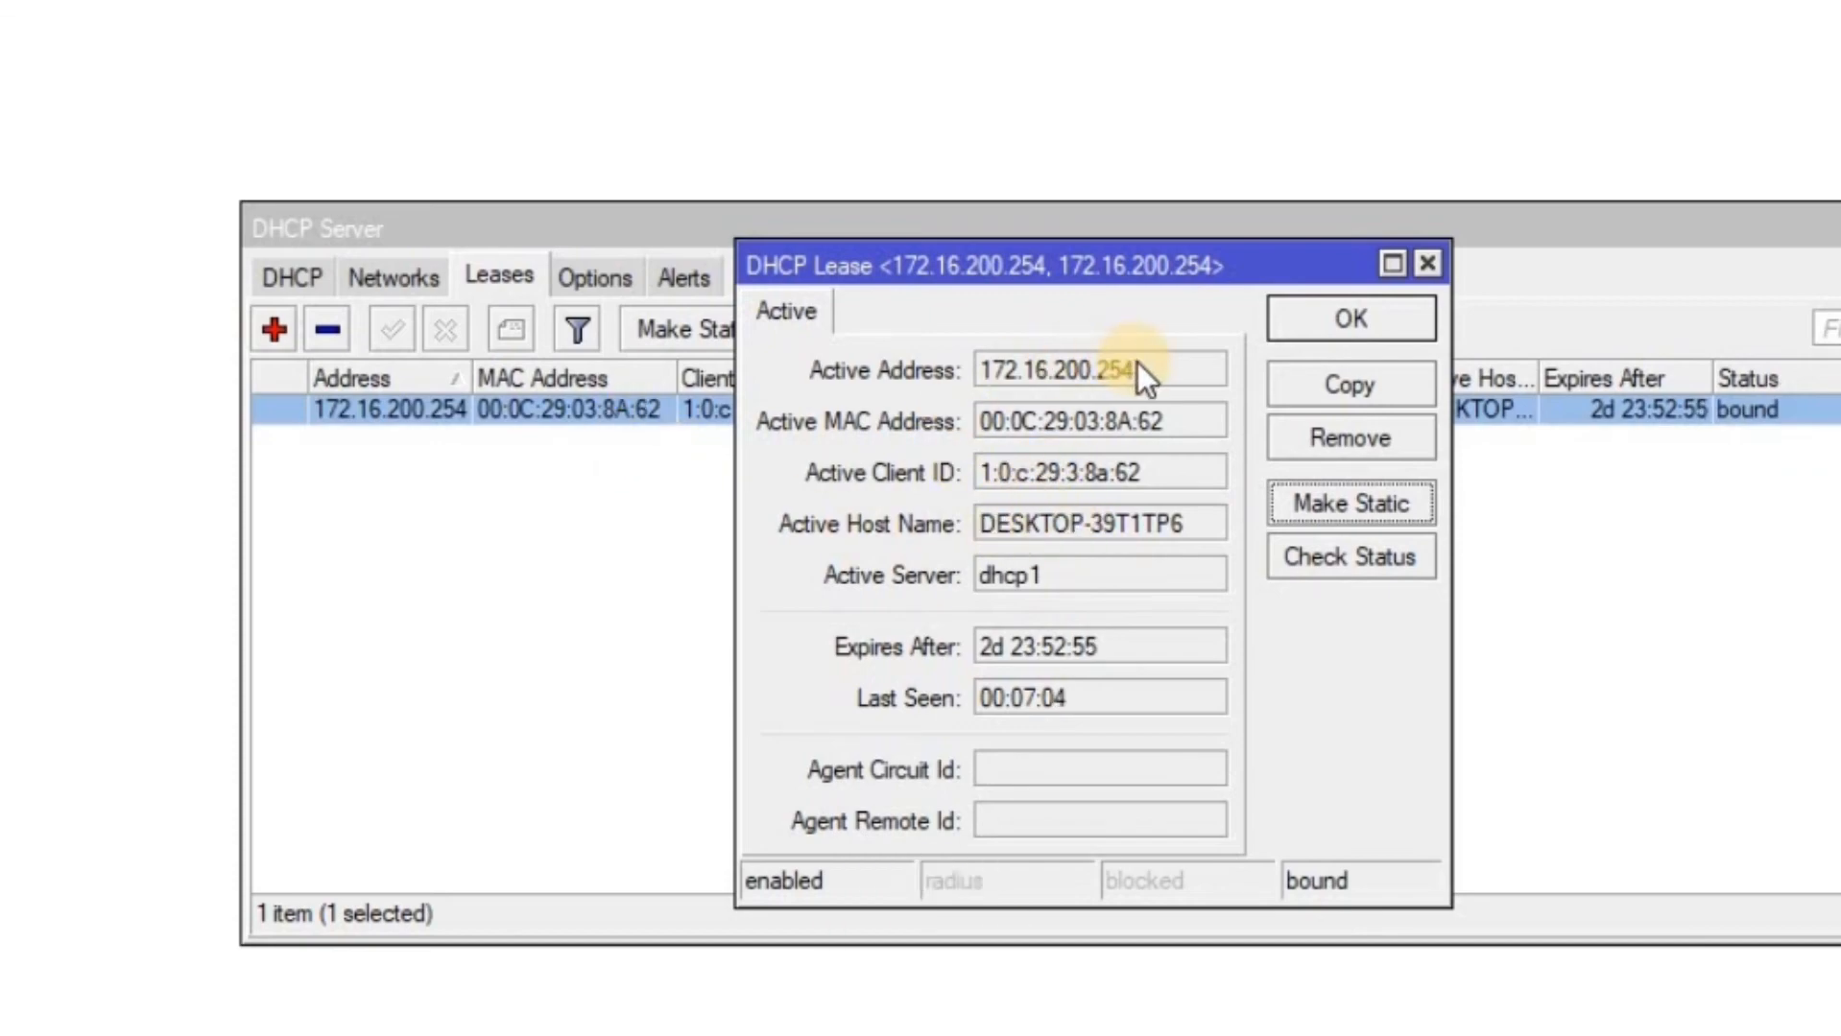
triple_click(1063, 369)
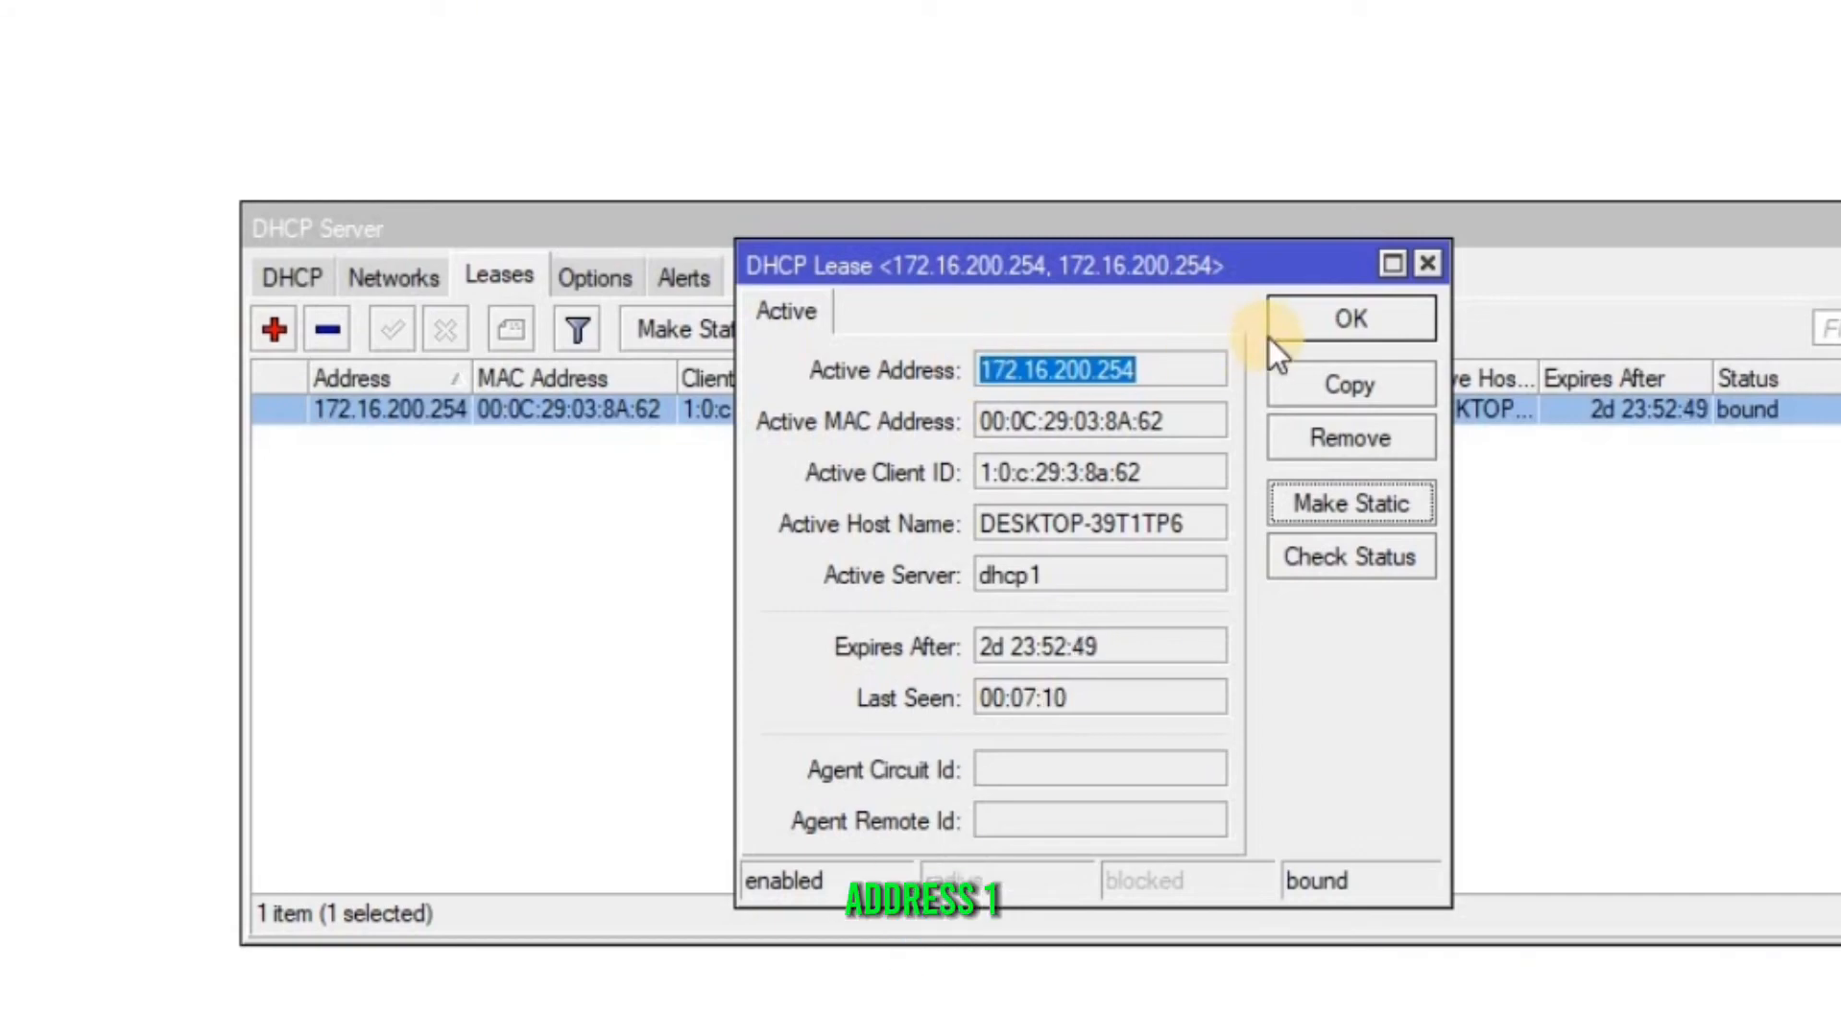
mouse_move(1320, 340)
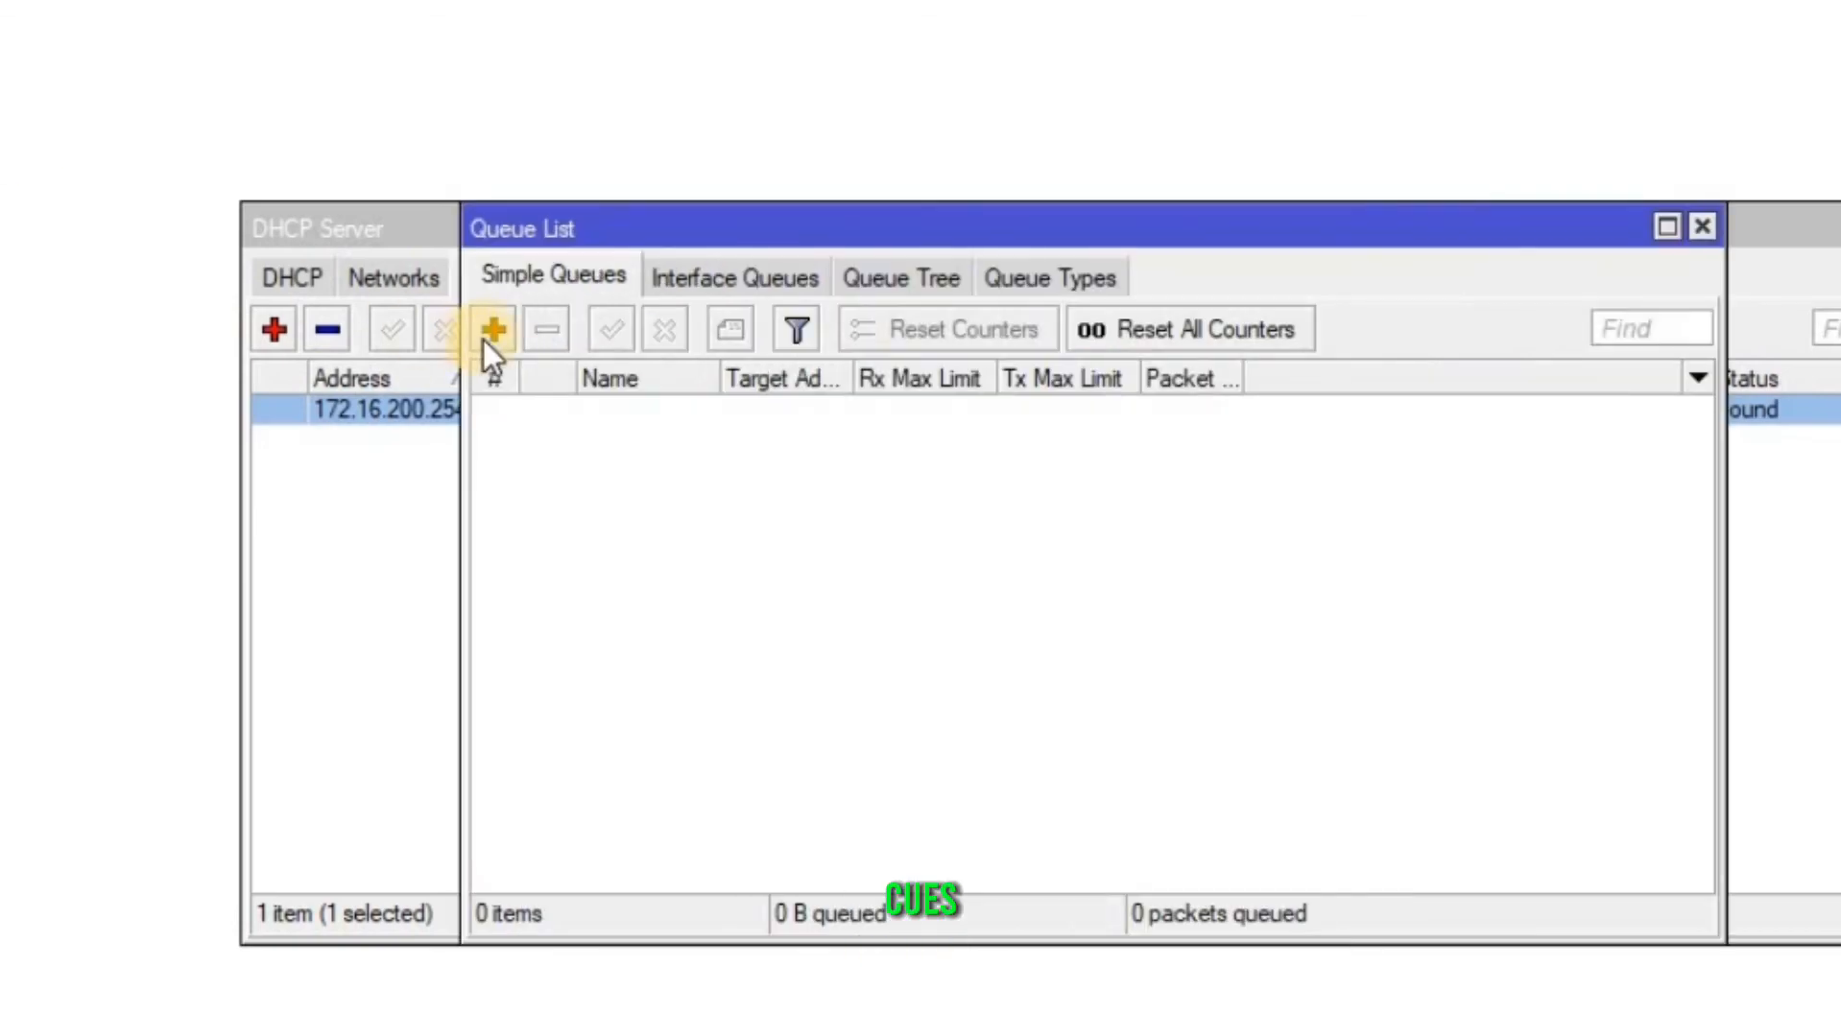
Add a simple queue for 172.16.200.254 with 2M max limits, and enter speedtest.net in Edge
click(492, 329)
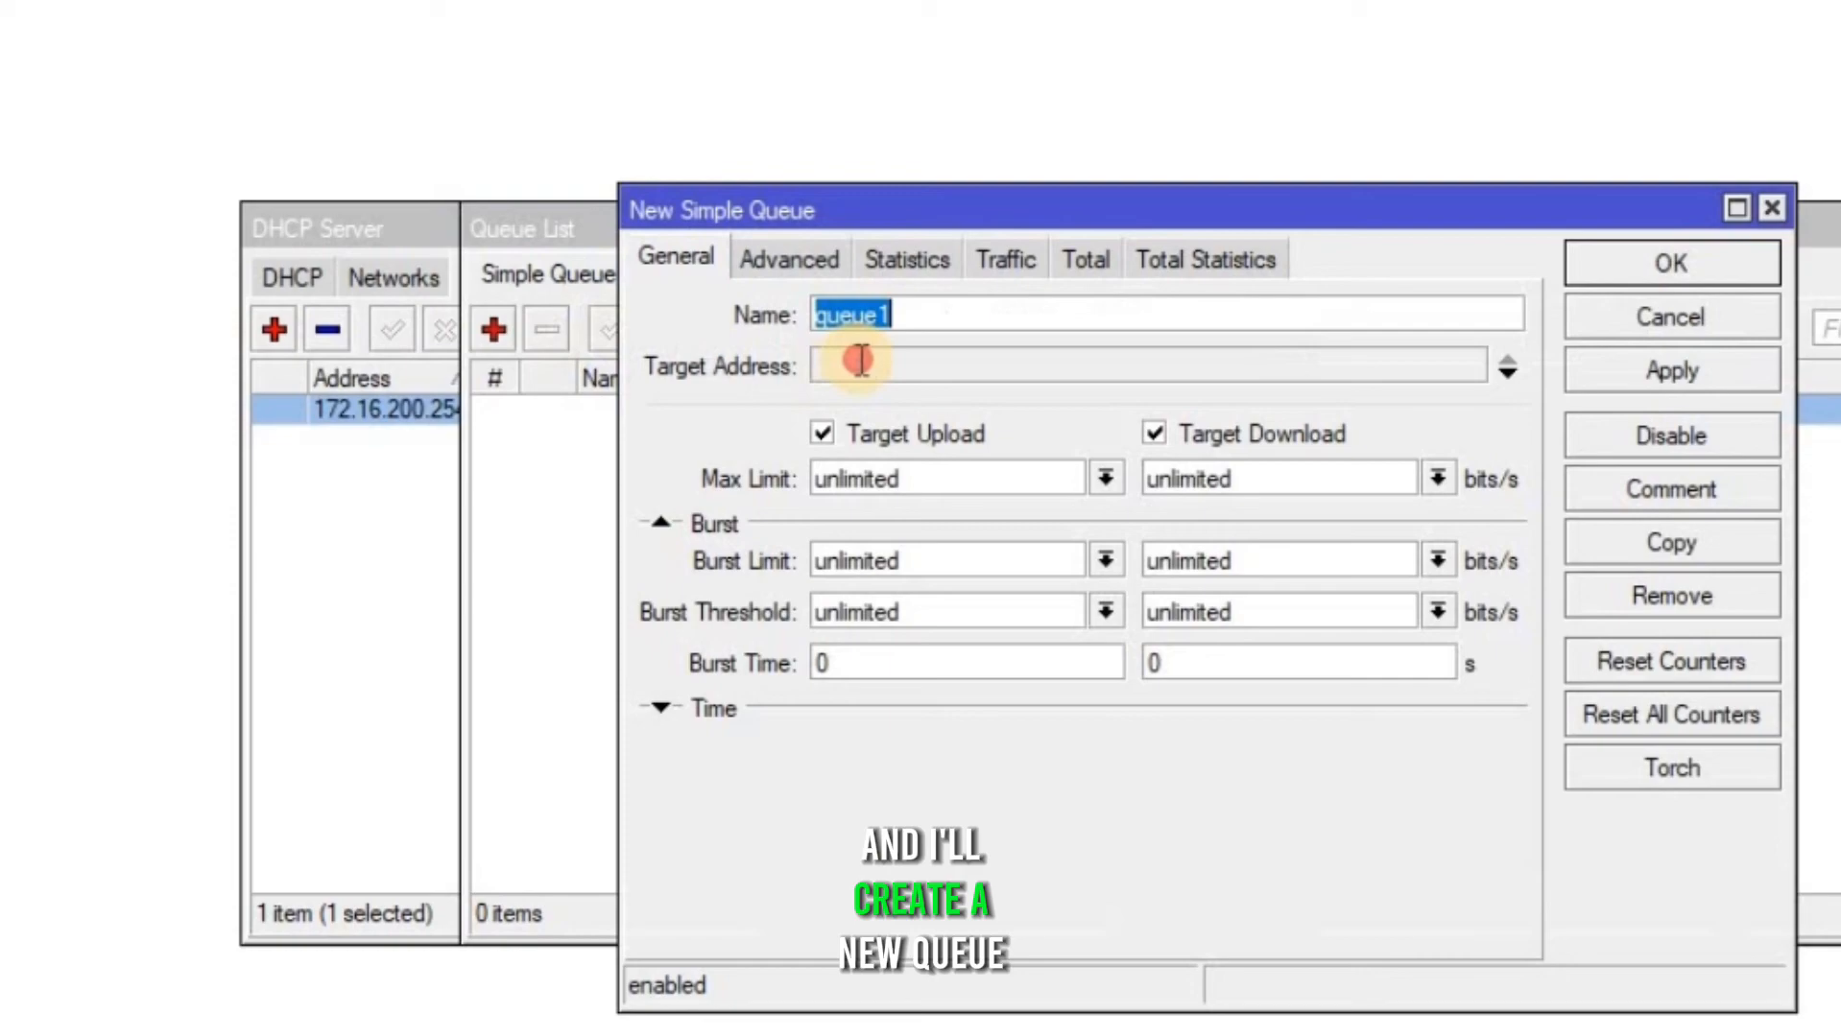
click(1150, 364)
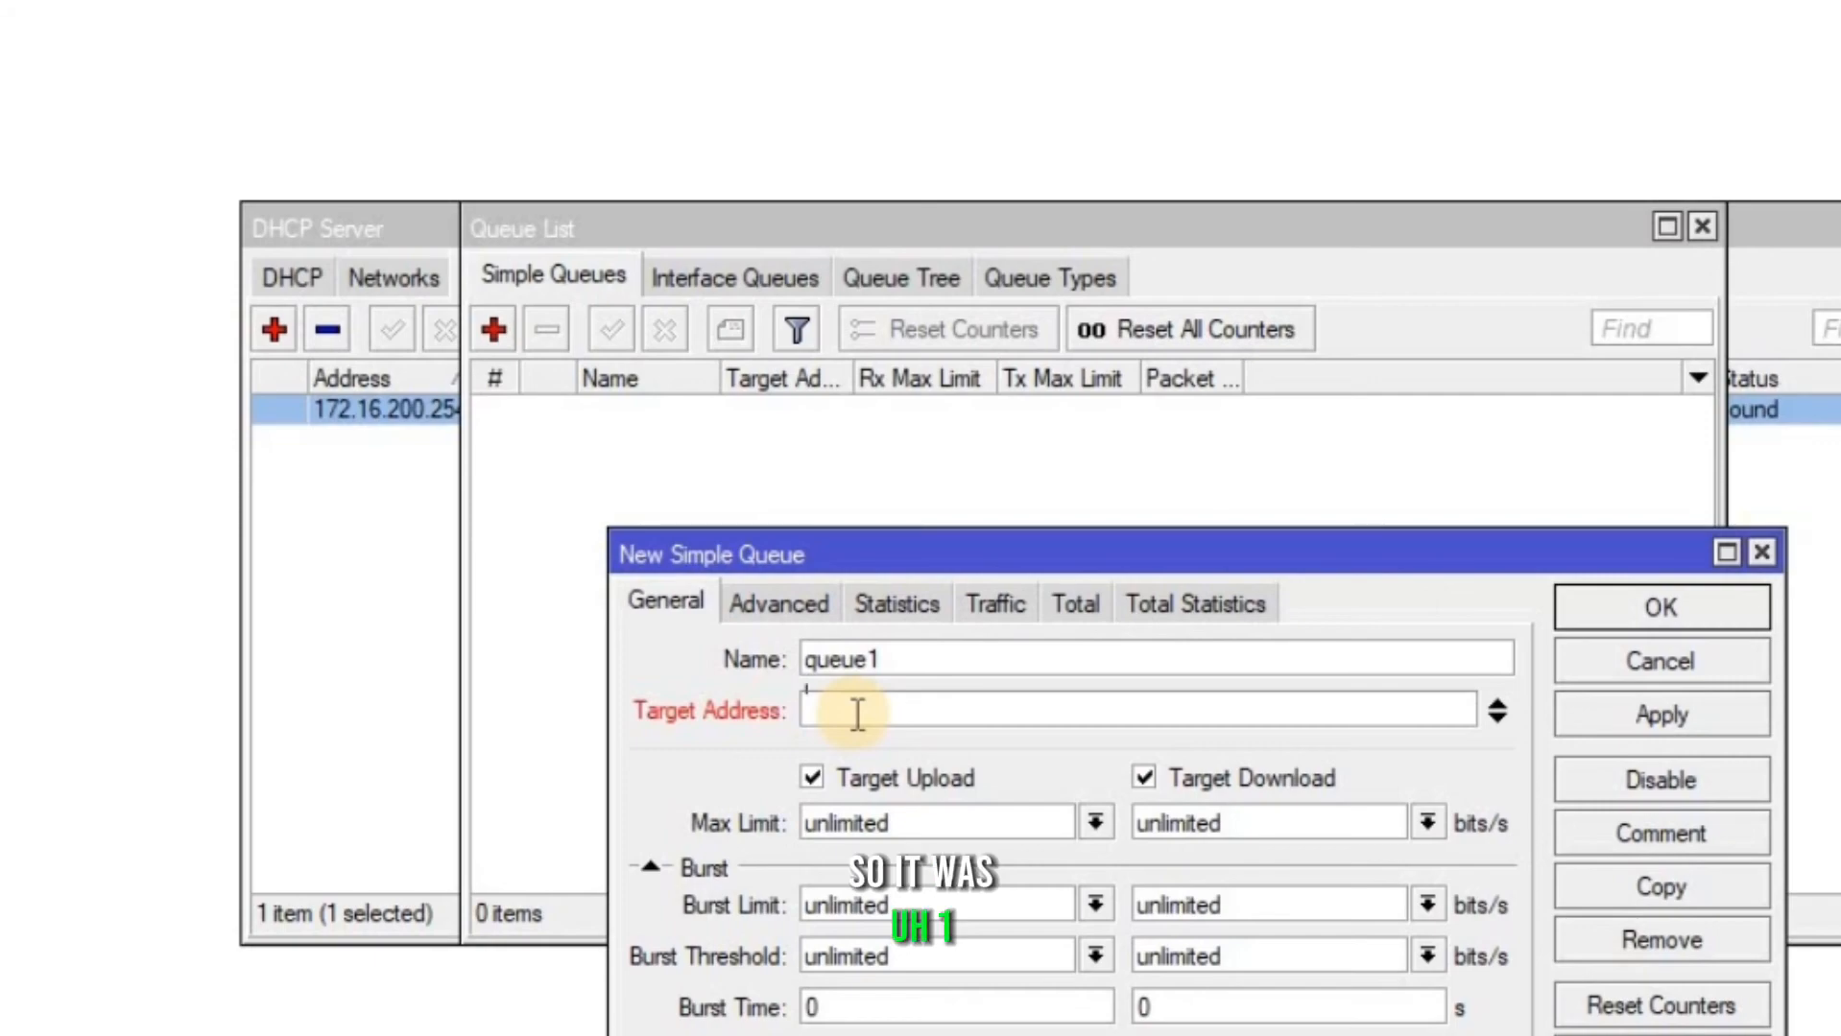
text(172.16)
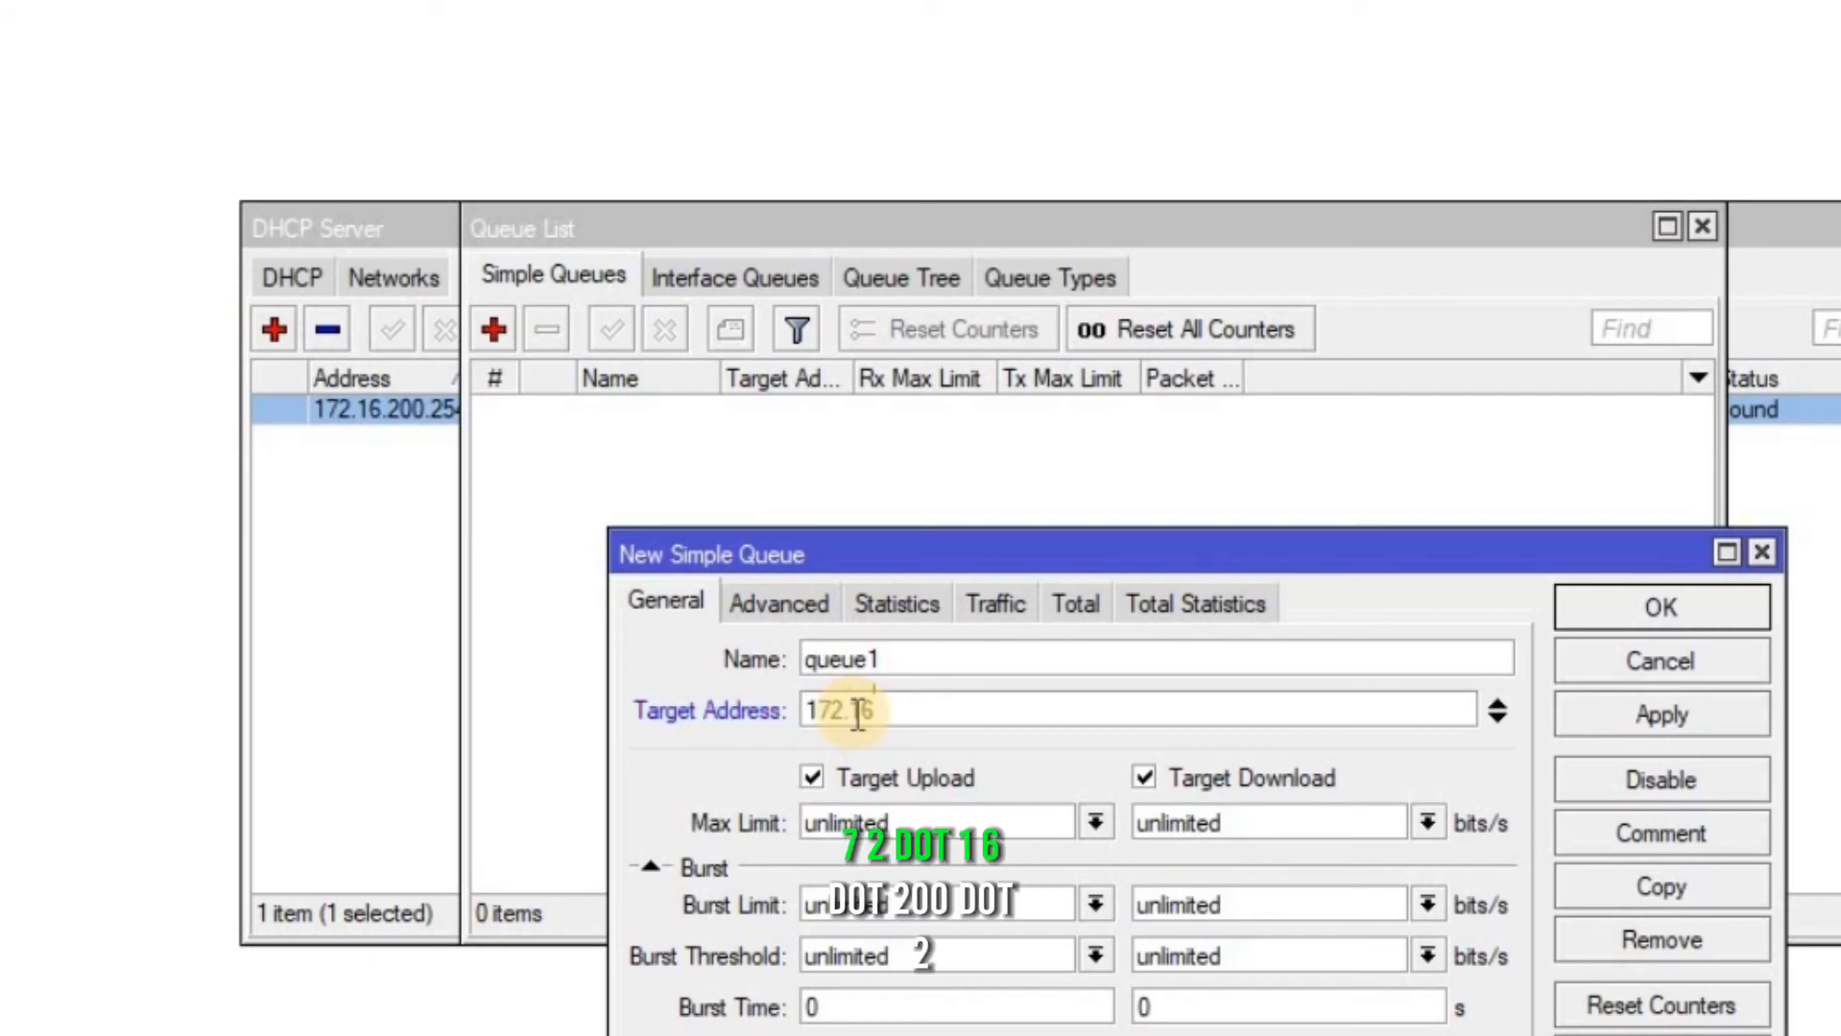
text(.200.254)
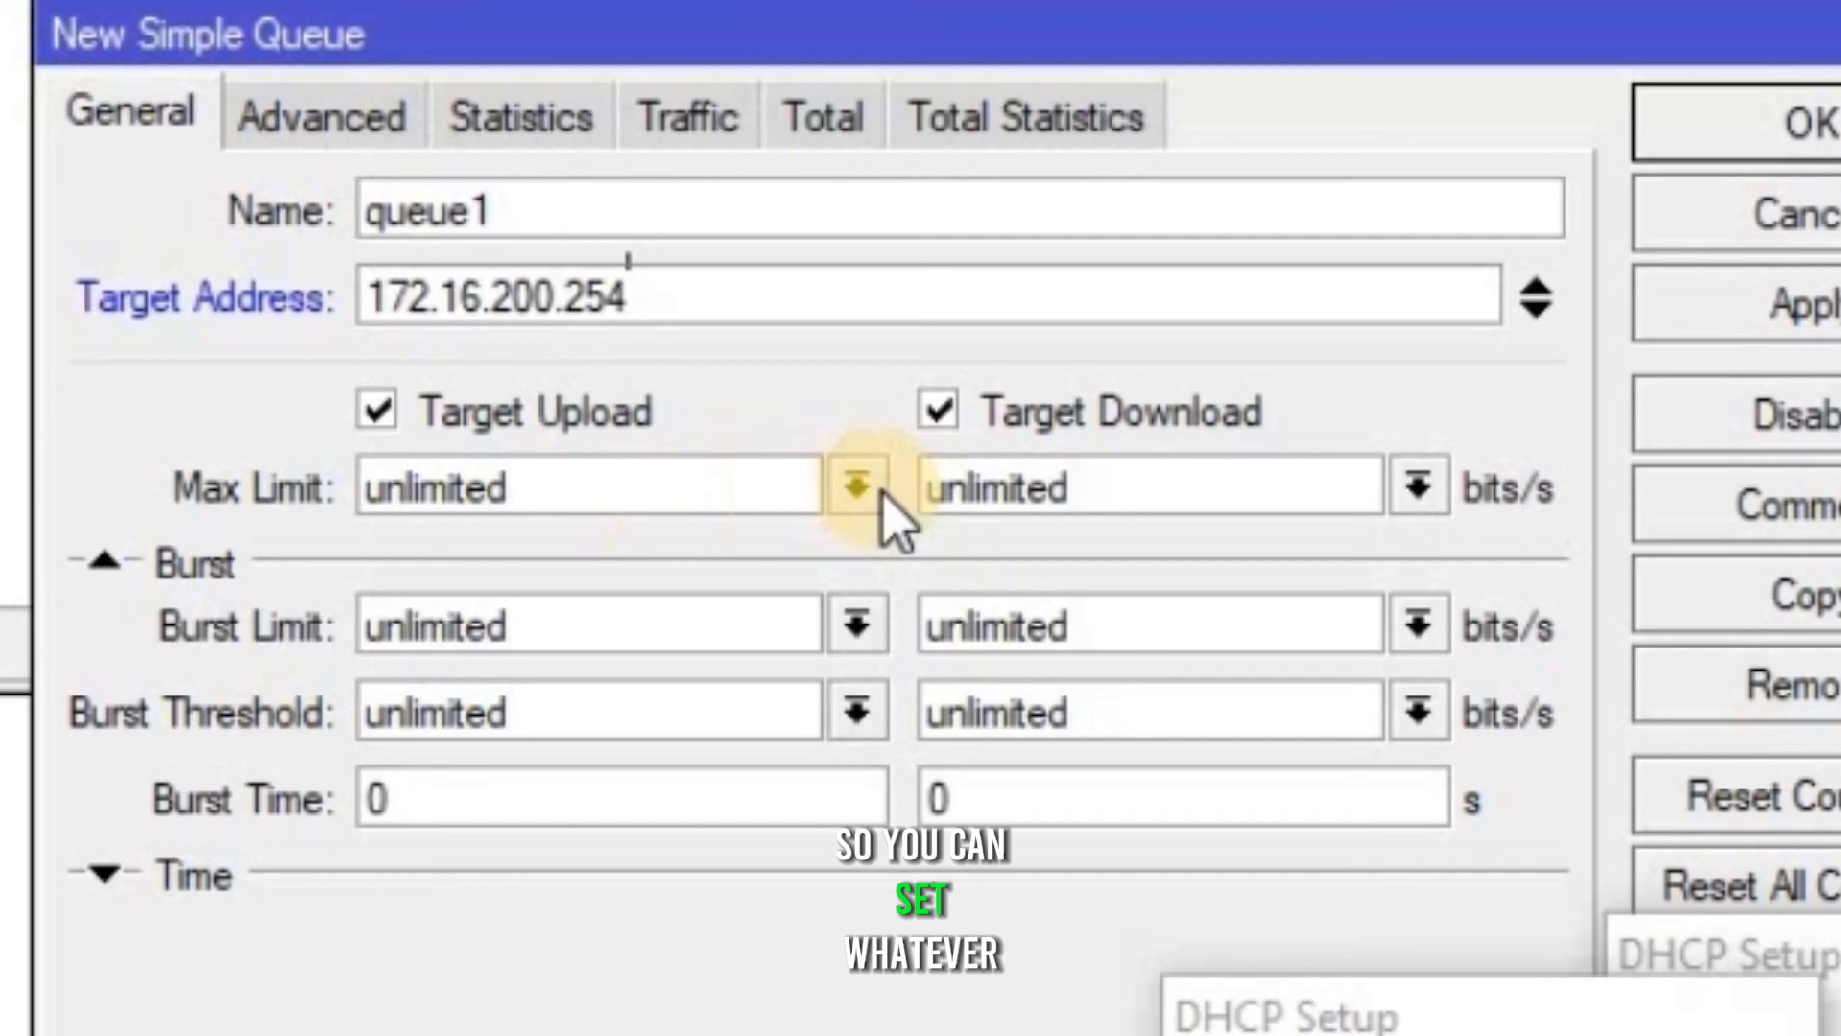
click(856, 485)
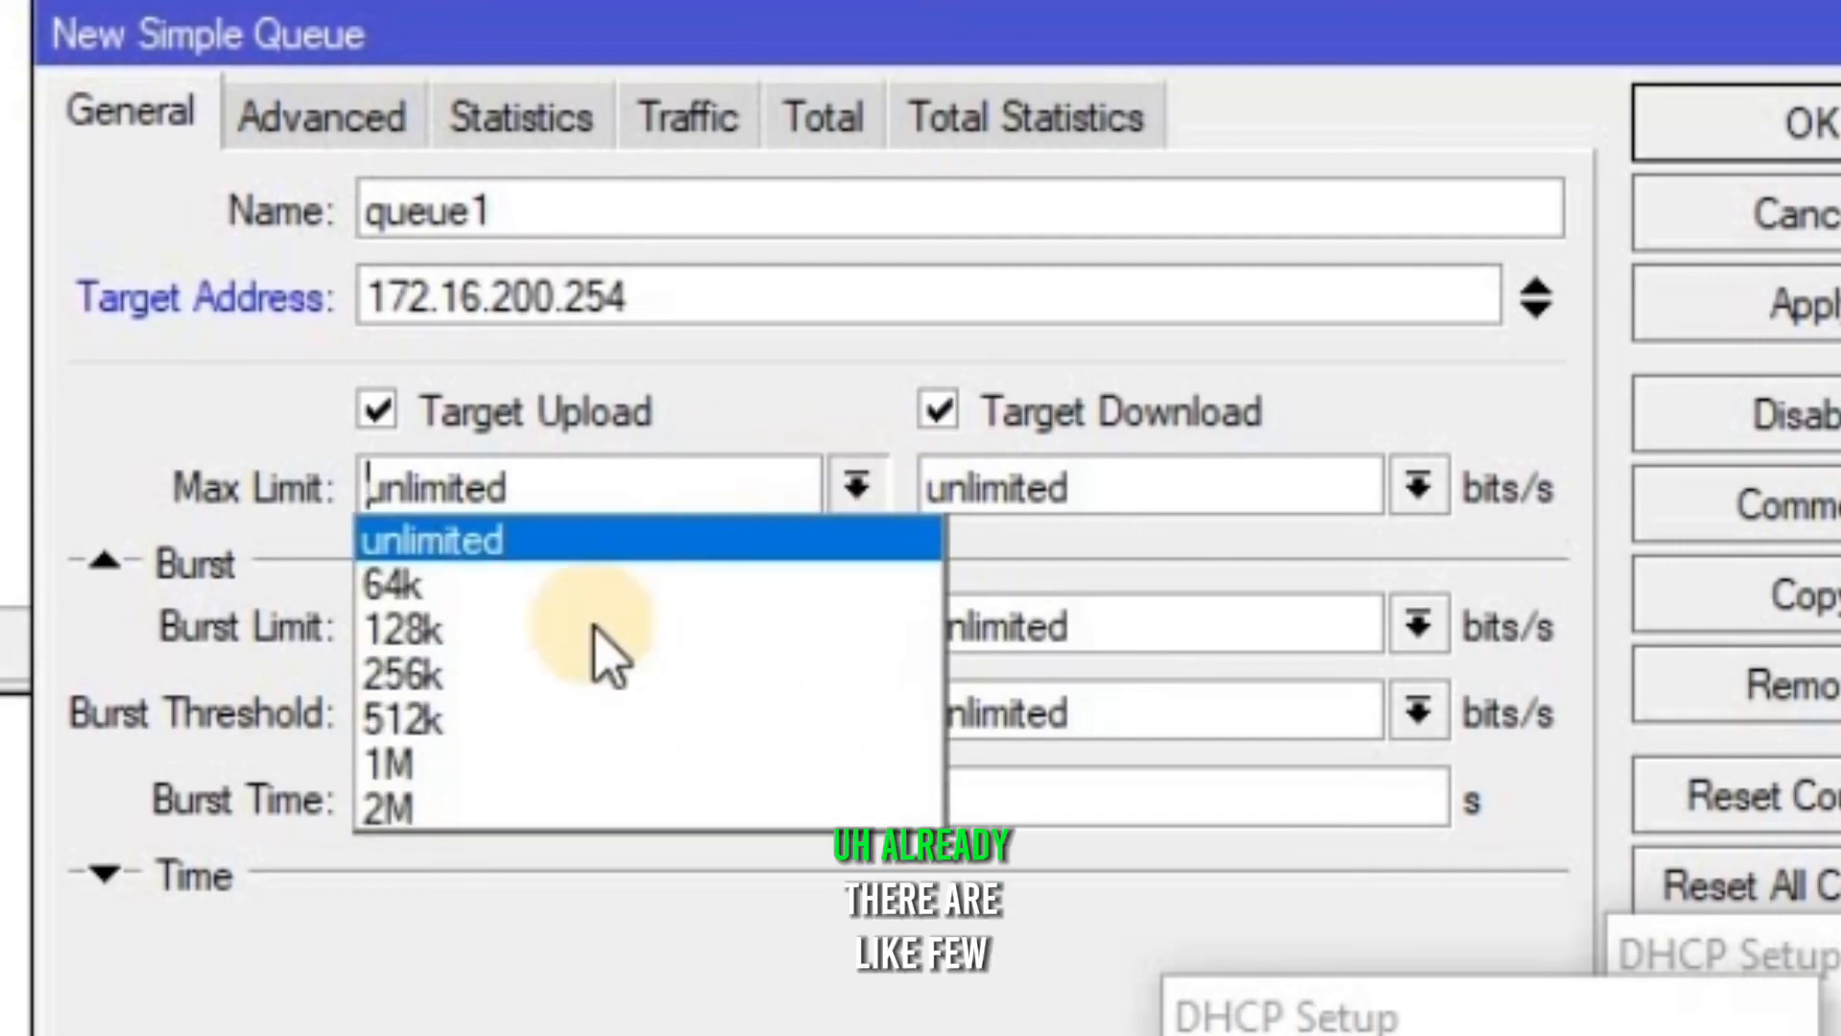
mouse_move(405, 804)
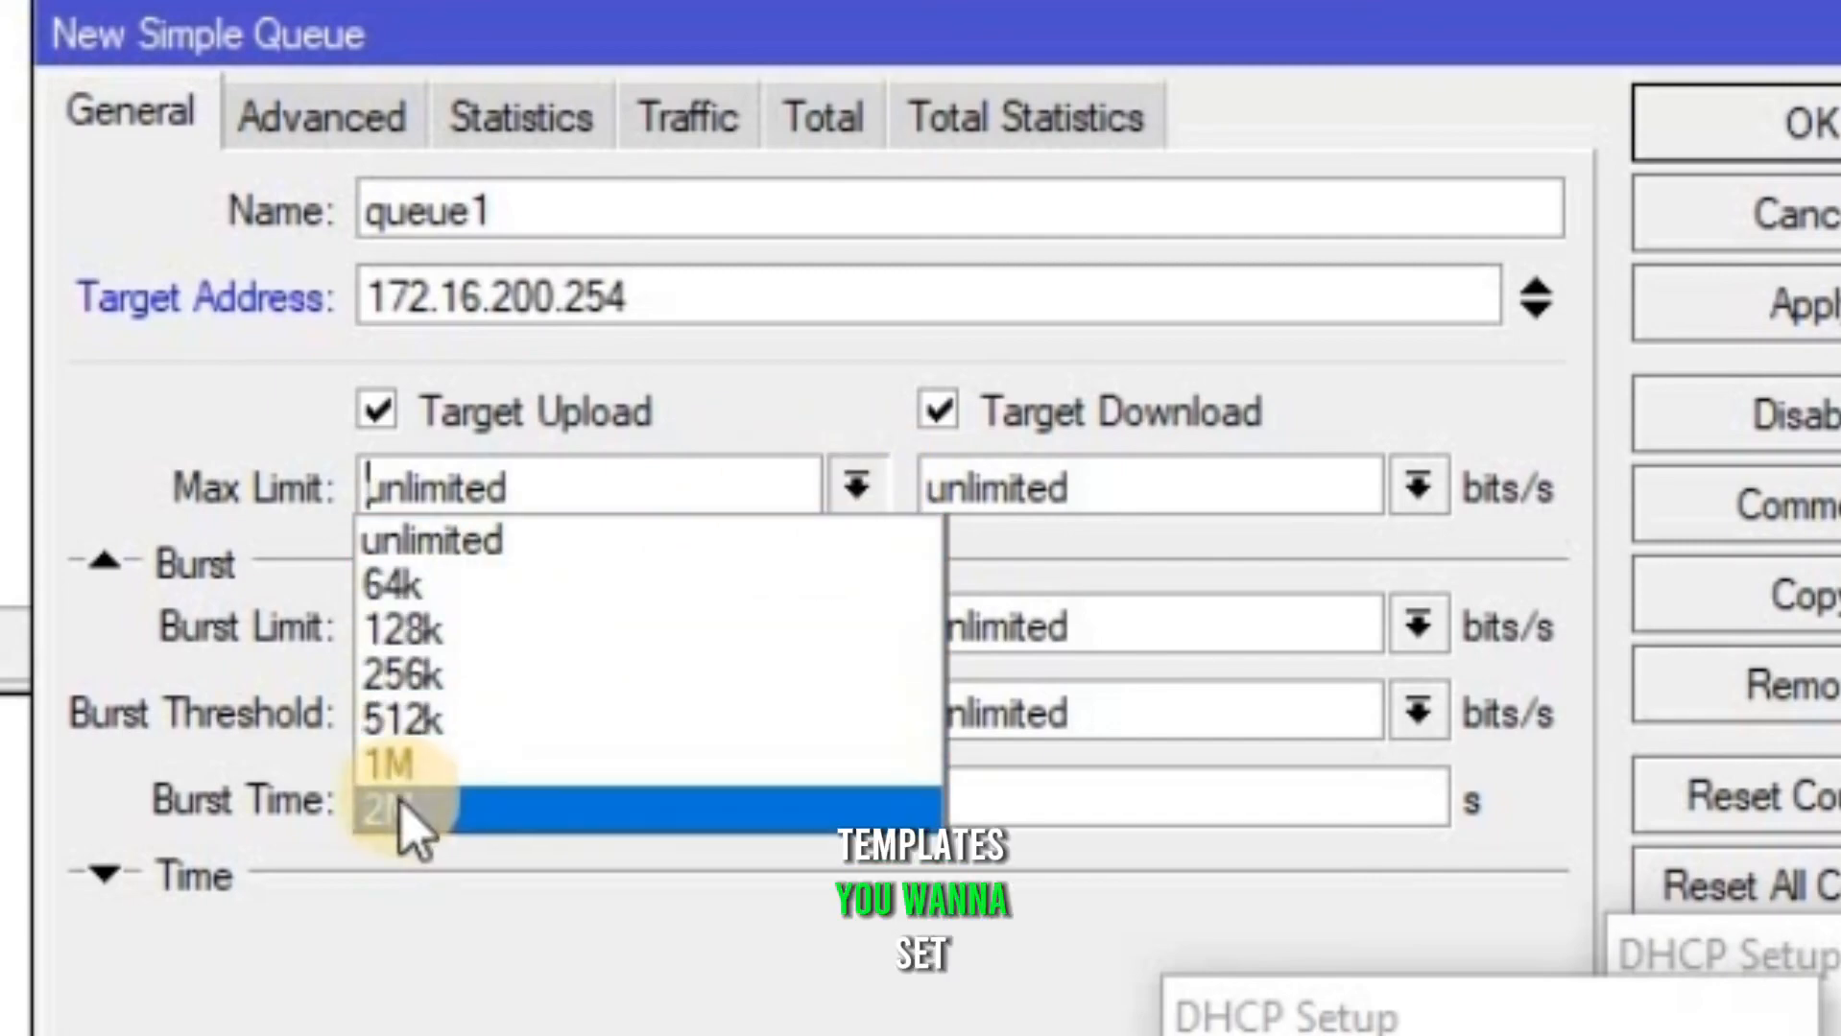
click(405, 804)
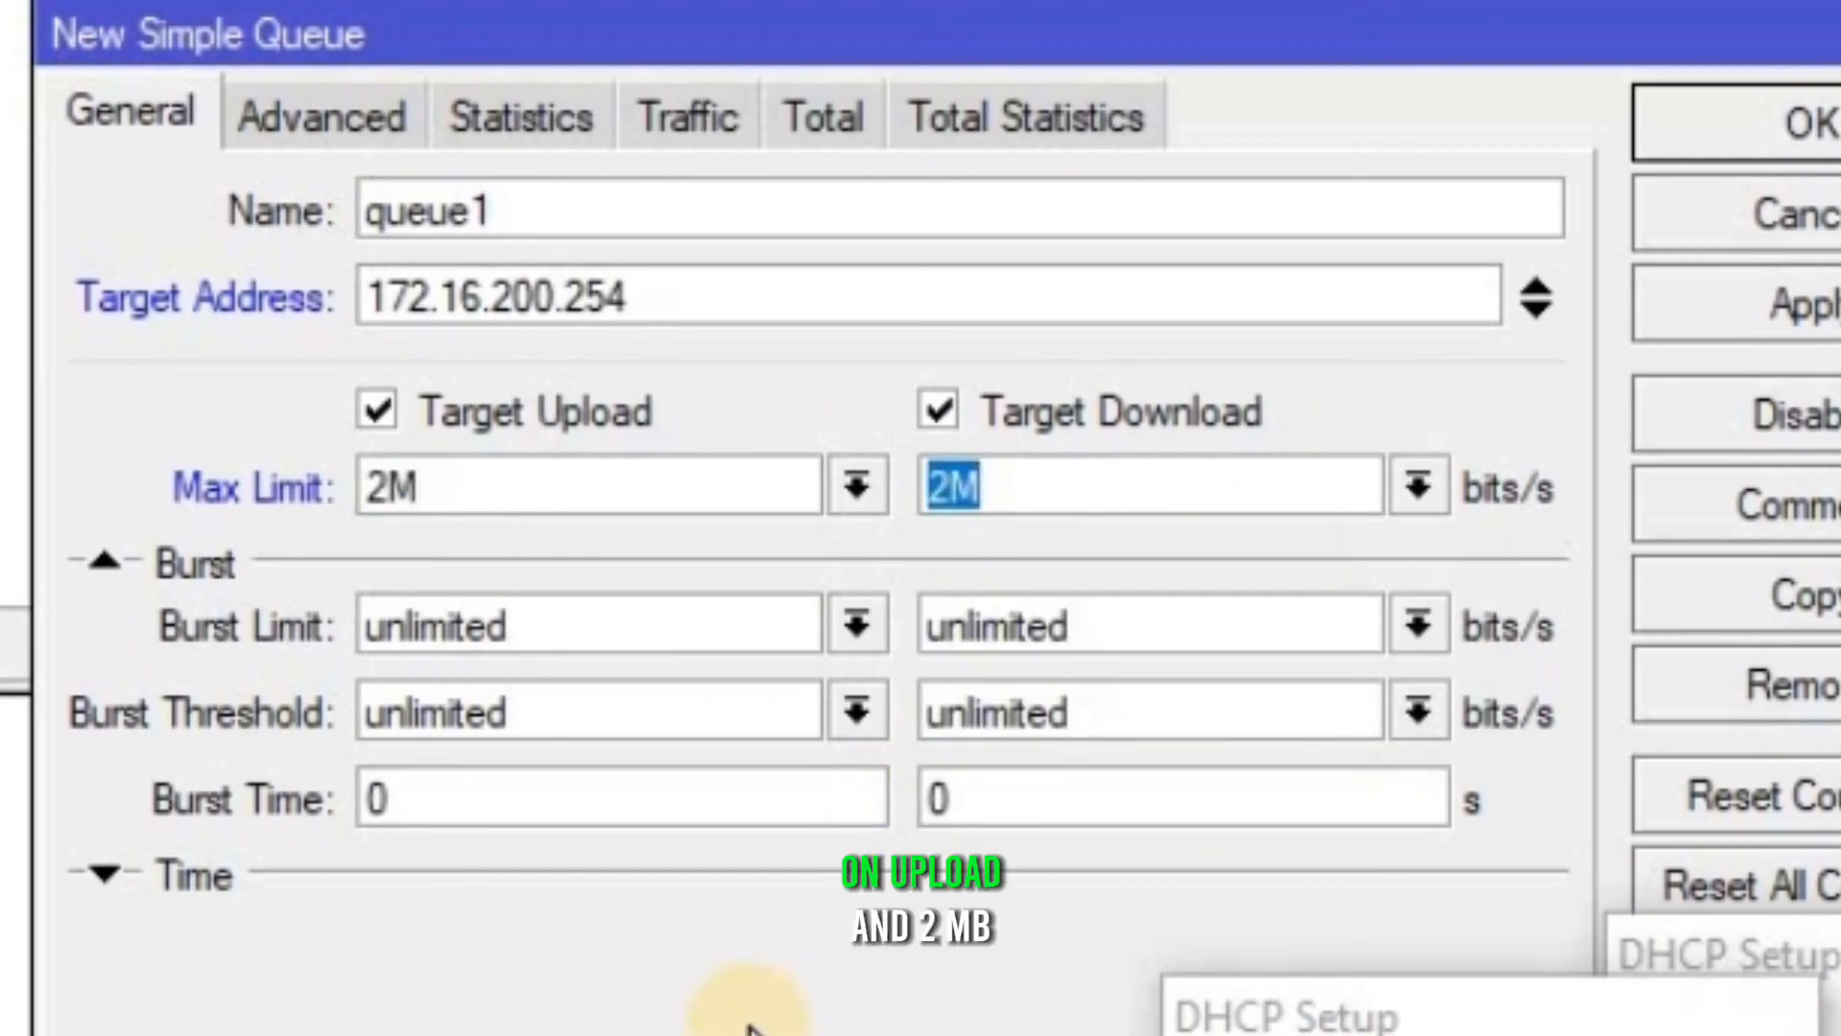
mouse_move(247, 680)
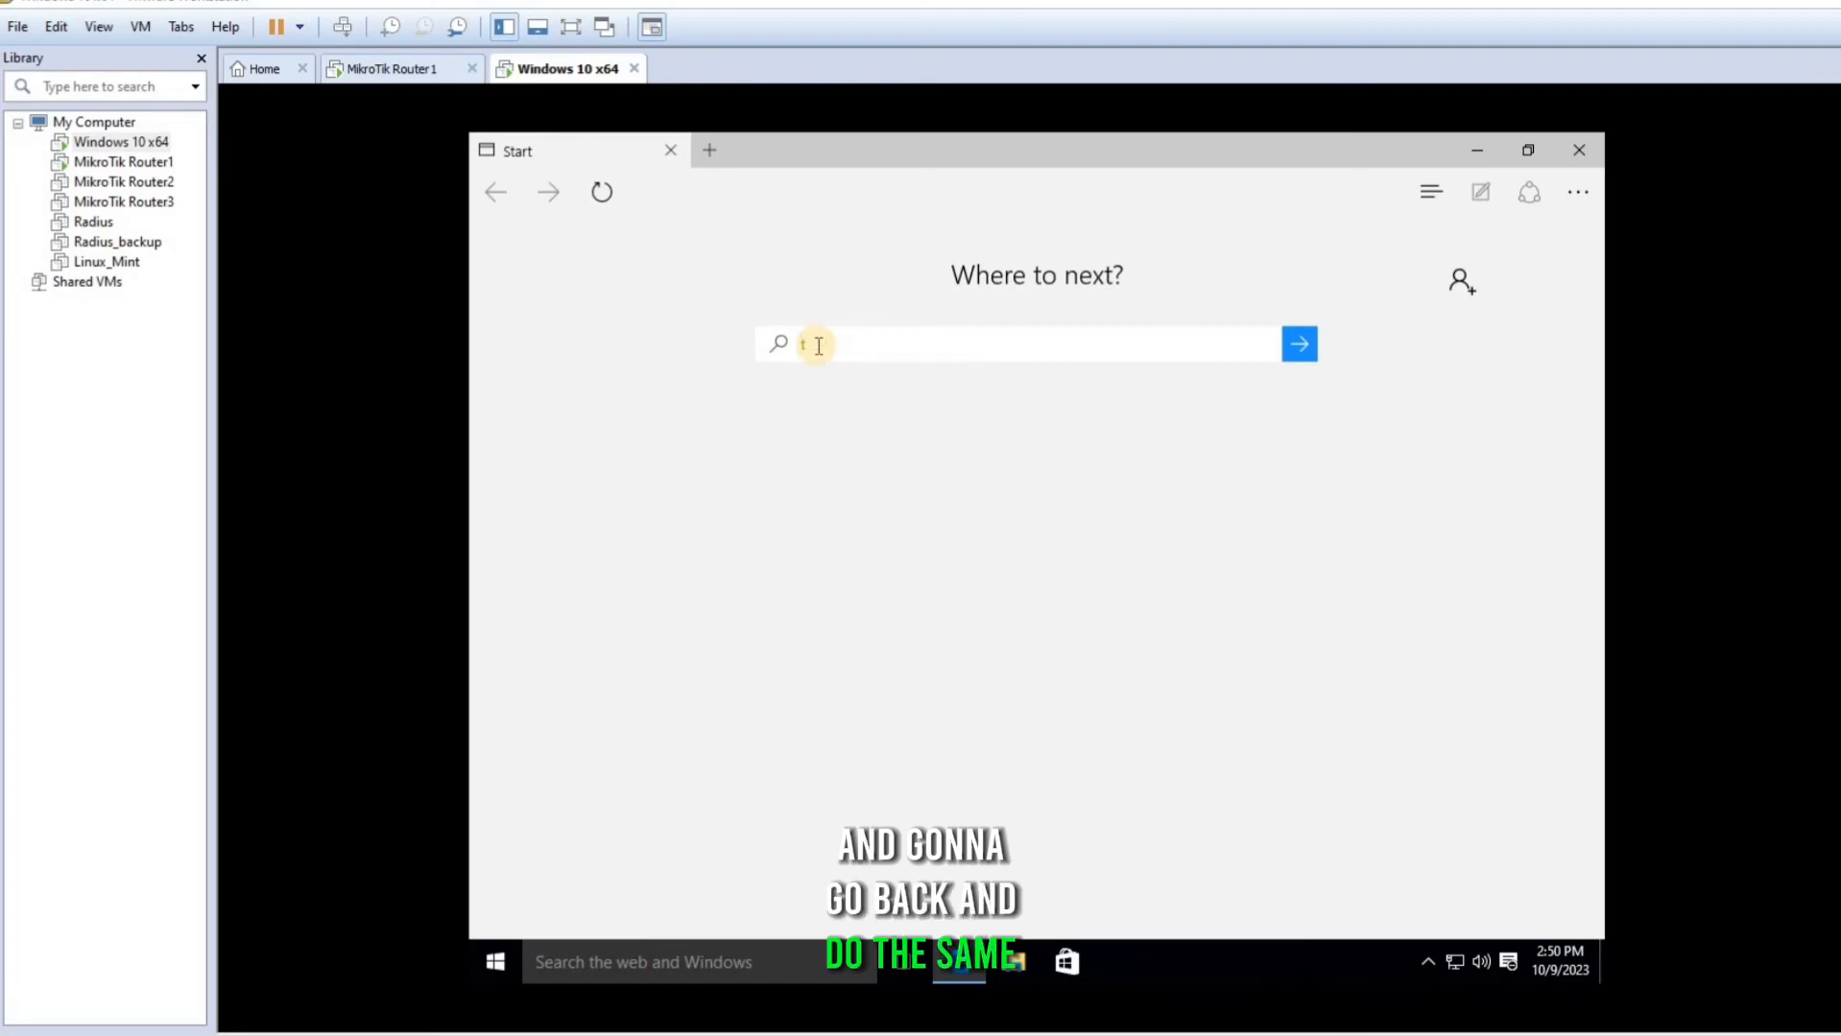
text(speedtest.net/)
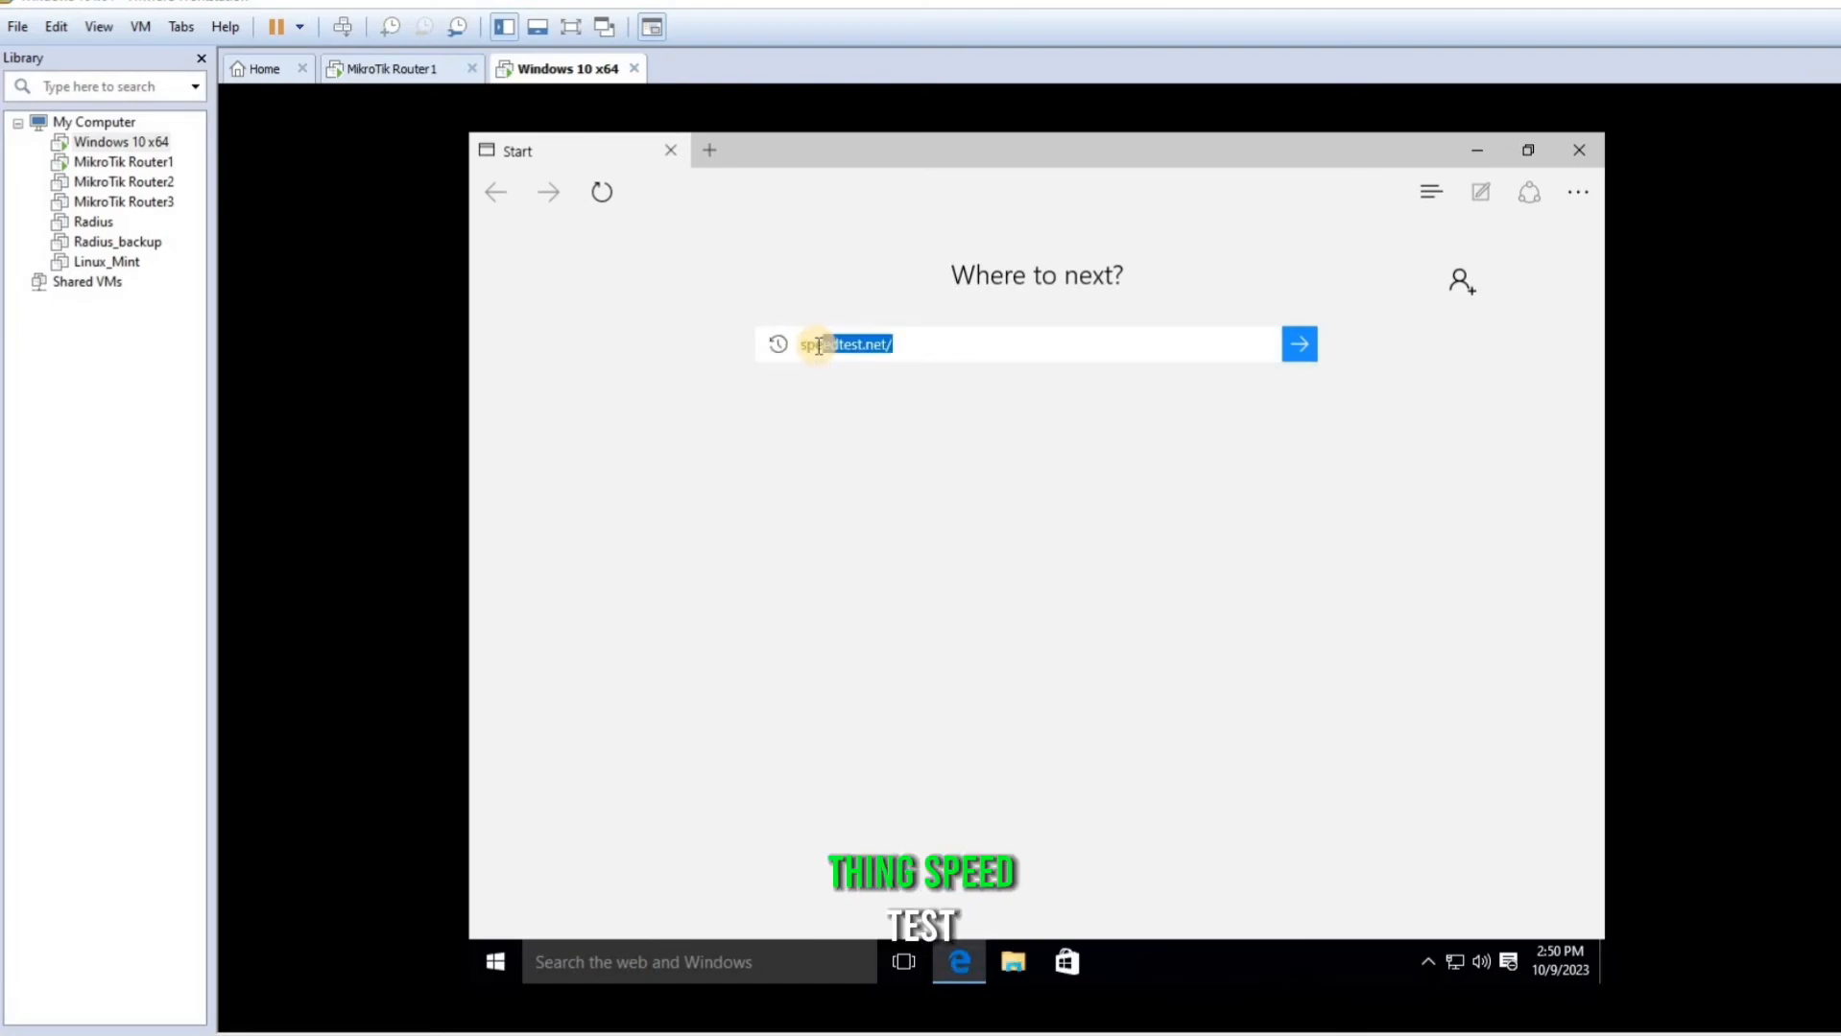